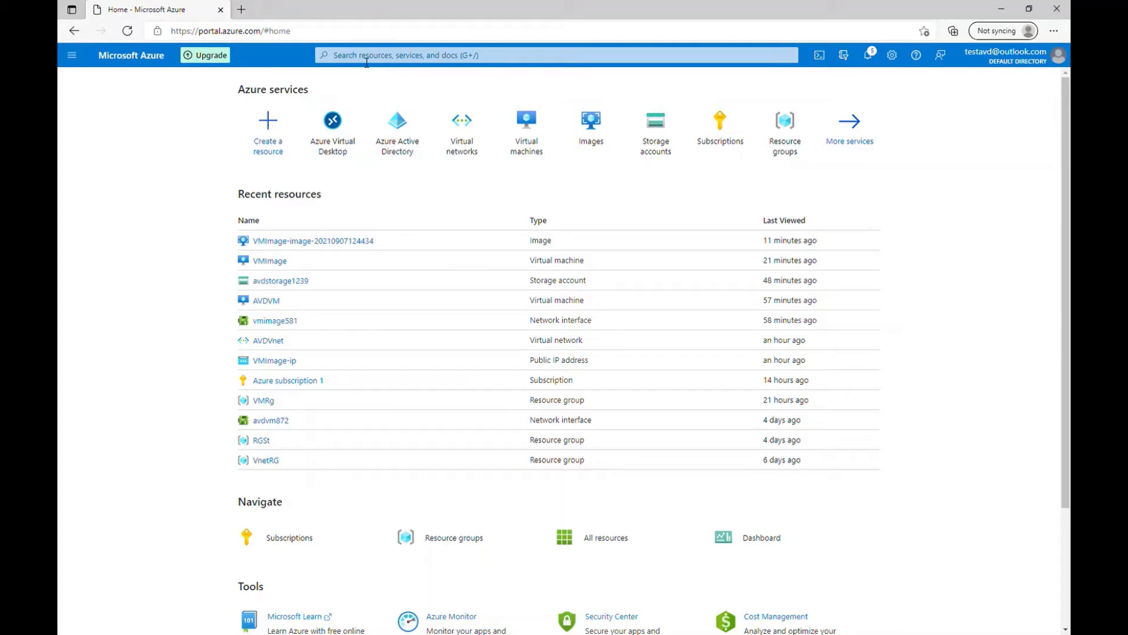
Find Azure Virtual Desktop via the search bar and view its empty Host pools list.
text(az)
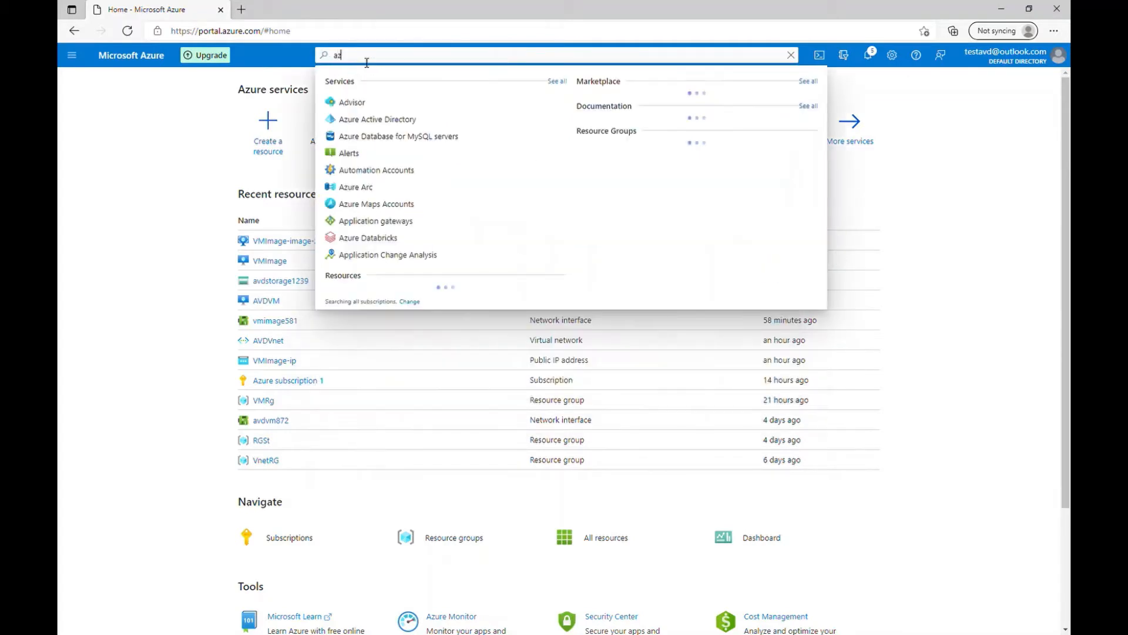
text(zure vi)
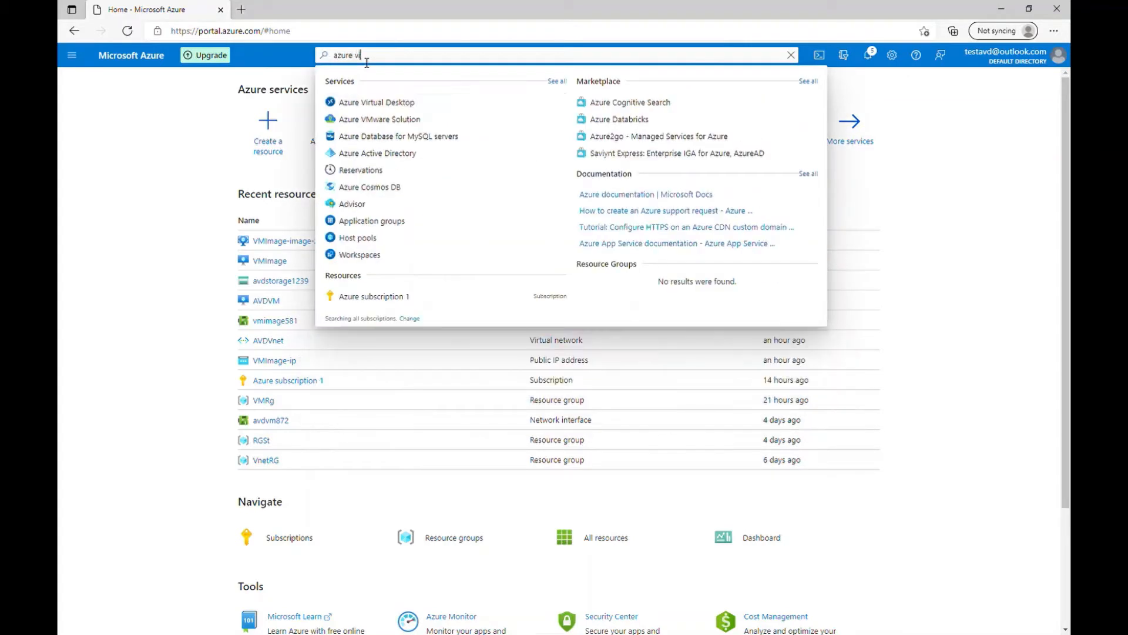
click(376, 101)
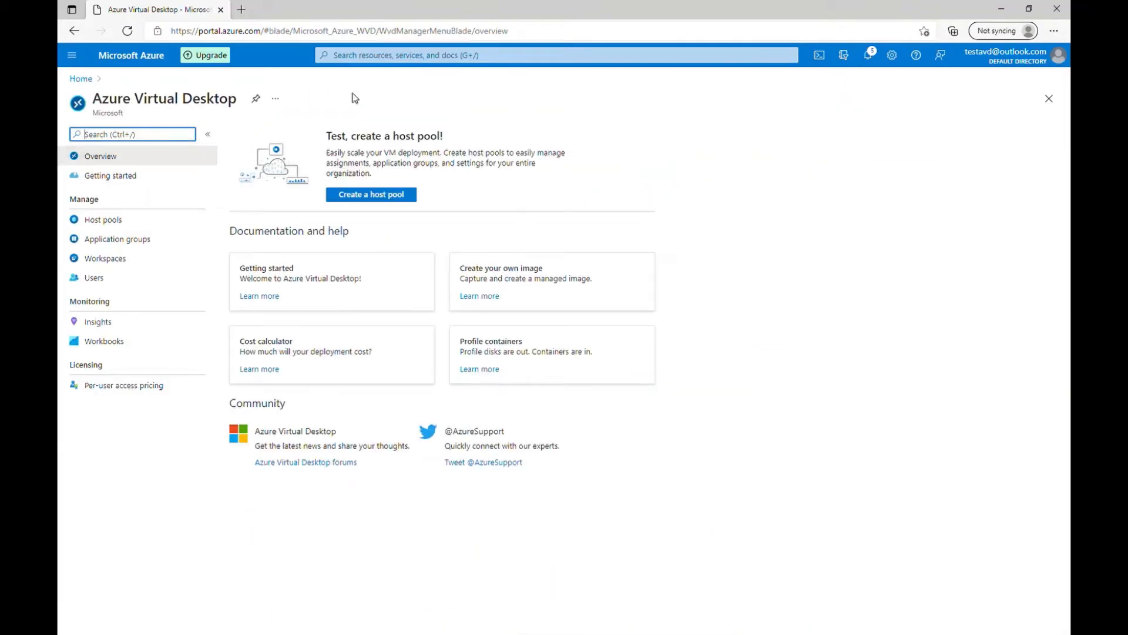
mouse_move(360, 199)
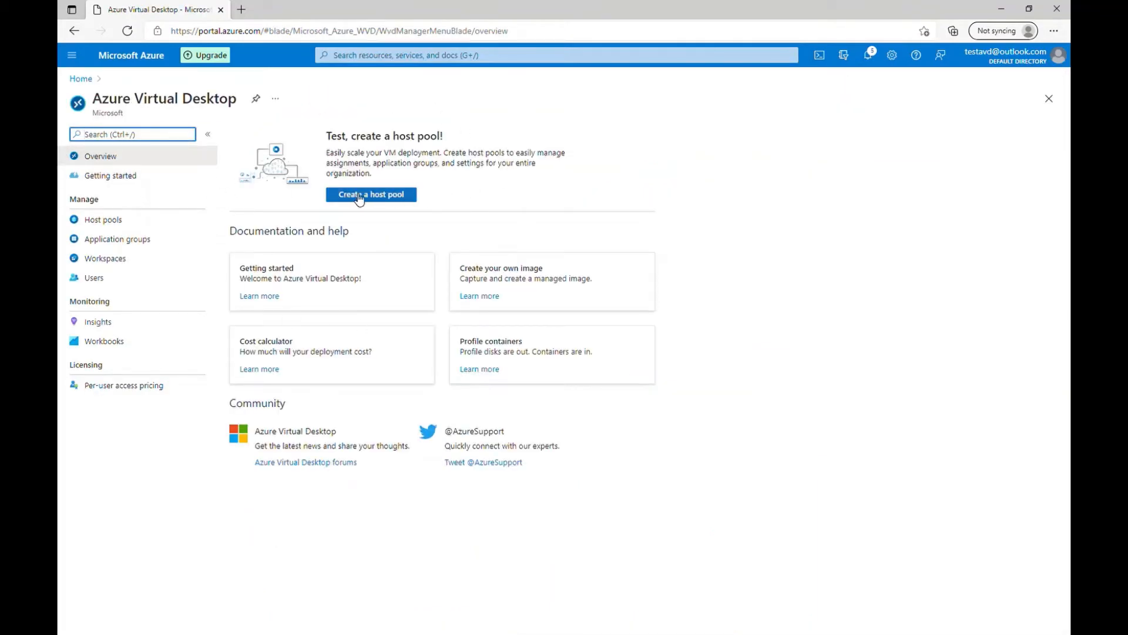
mouse_move(106, 222)
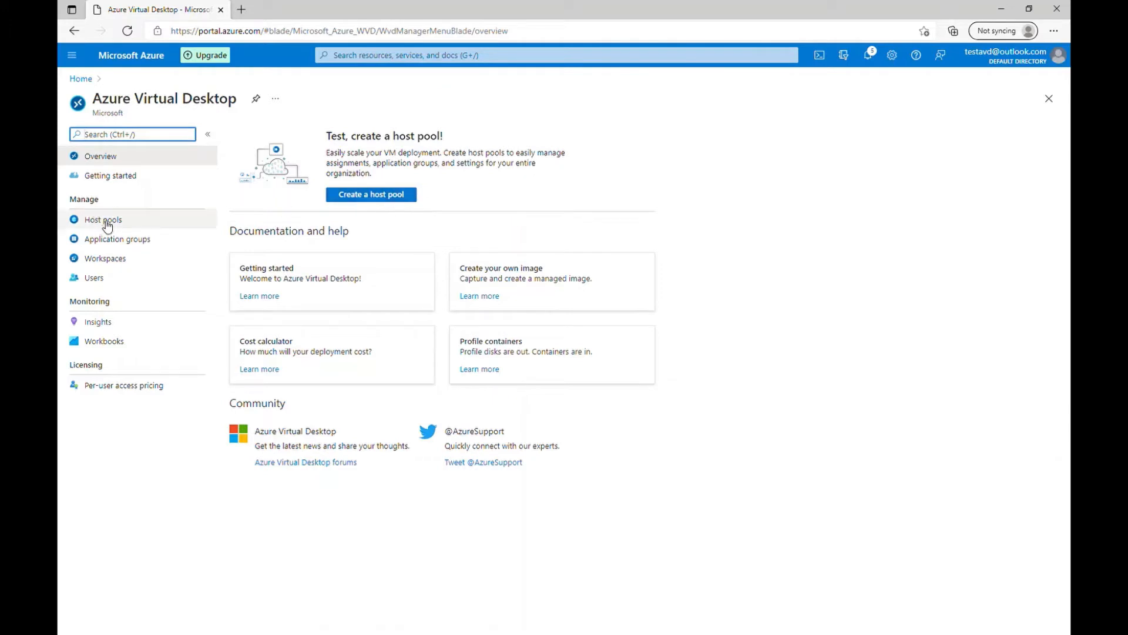
click(104, 218)
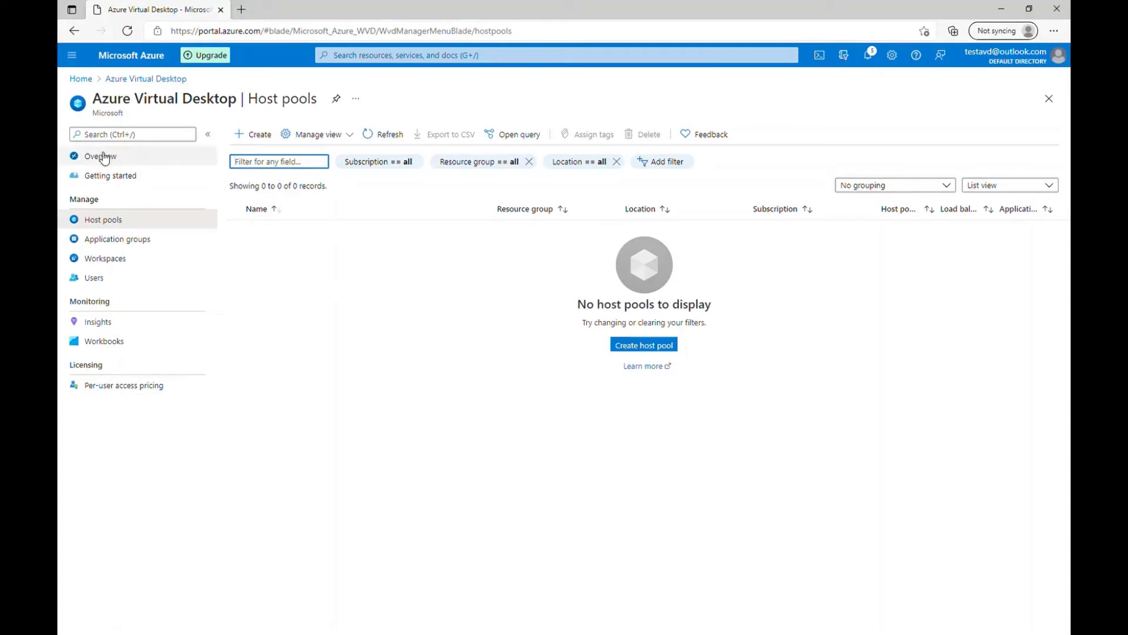
Begin a host pool in new resource group RgHP and start naming it Pool1.
click(101, 155)
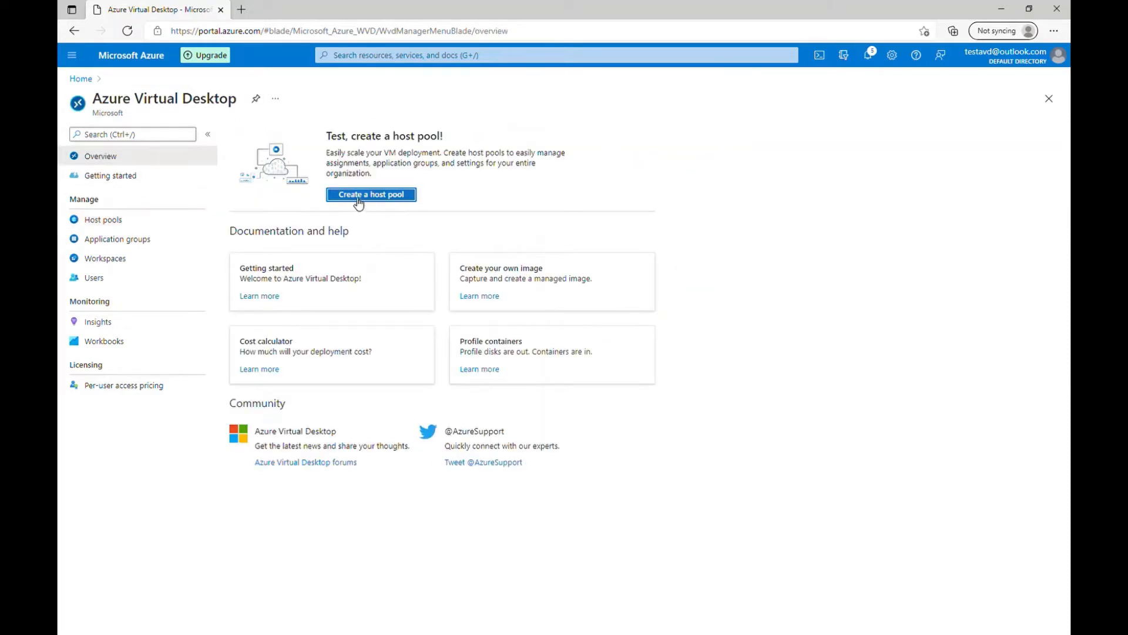
click(372, 195)
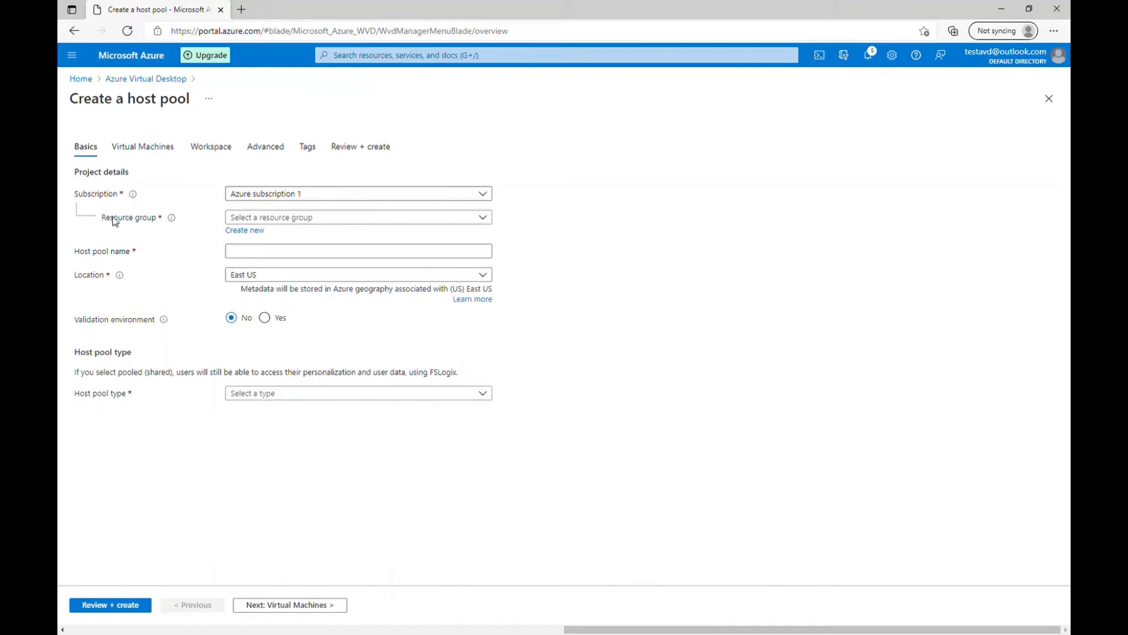
click(244, 231)
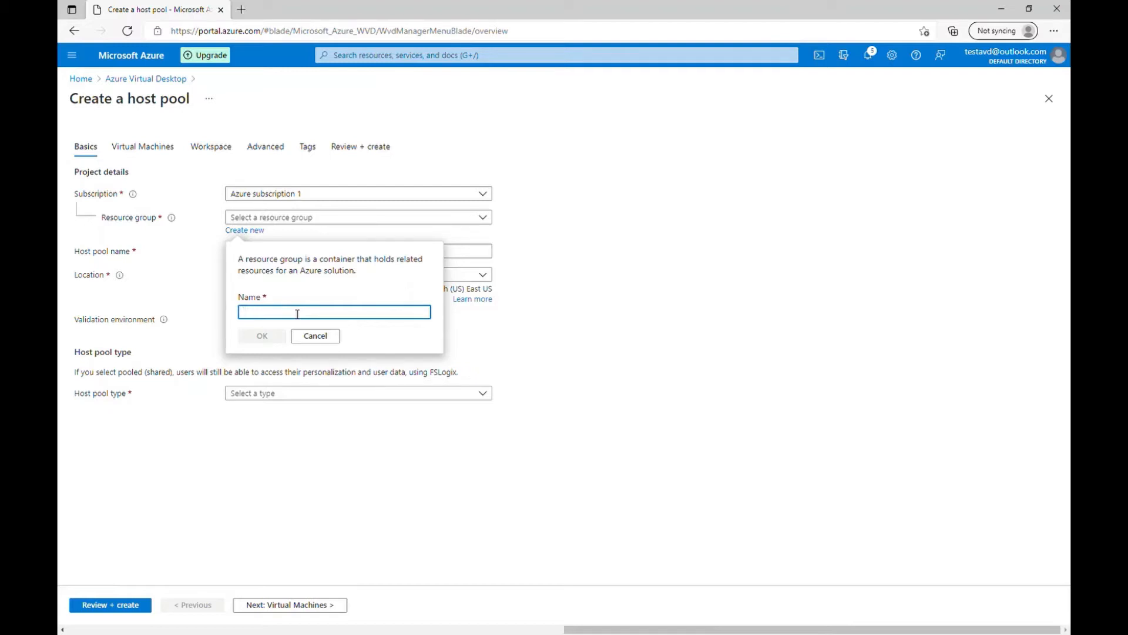
text(RgHP)
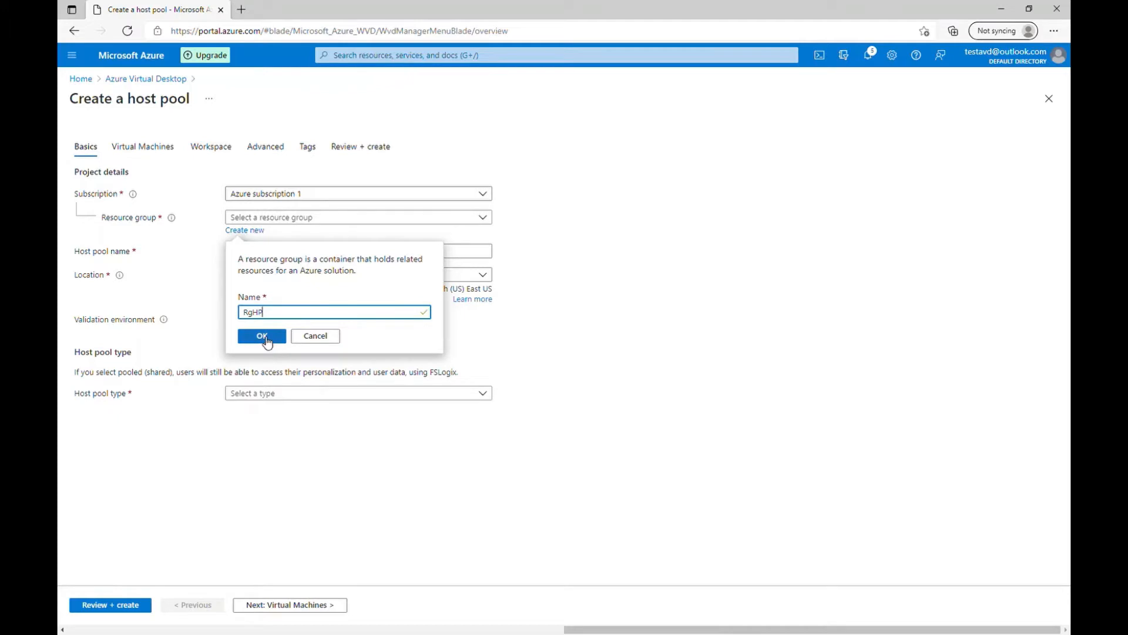
click(261, 336)
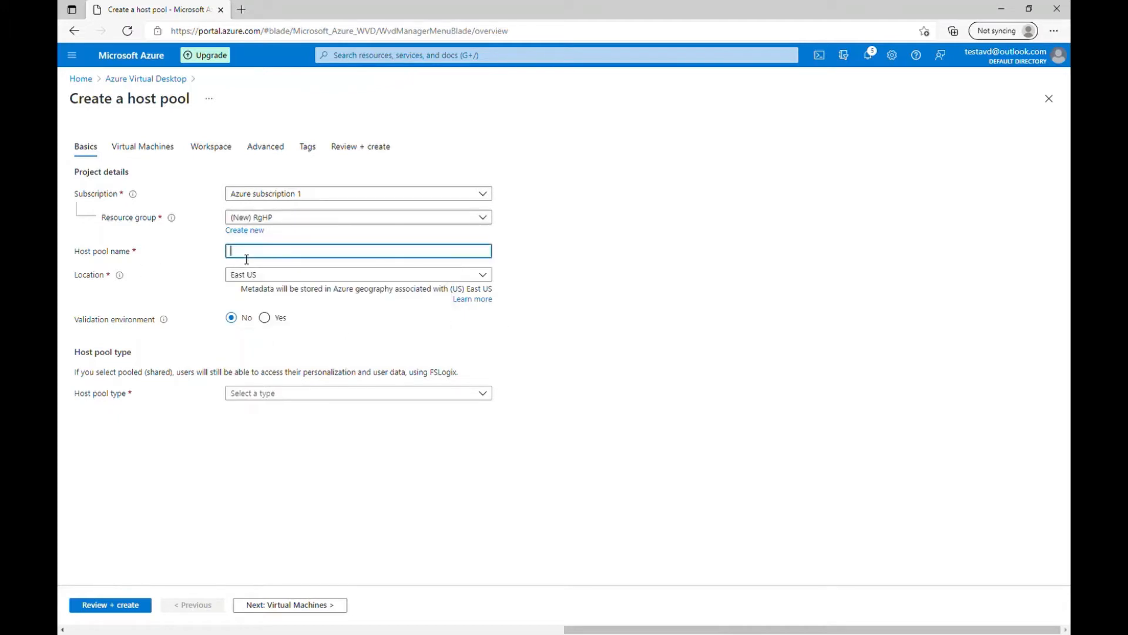
text(Pool1)
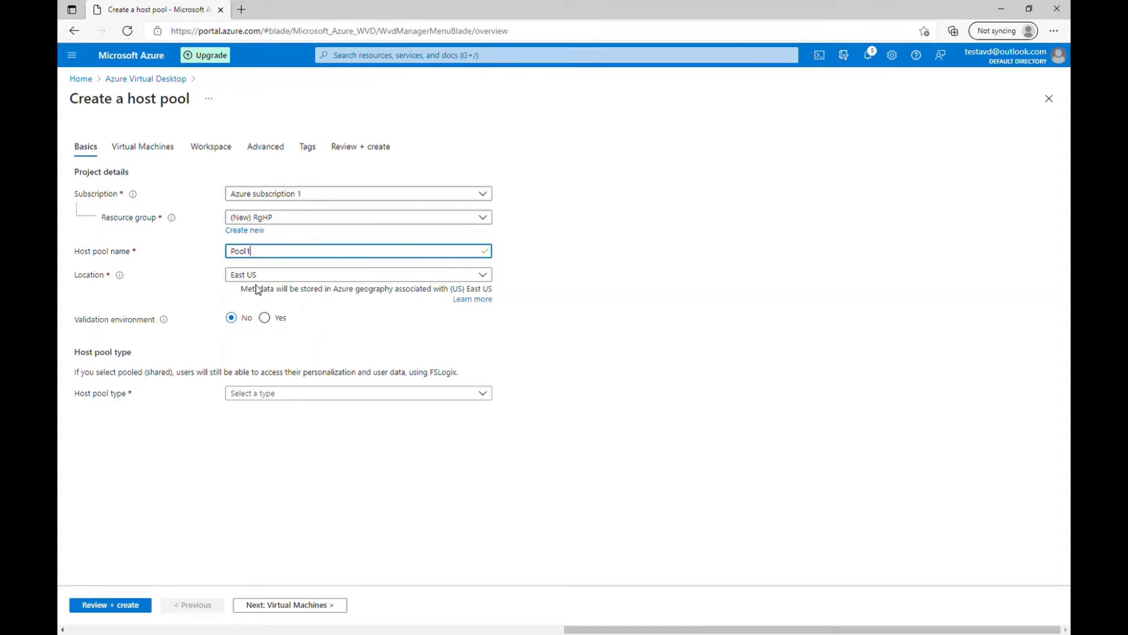
Choose Pooled as the host pool type.
click(700, 302)
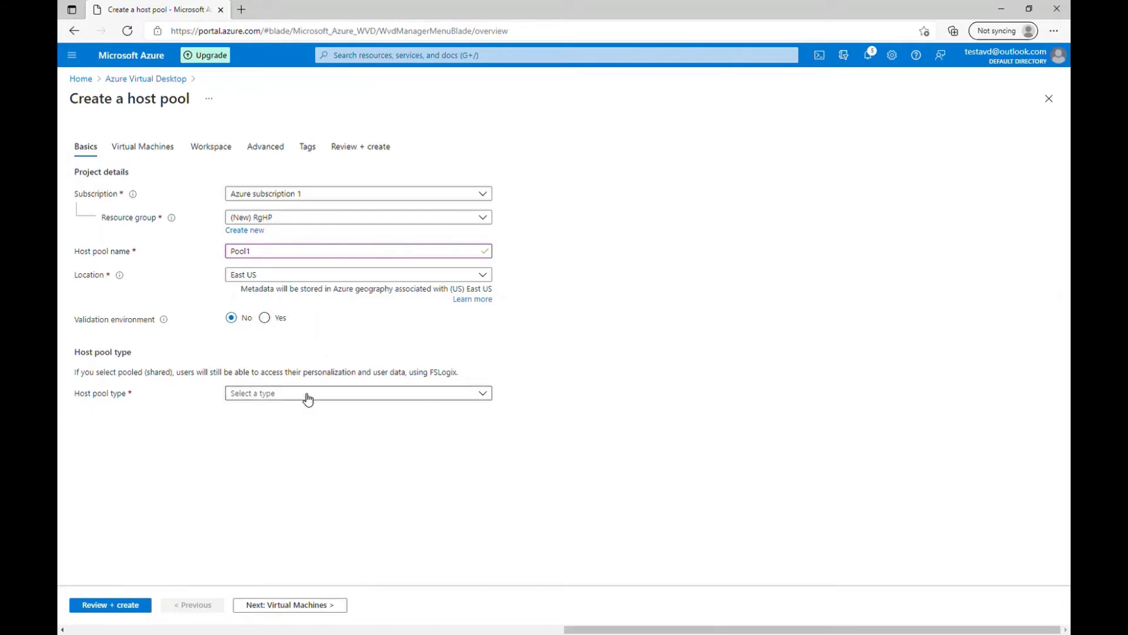
click(310, 392)
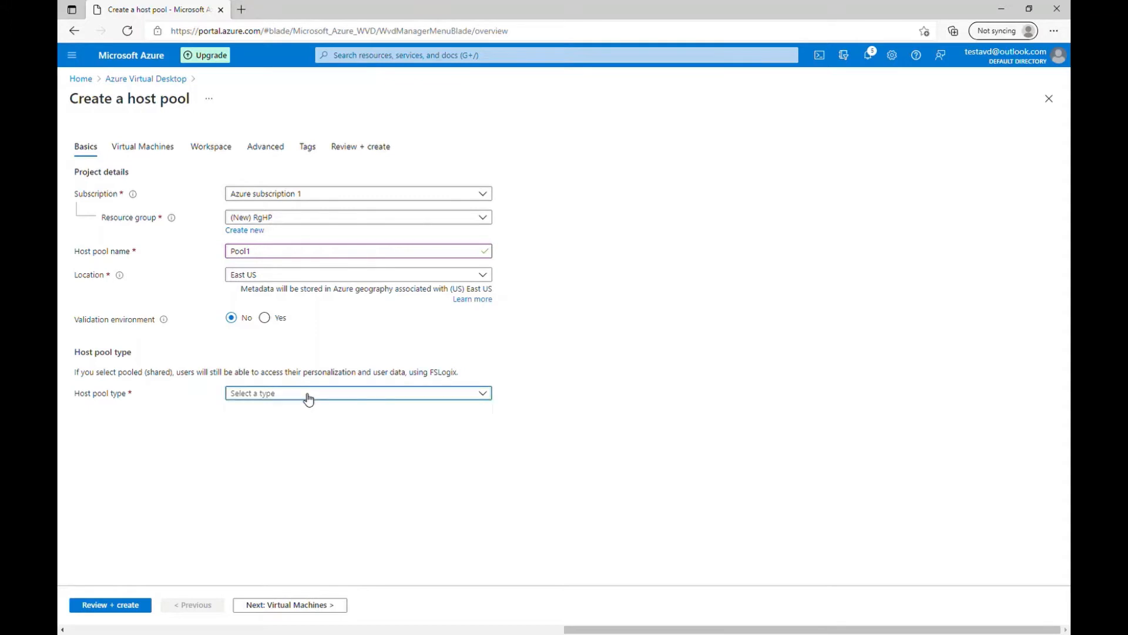
click(359, 393)
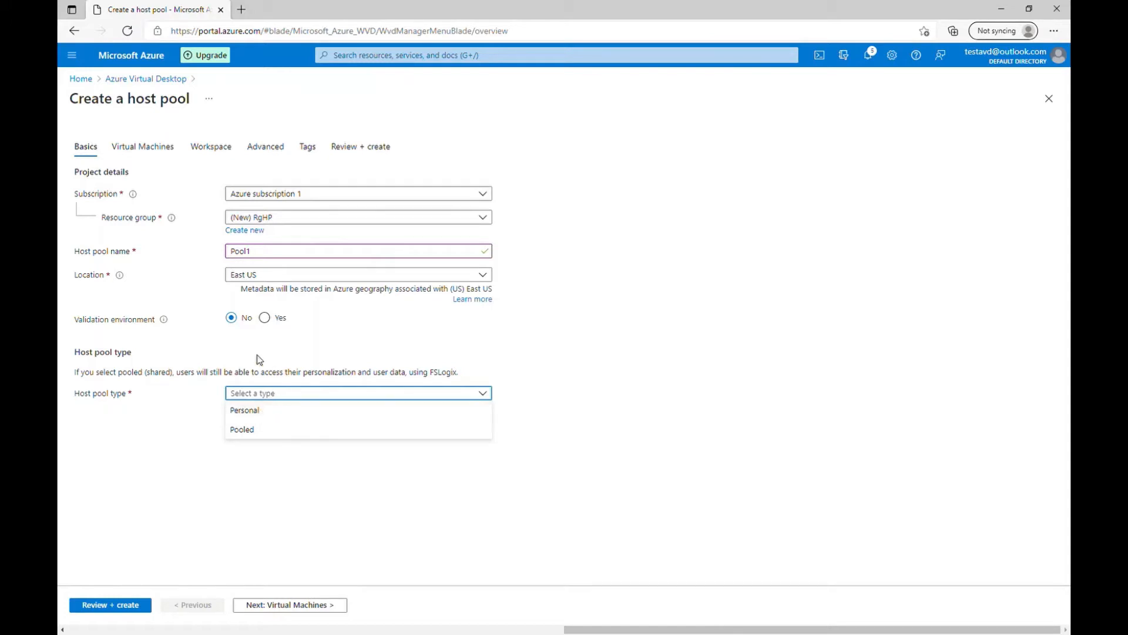
mouse_move(168, 474)
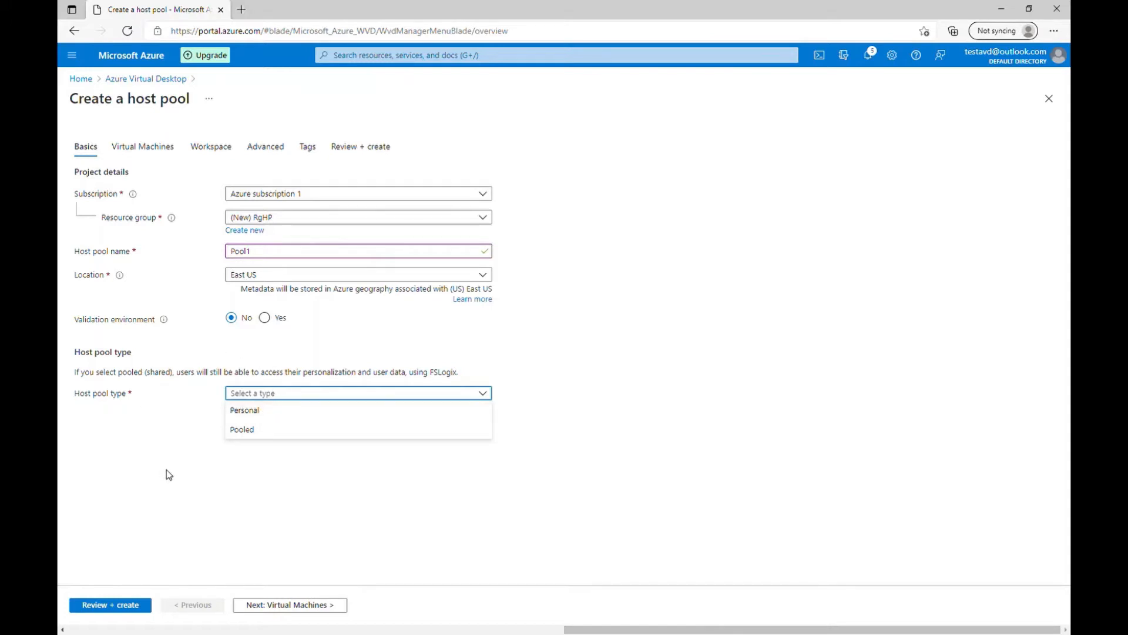
mouse_move(250, 435)
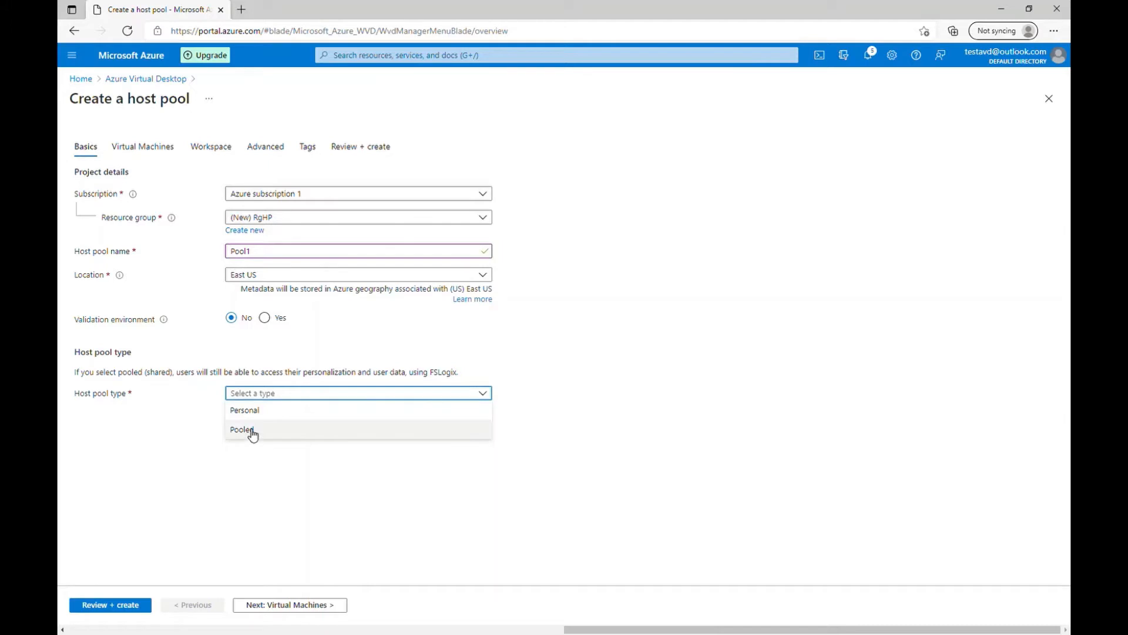
click(240, 430)
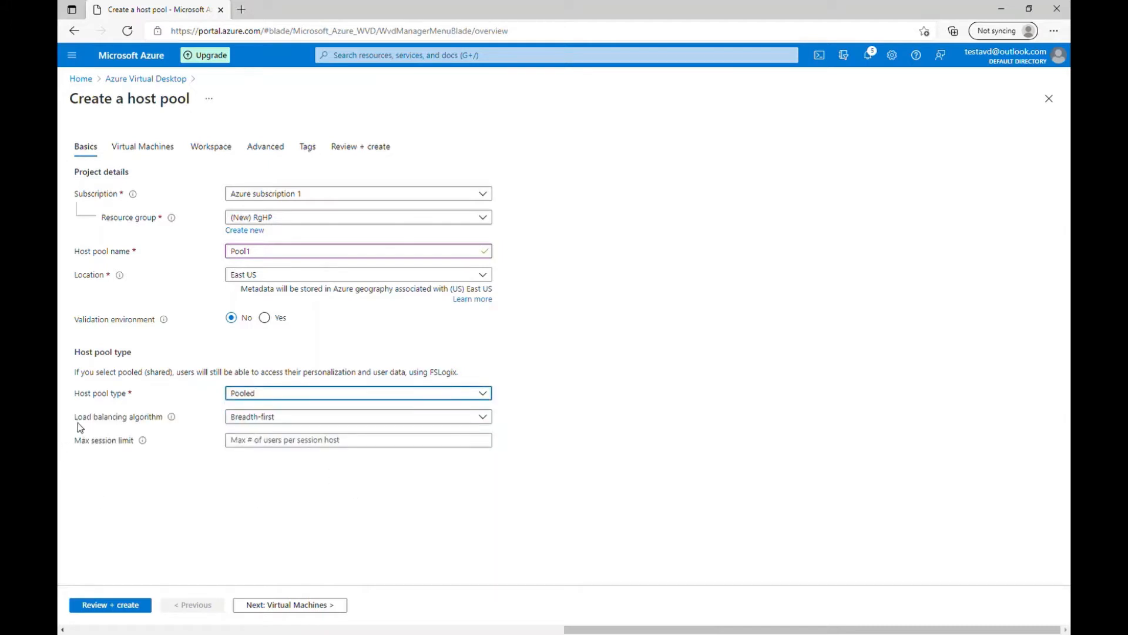
mouse_move(89, 425)
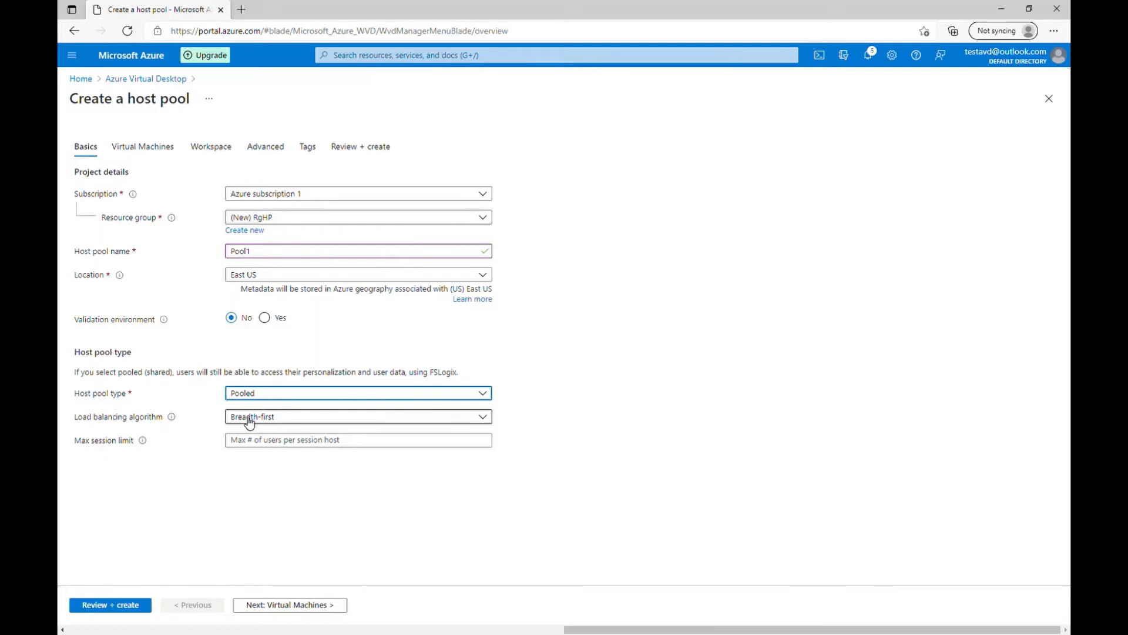
Set Depth-first load balancing with a max session limit of 2.
click(357, 416)
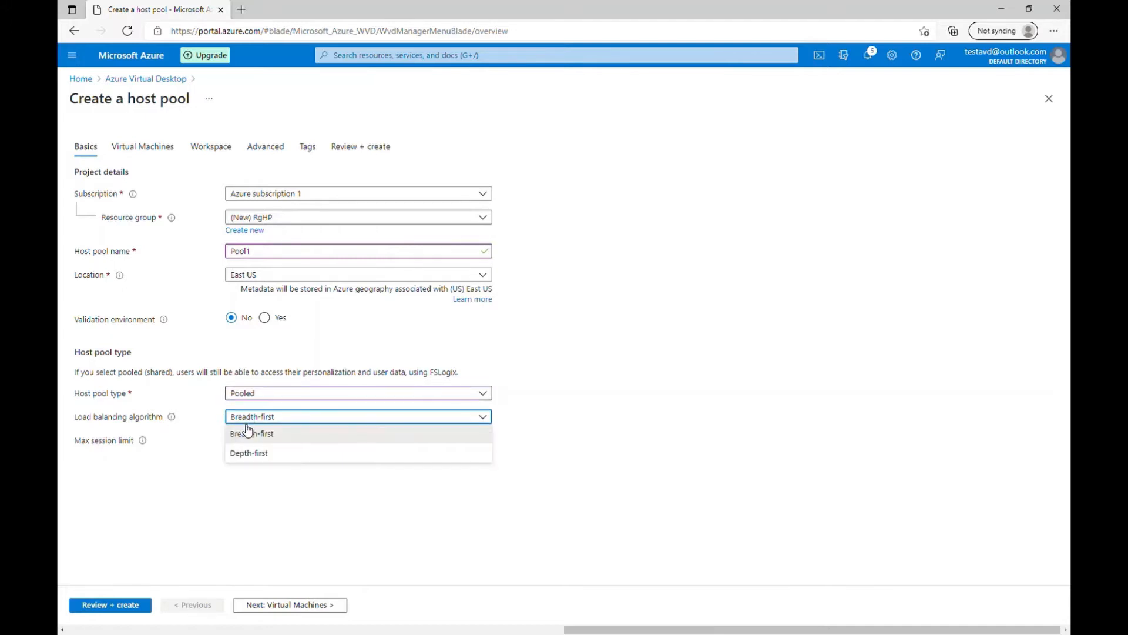
mouse_move(254, 456)
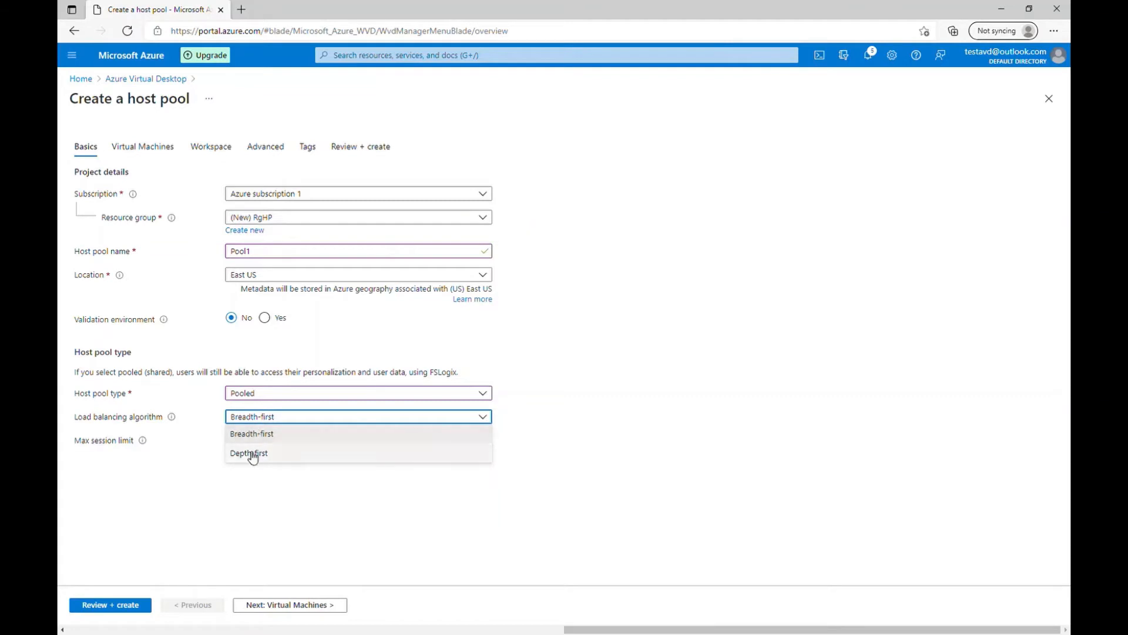
mouse_move(260, 436)
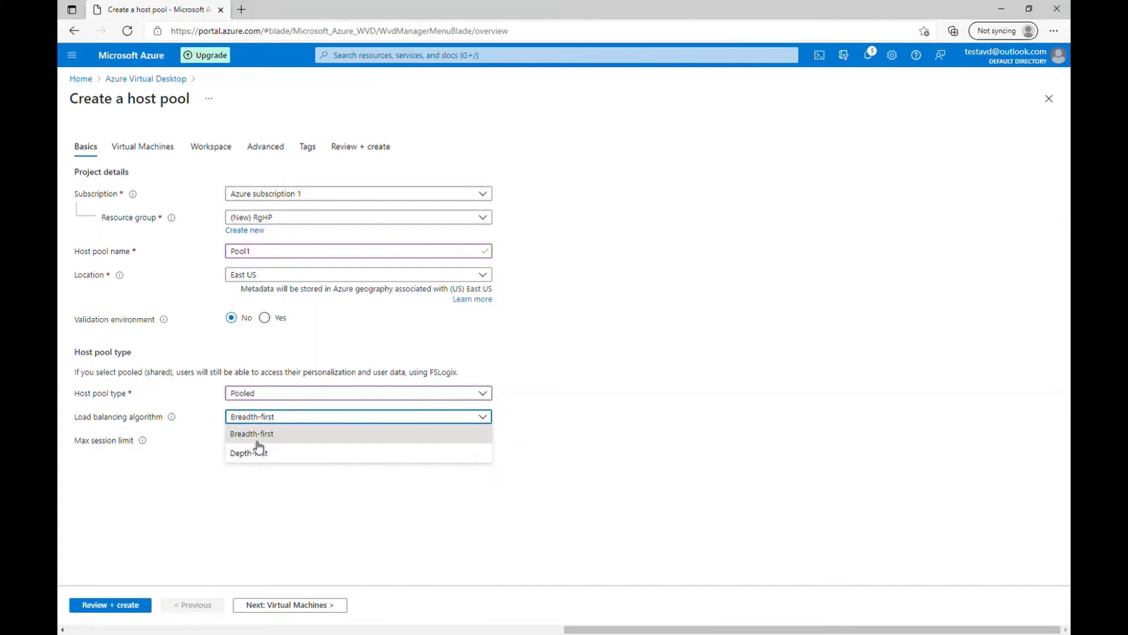
mouse_move(254, 457)
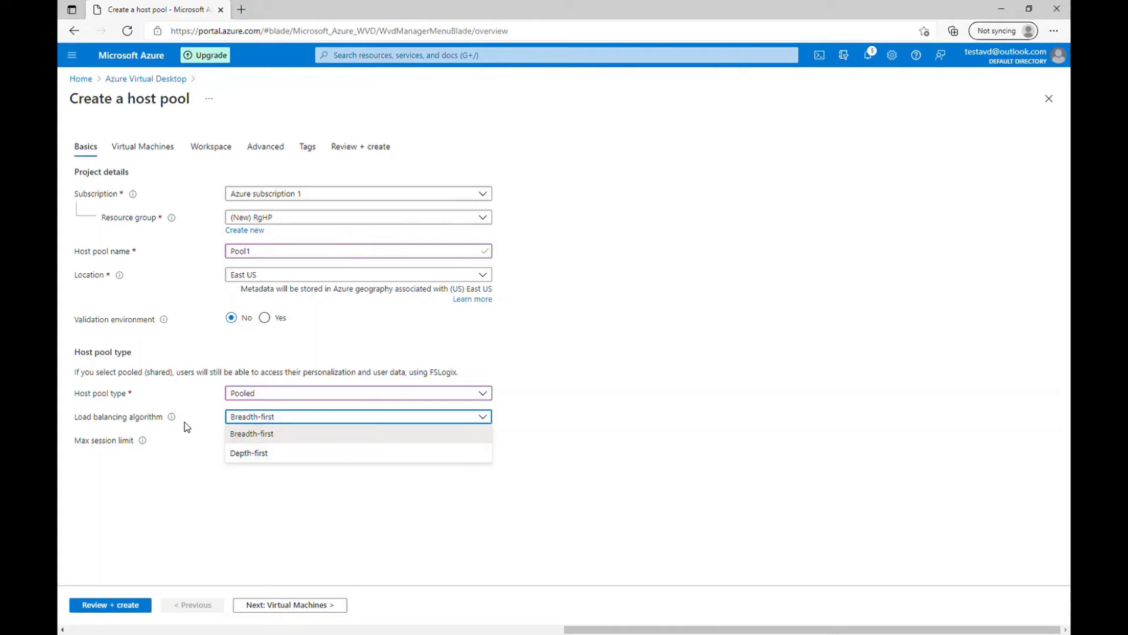
mouse_move(172, 416)
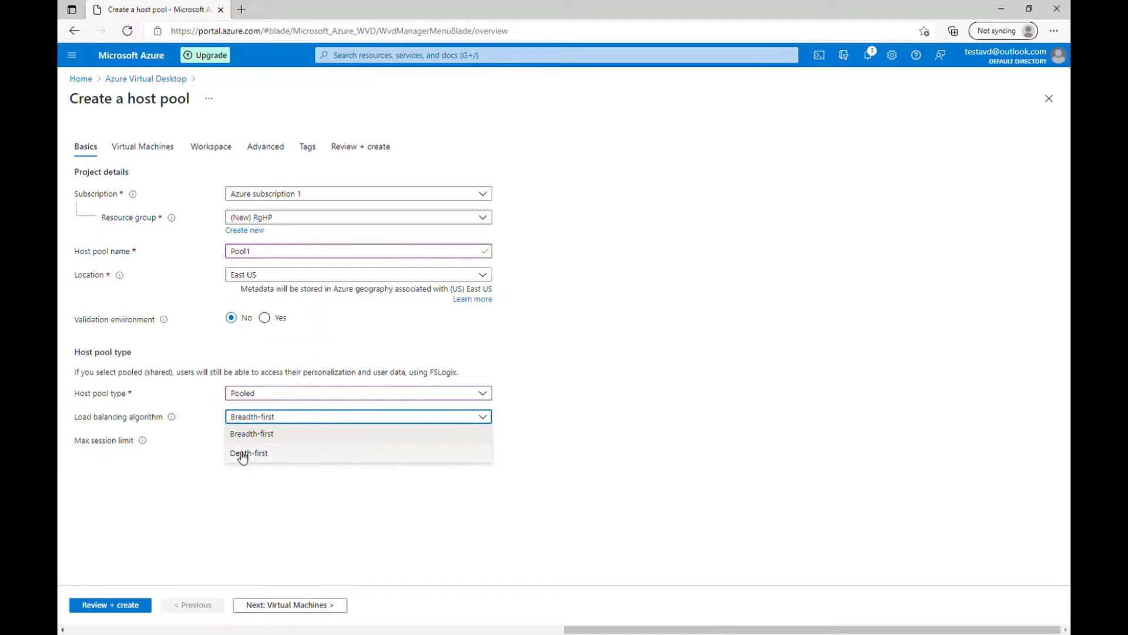
click(250, 453)
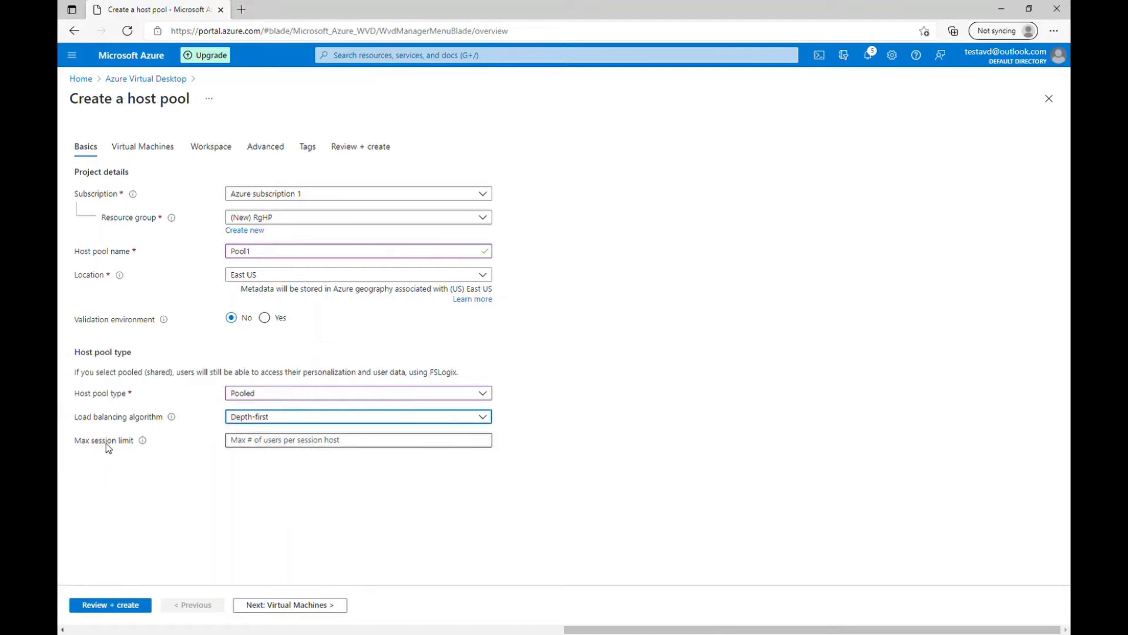
click(358, 440)
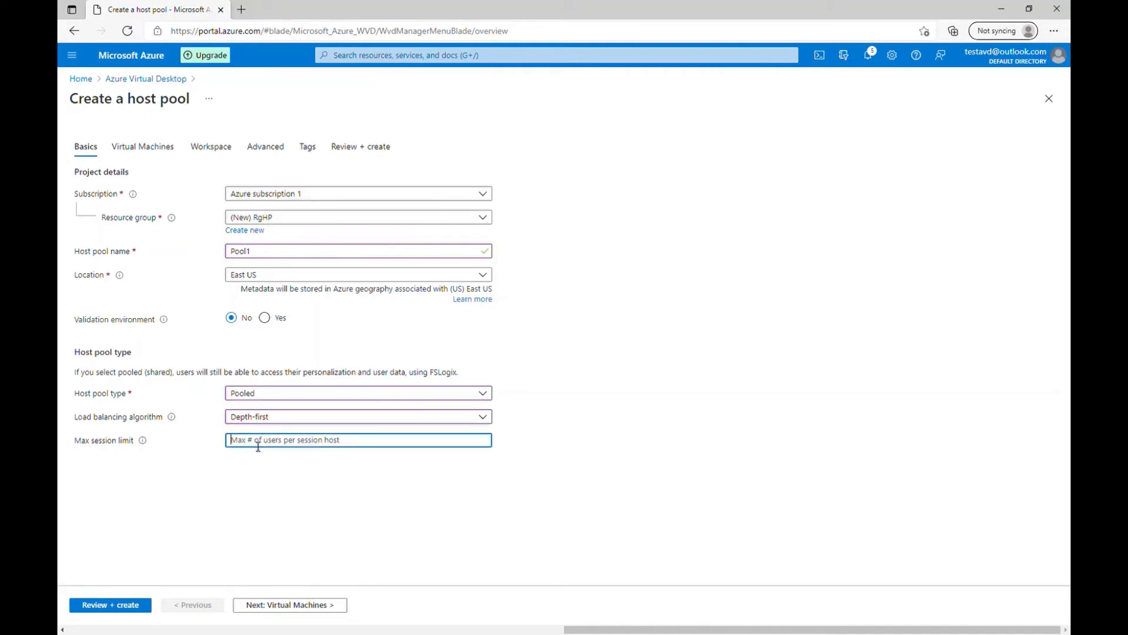
text(2)
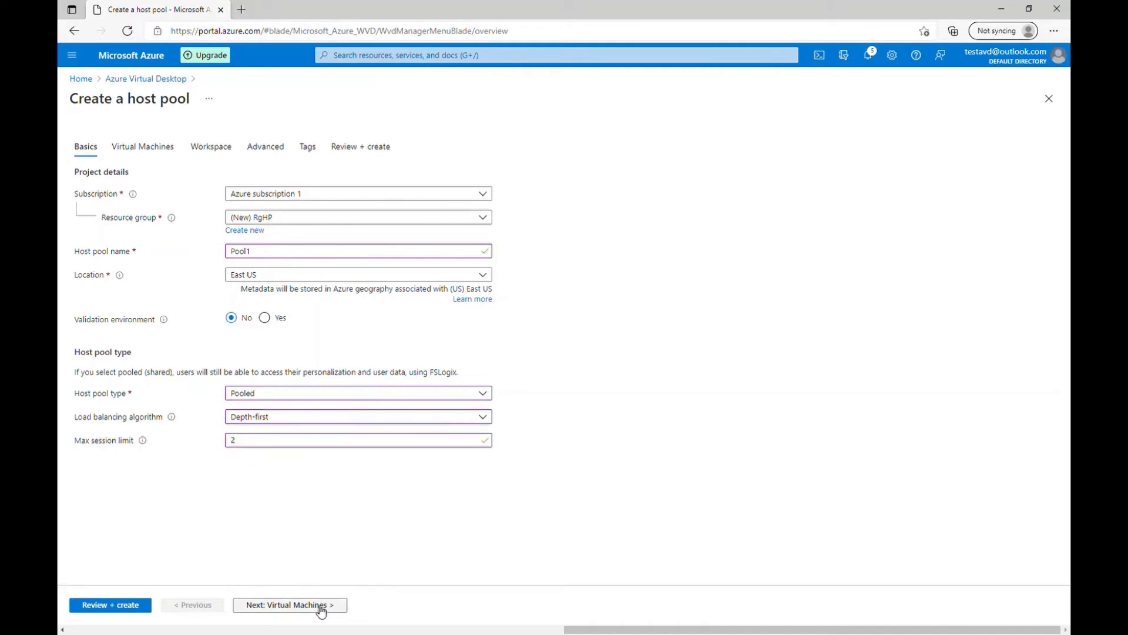
On Virtual Machines, use resource group VMRg, name prefix testavd and no infrastructure redundancy.
click(292, 605)
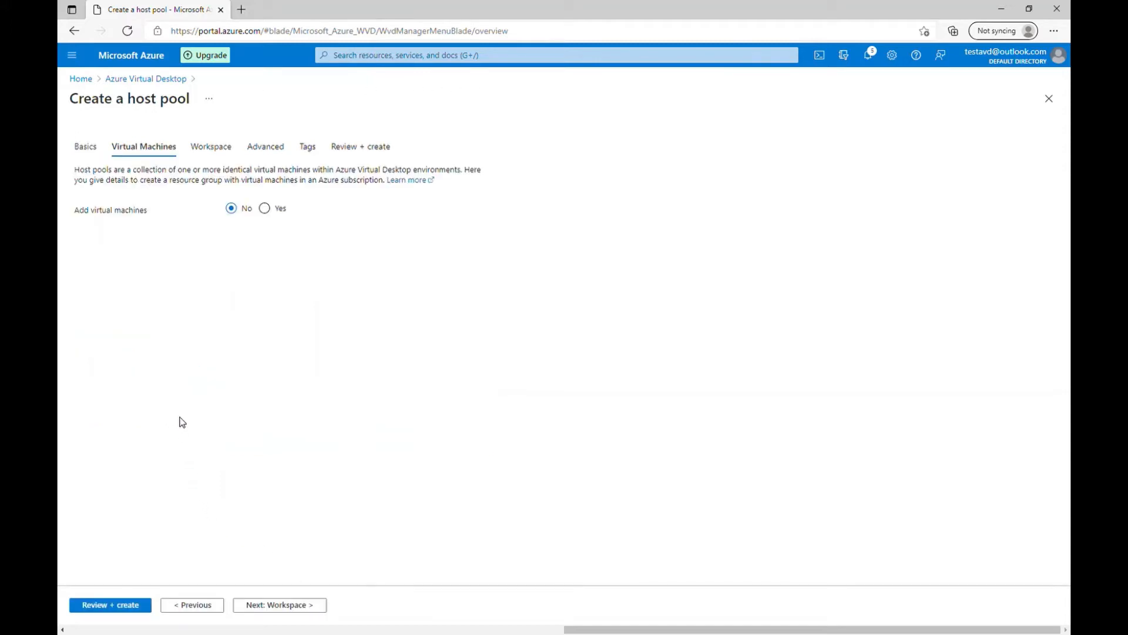
click(263, 208)
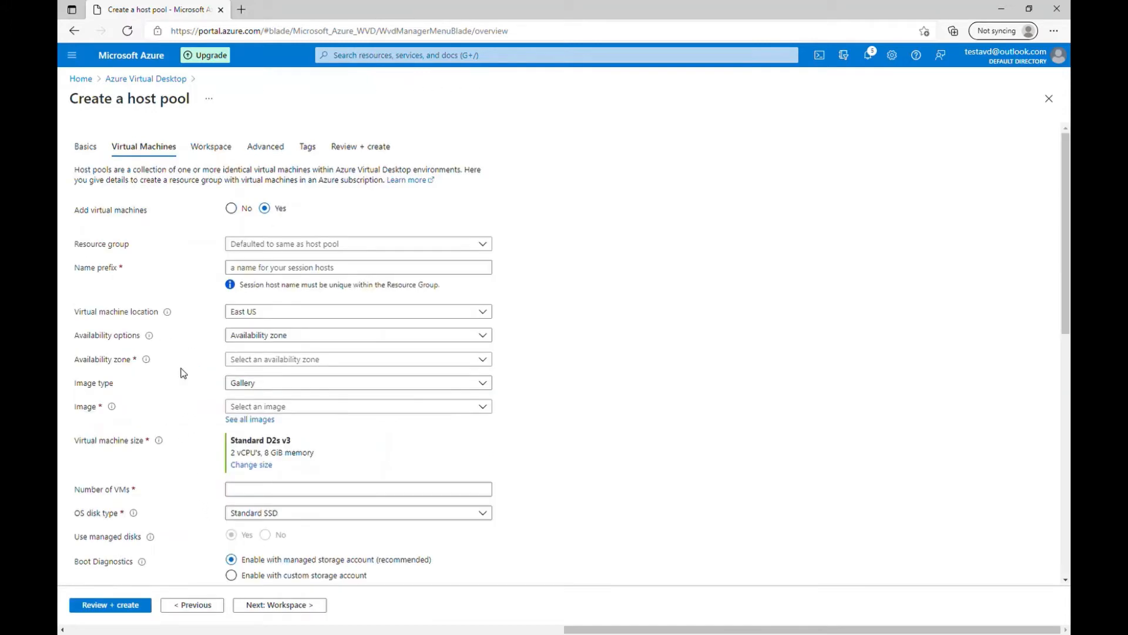
mouse_move(485, 245)
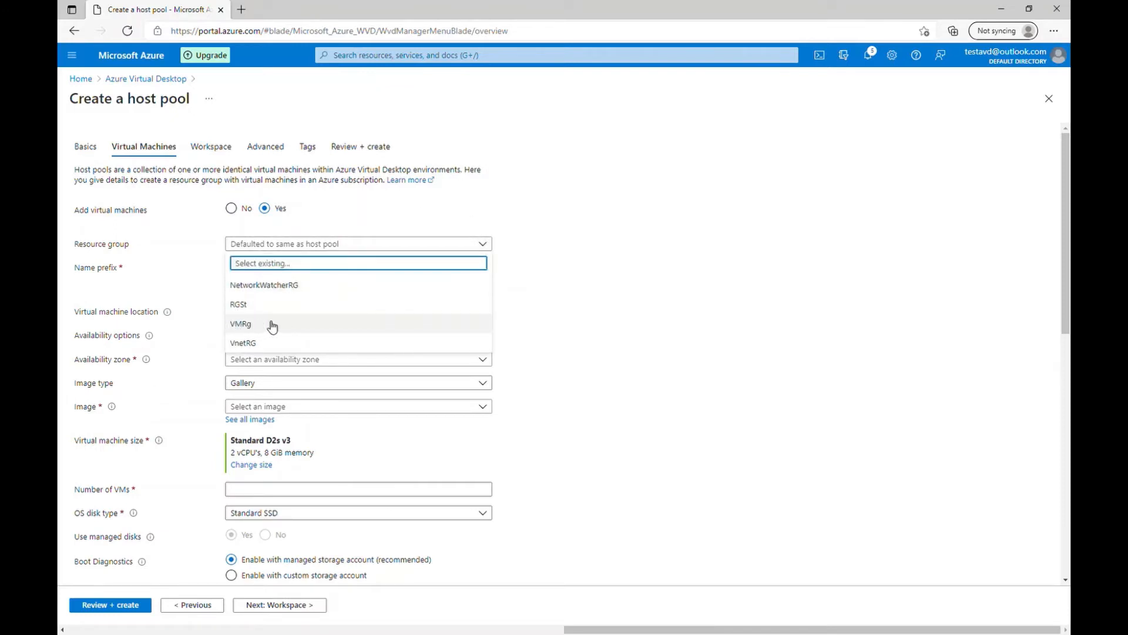
click(240, 323)
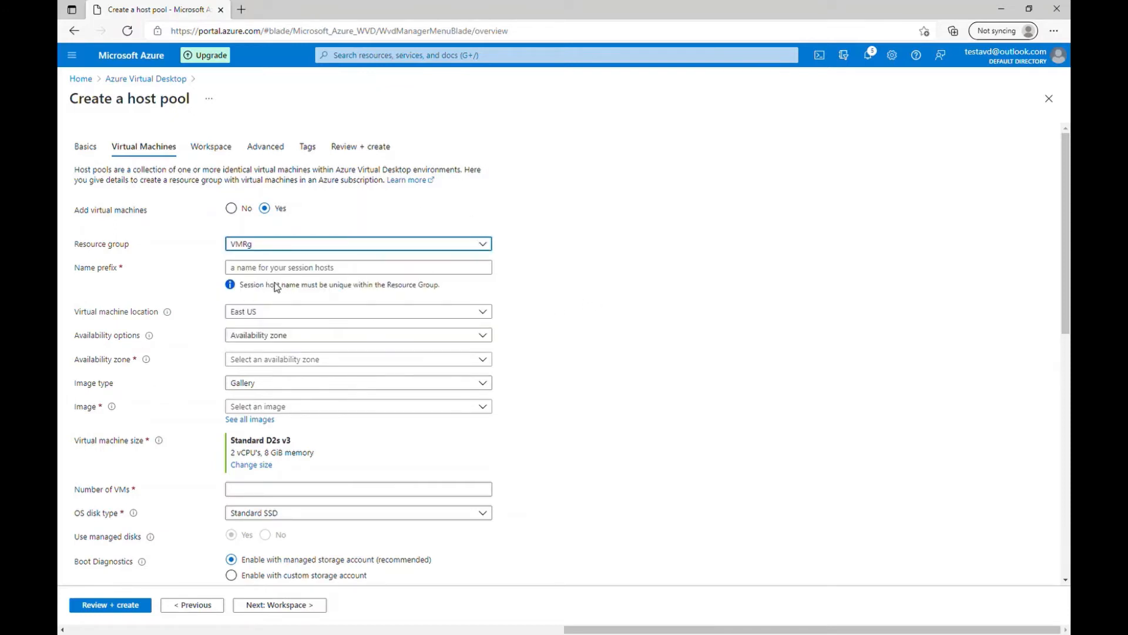
click(358, 267)
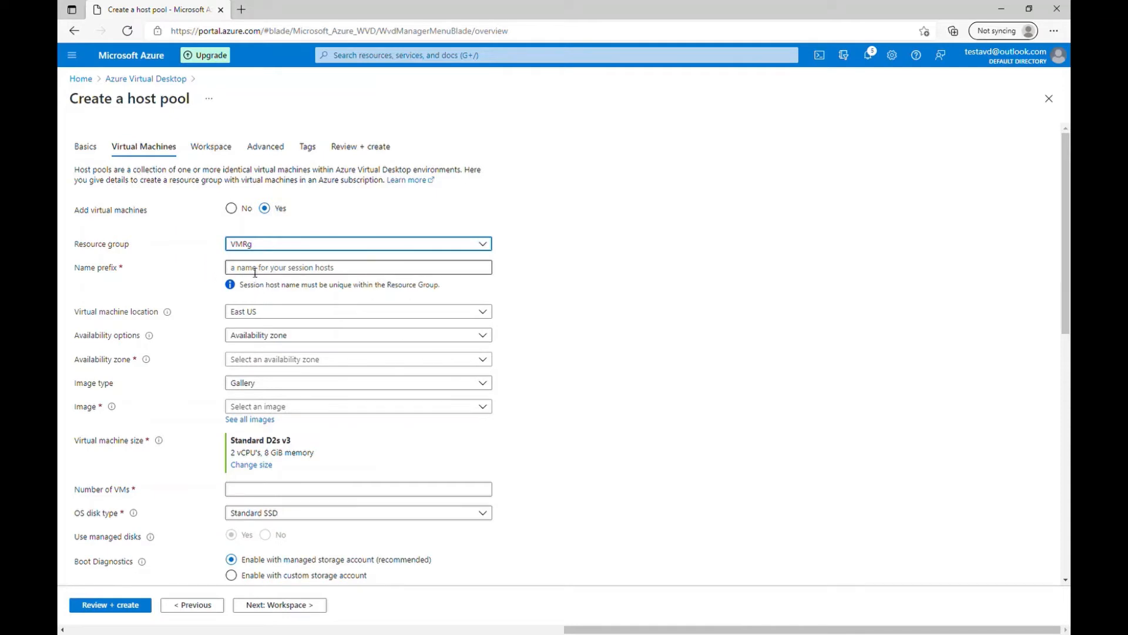
mouse_move(294, 273)
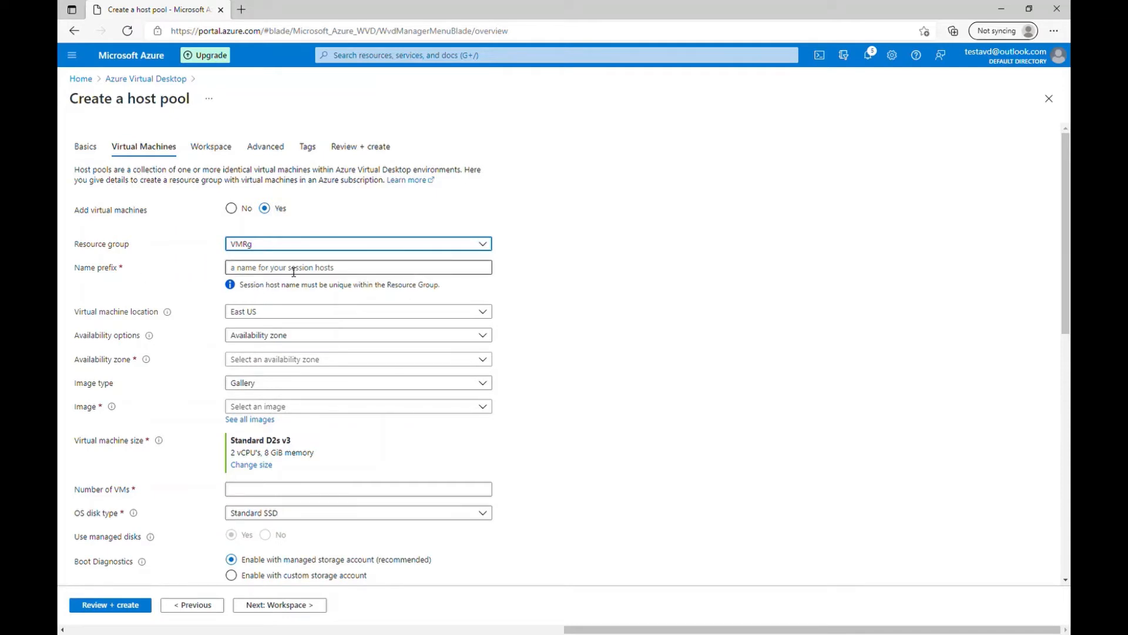
click(358, 268)
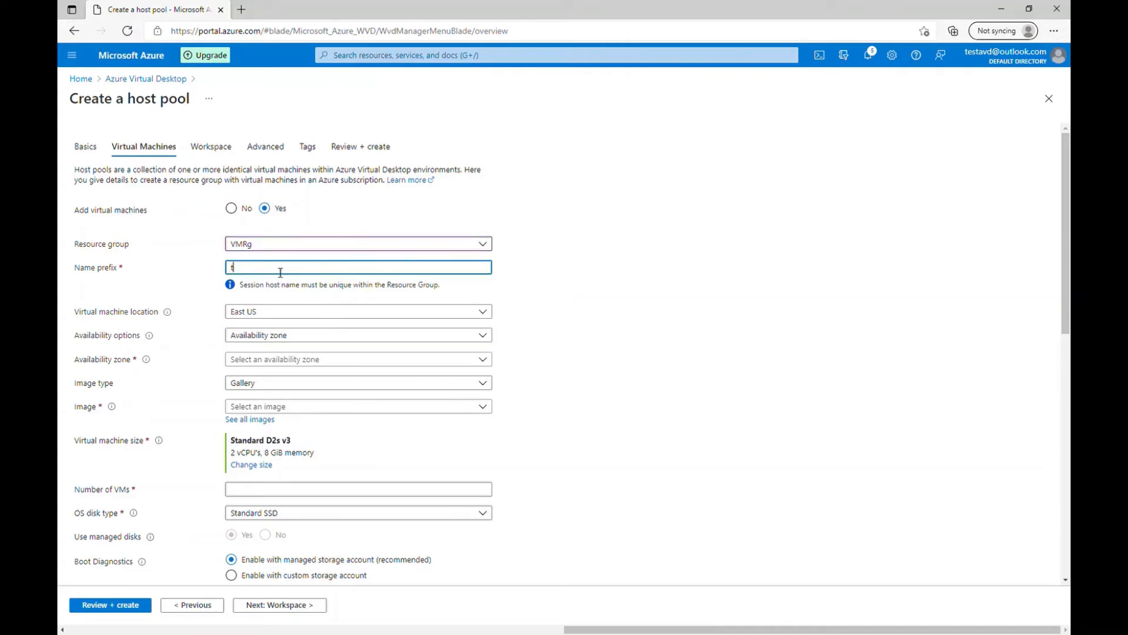
text(testavd)
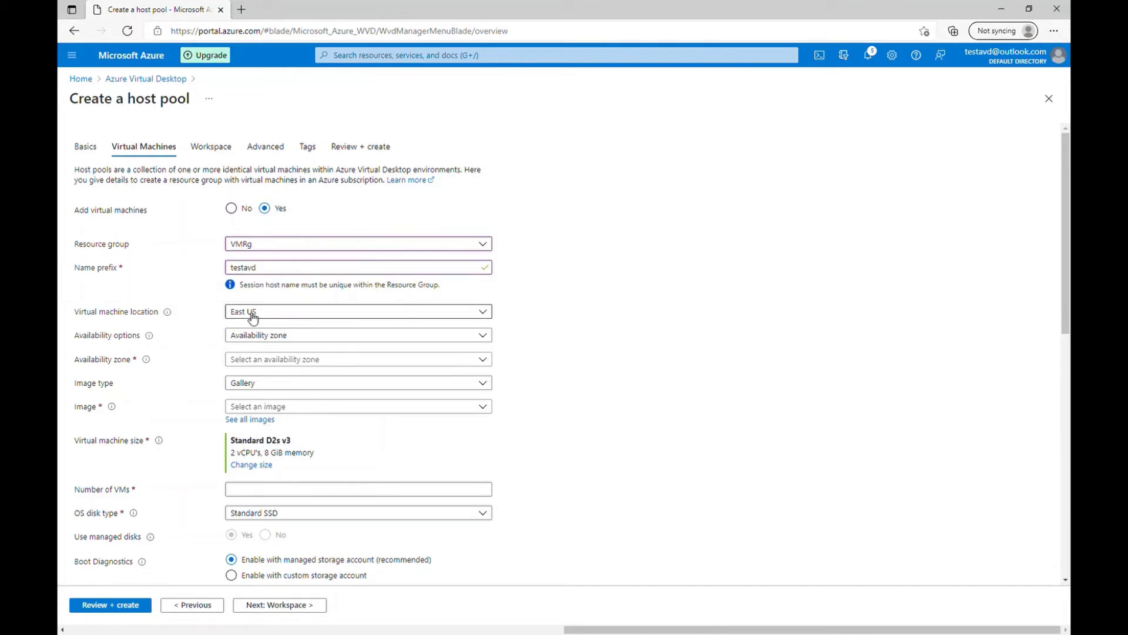
mouse_move(282, 340)
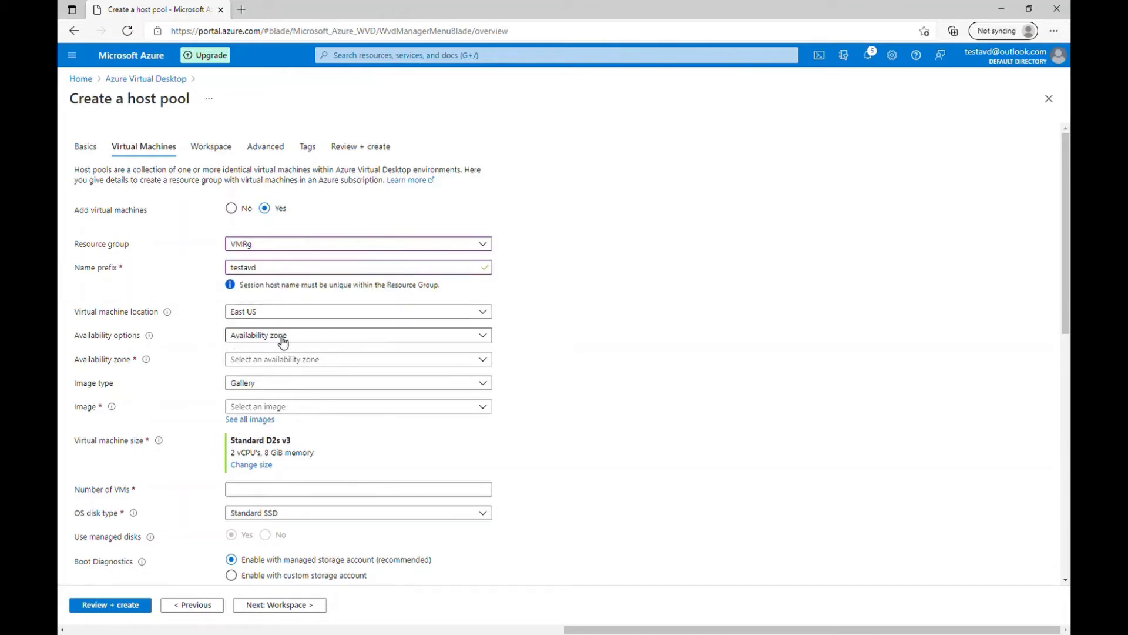
click(358, 335)
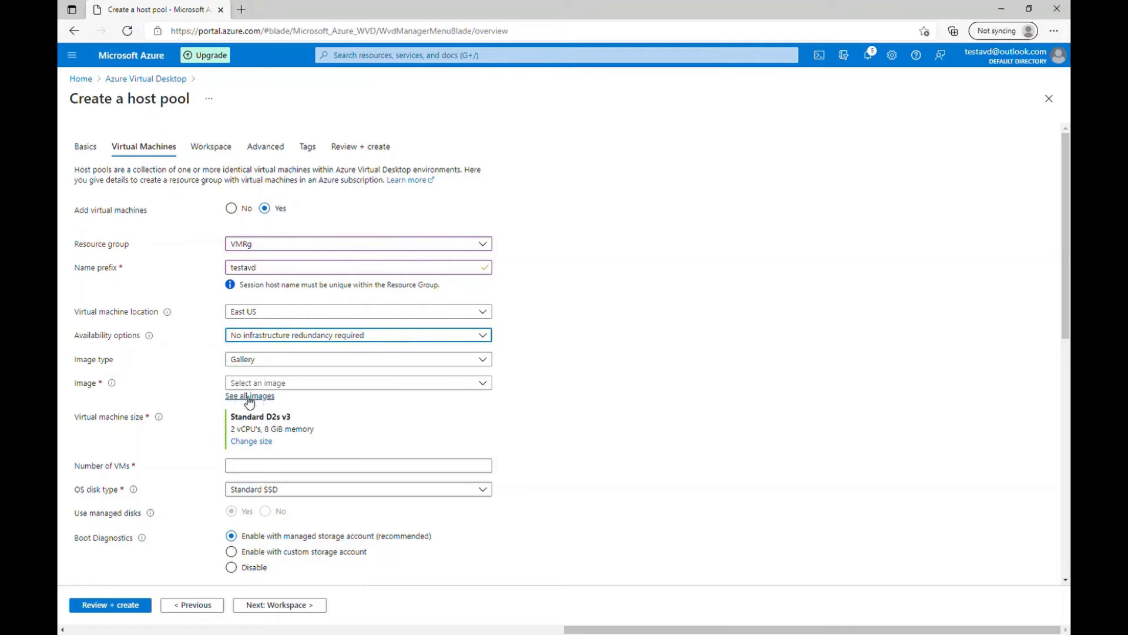
click(250, 395)
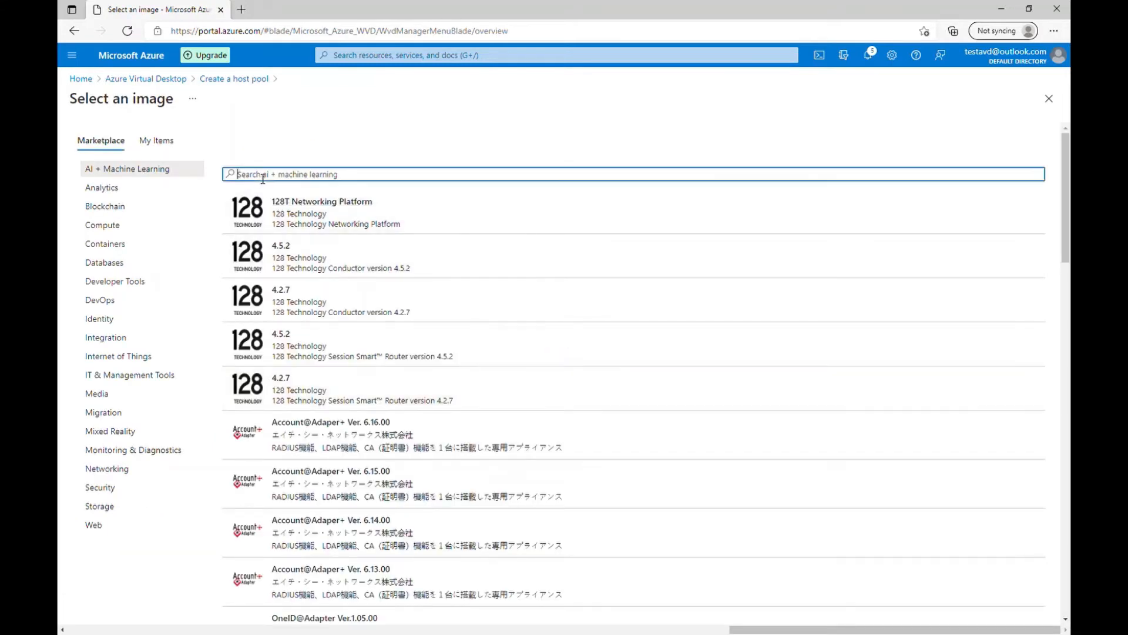
mouse_move(304, 186)
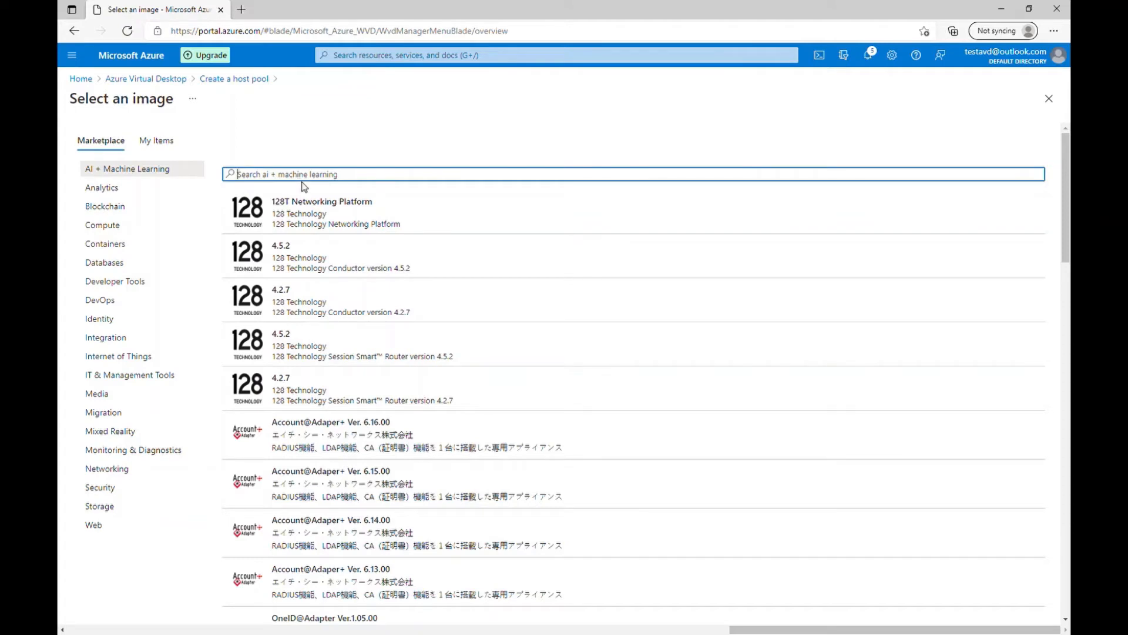
text(windown 10 mul)
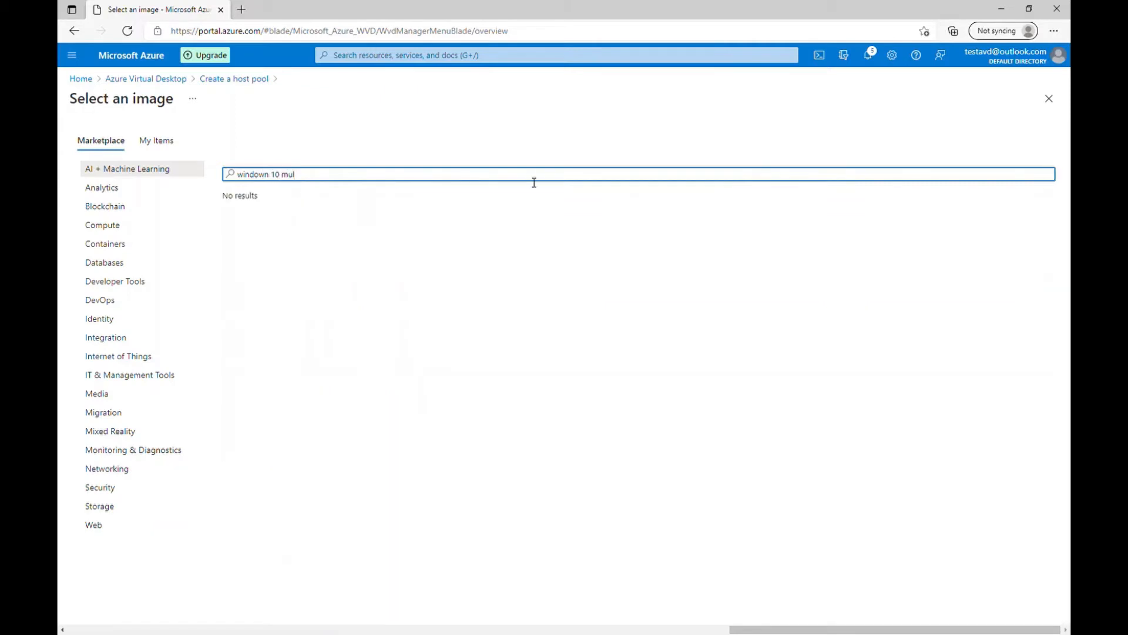
mouse_move(277, 181)
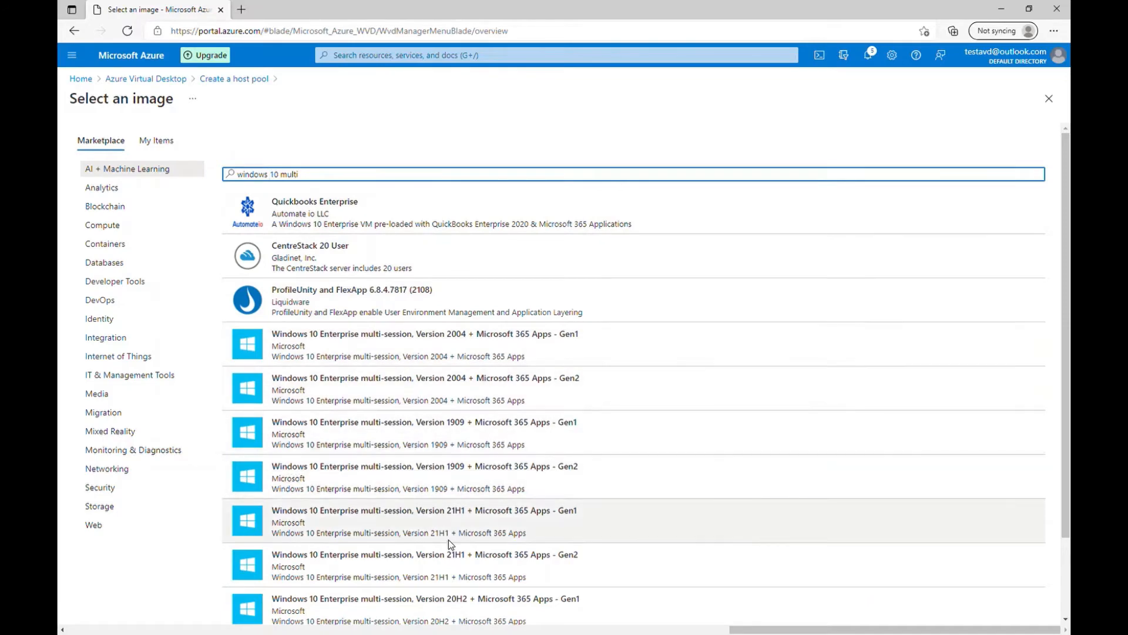
mouse_move(346, 122)
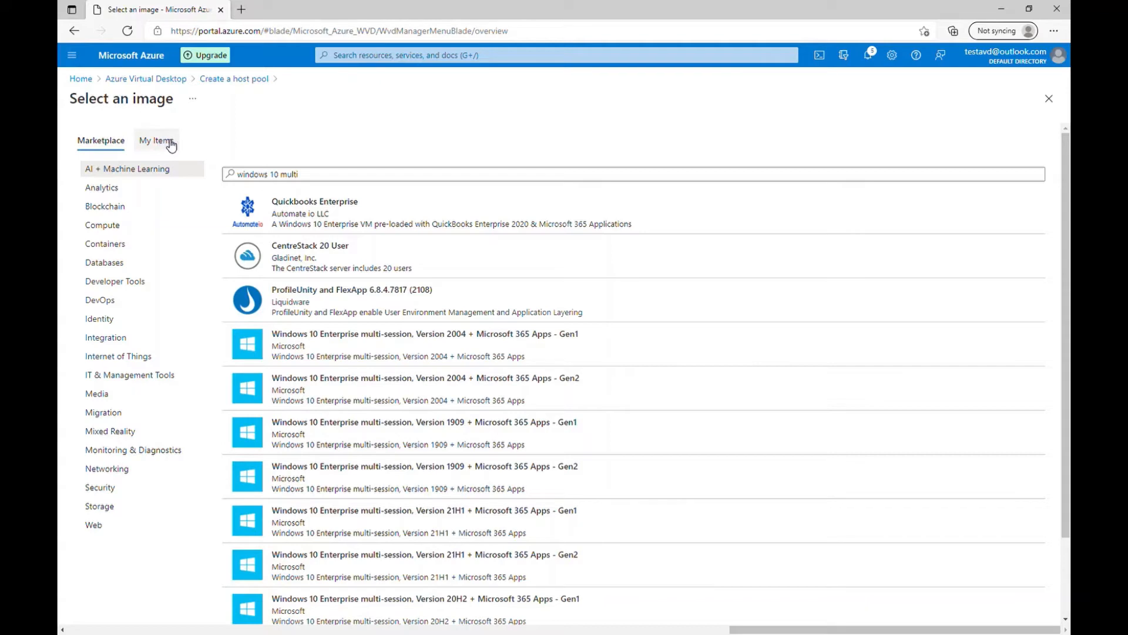
click(156, 141)
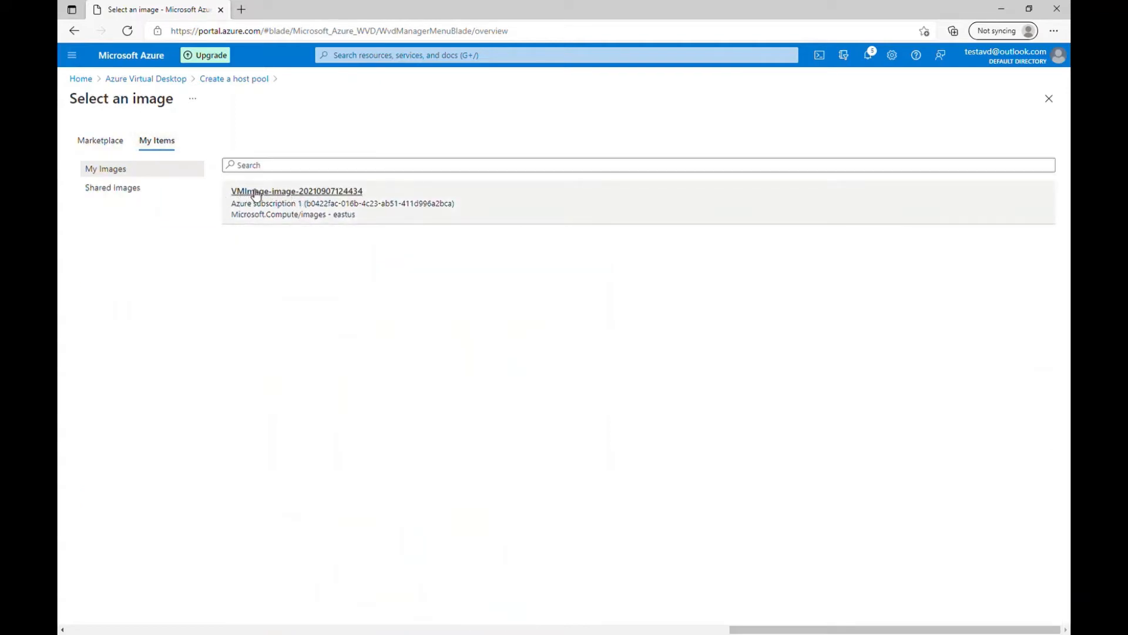
click(297, 191)
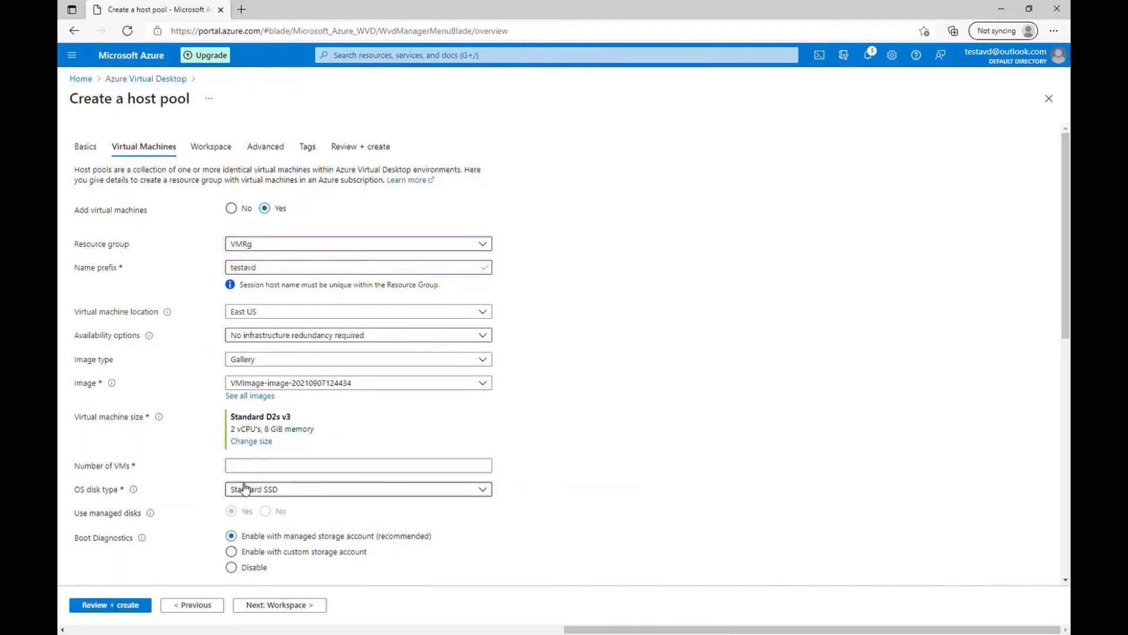
click(358, 466)
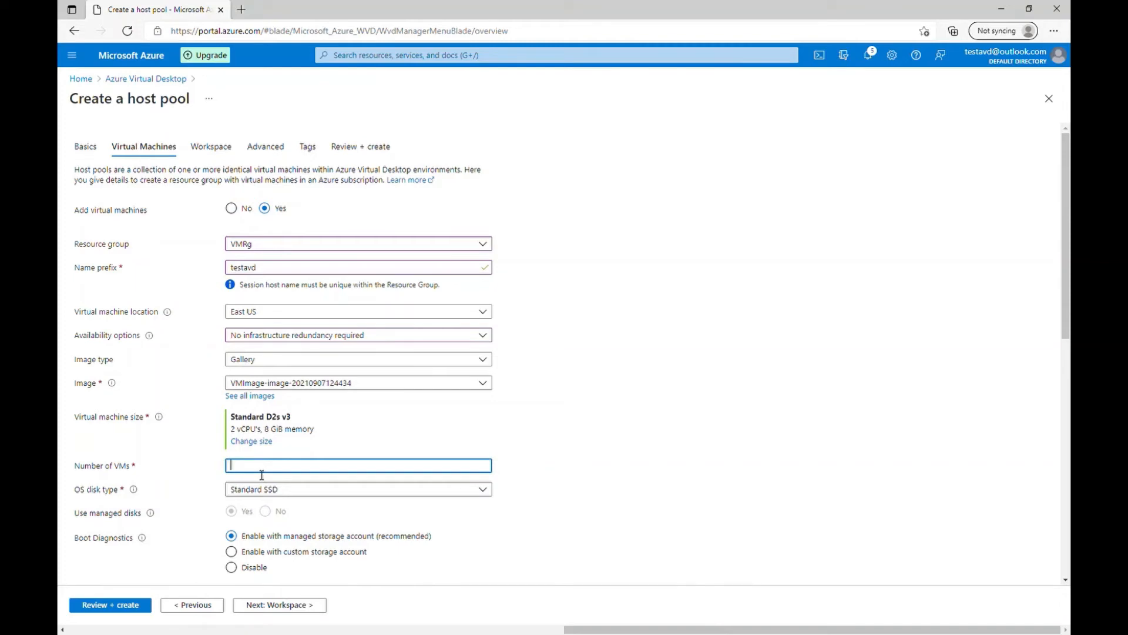
text(1)
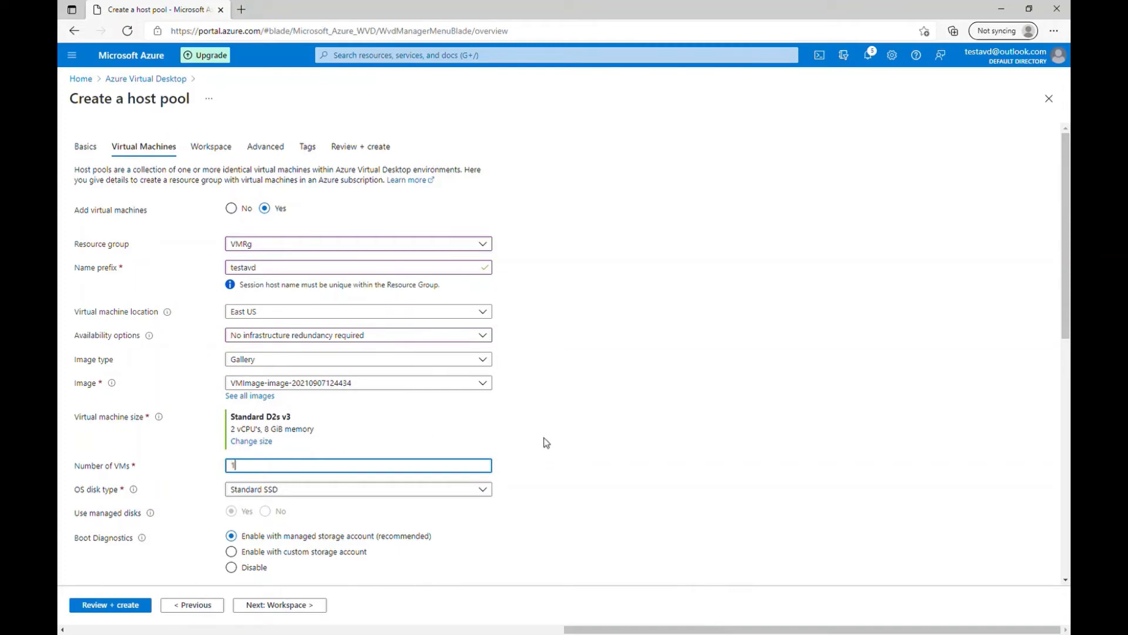
Use Premium SSD OS disks and the AVDVnet virtual network with its default subnet.
scroll(down, 3)
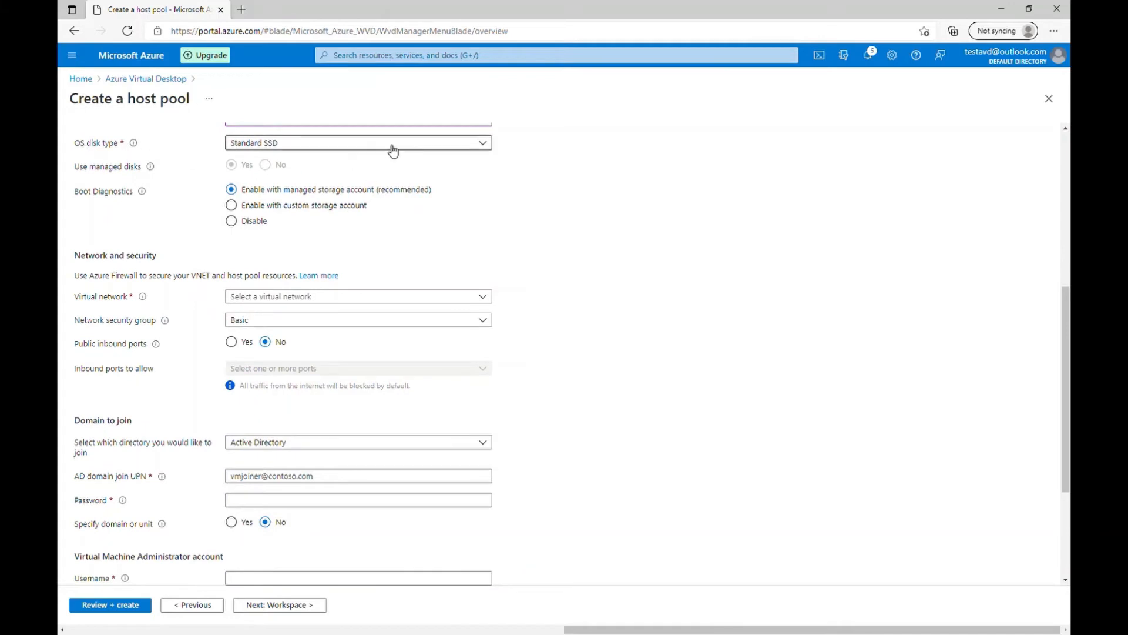
click(358, 142)
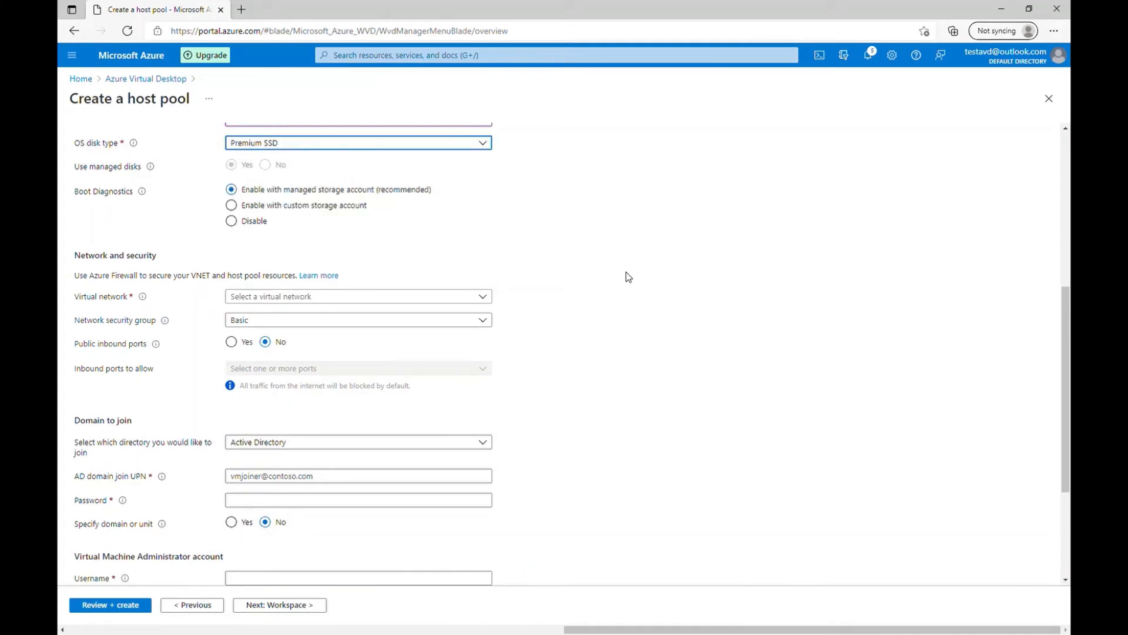
mouse_move(100, 341)
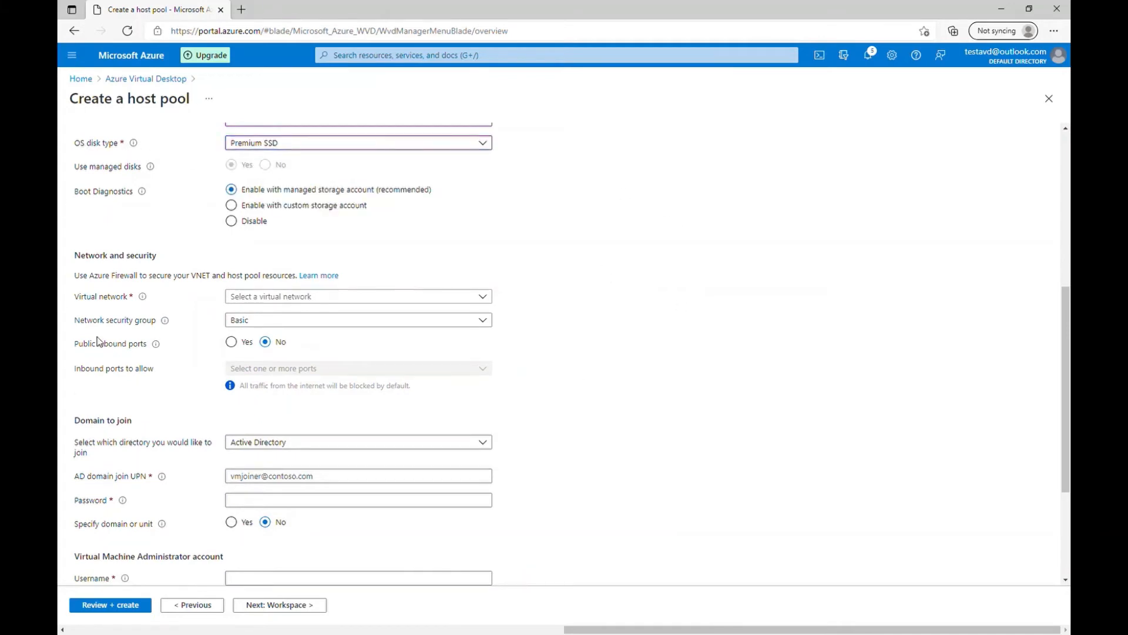
click(357, 297)
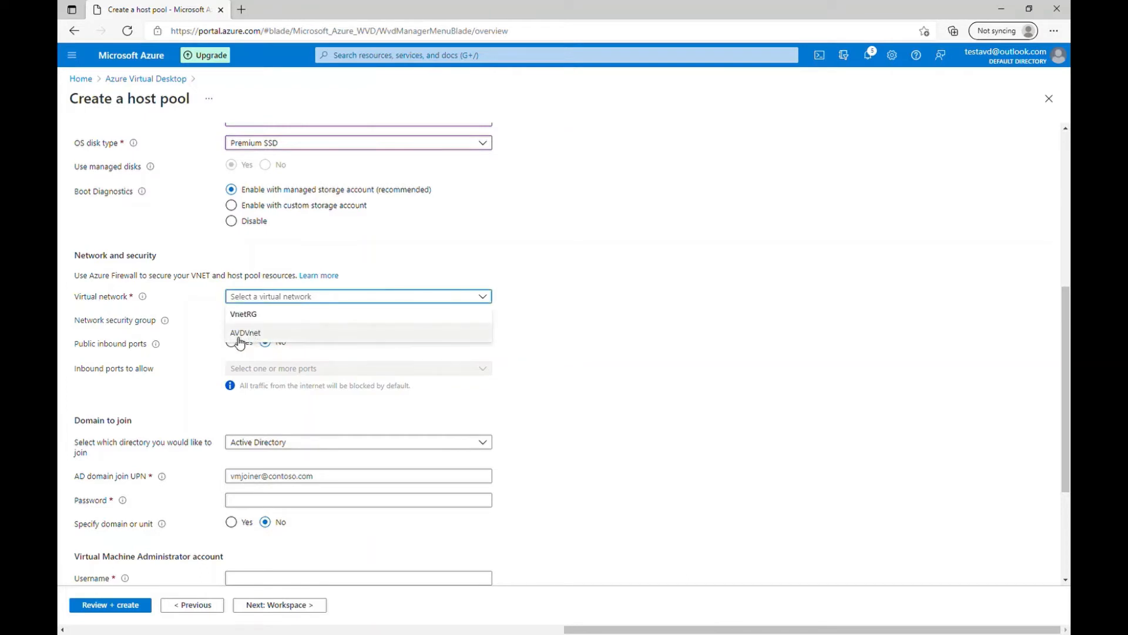
click(244, 333)
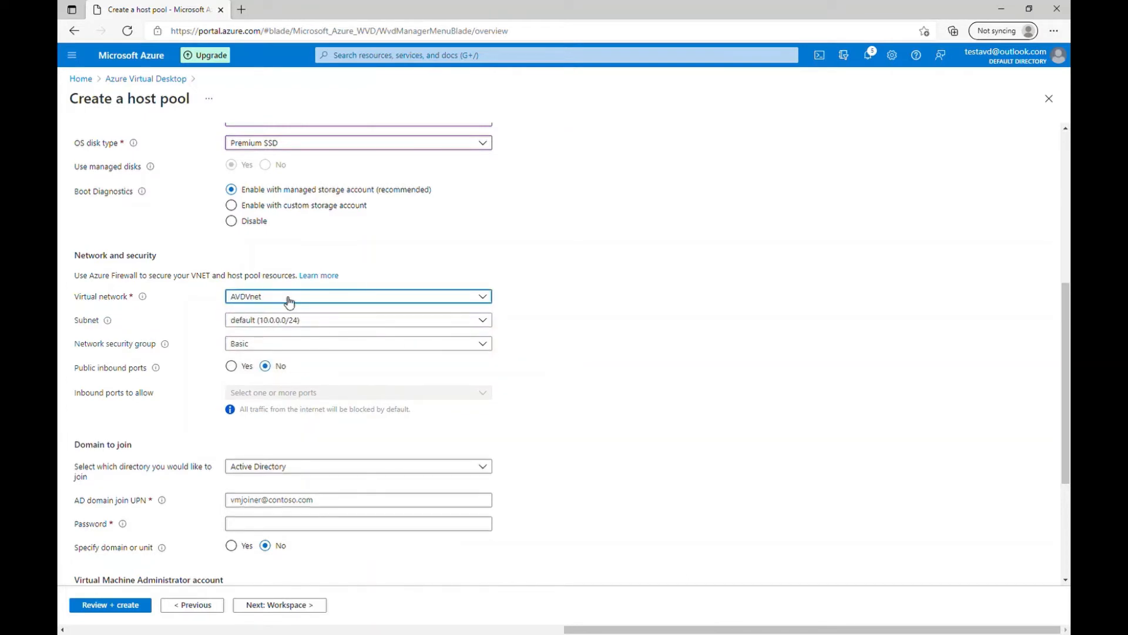
mouse_move(68, 306)
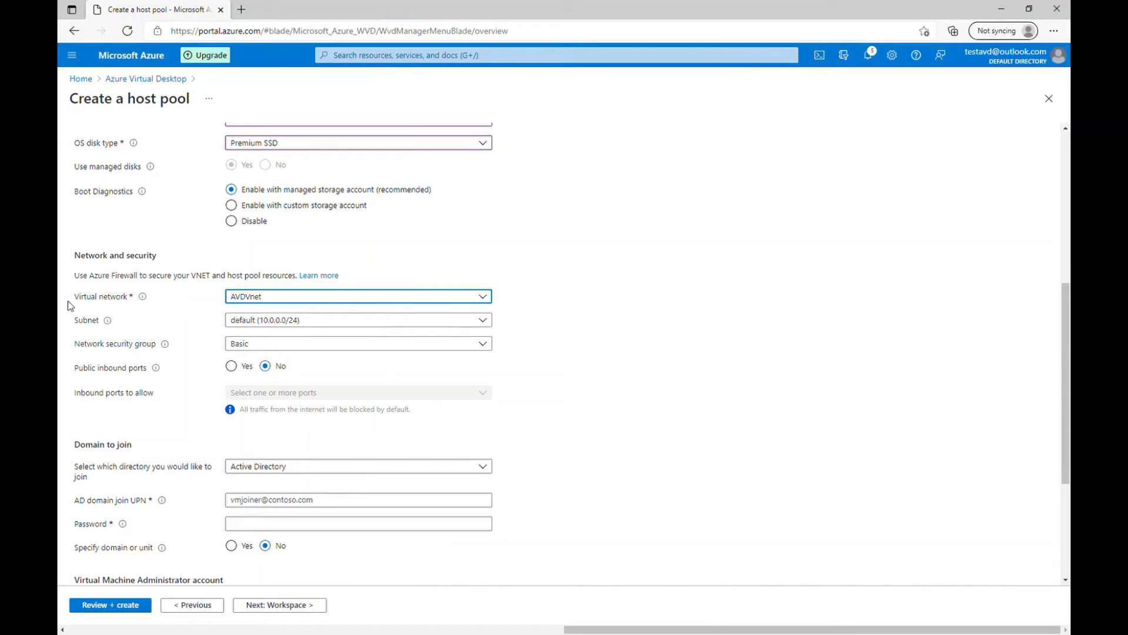
mouse_move(178, 334)
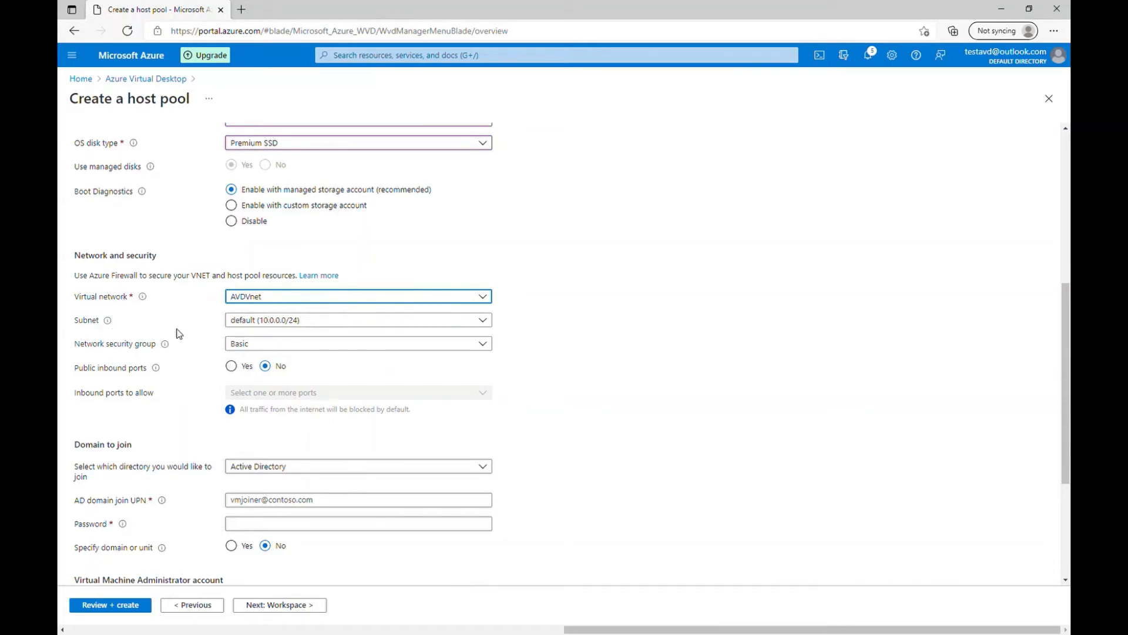
mouse_move(104, 381)
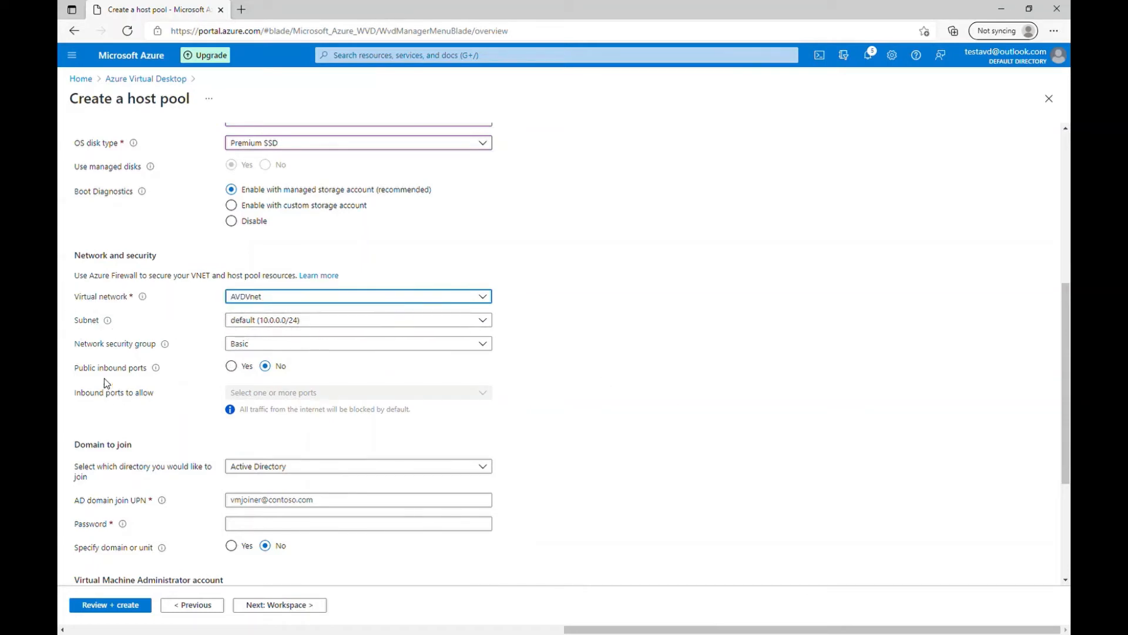
mouse_move(447, 417)
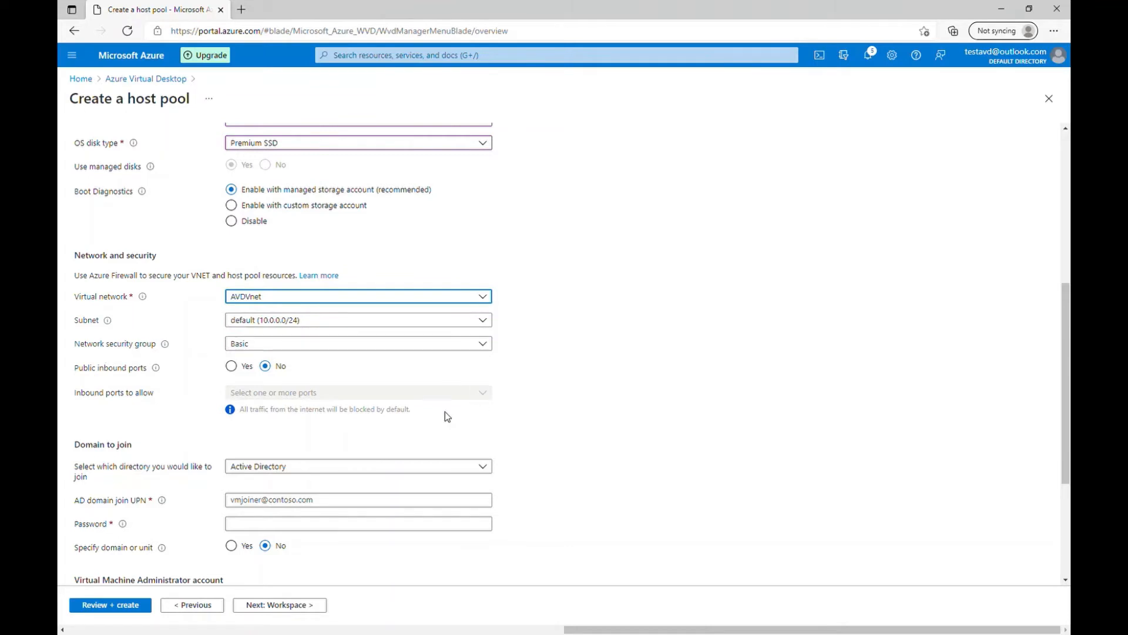
mouse_move(331, 438)
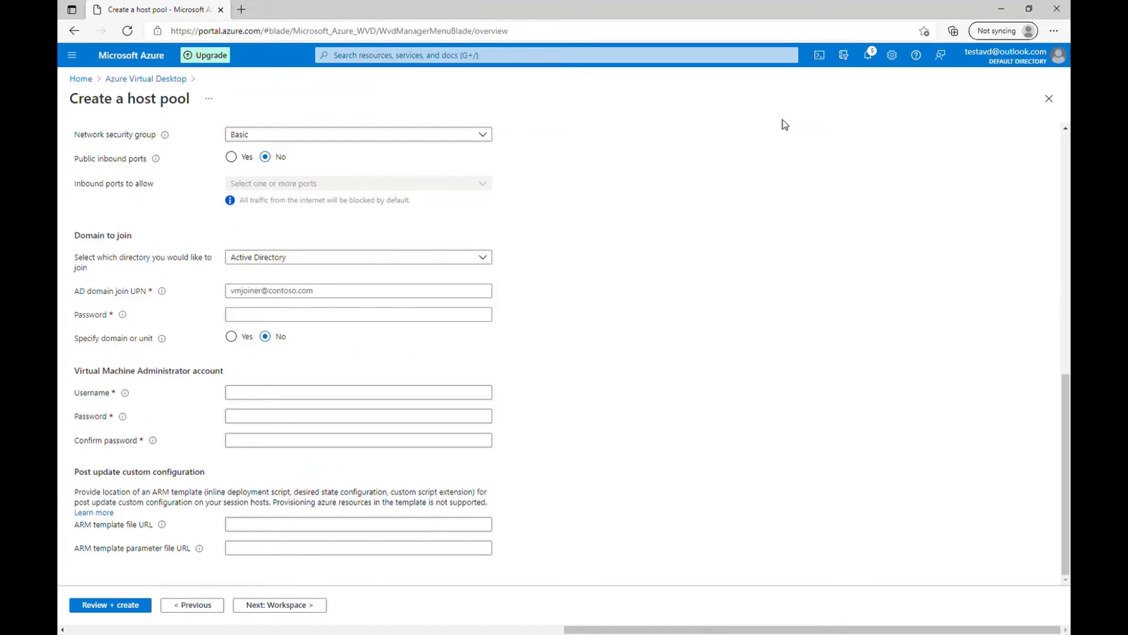
mouse_move(96, 247)
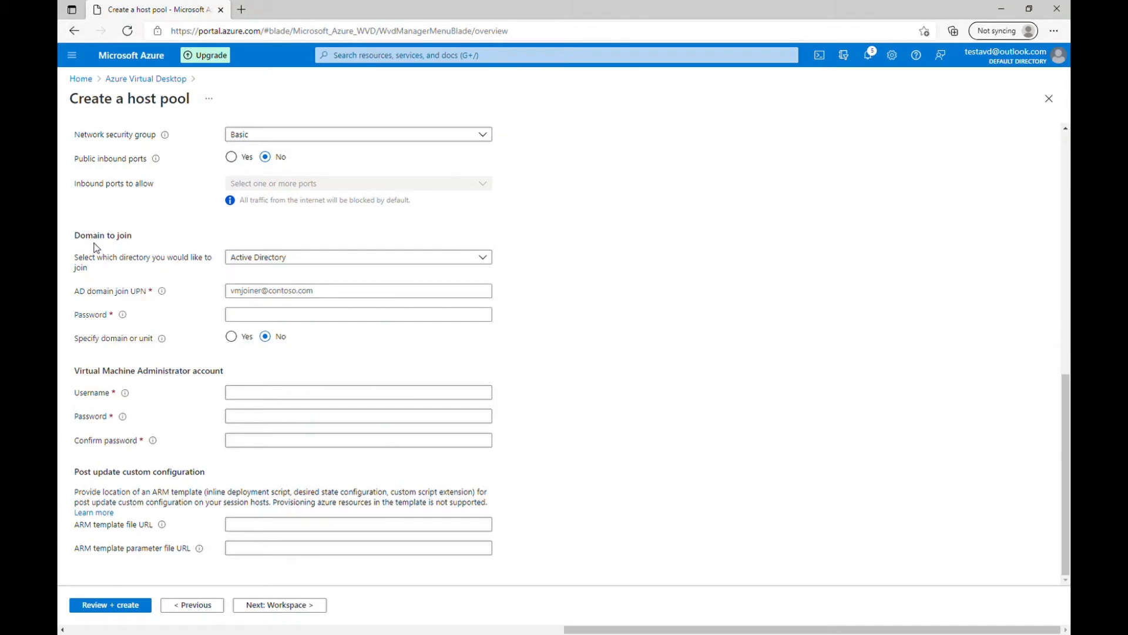
mouse_move(101, 264)
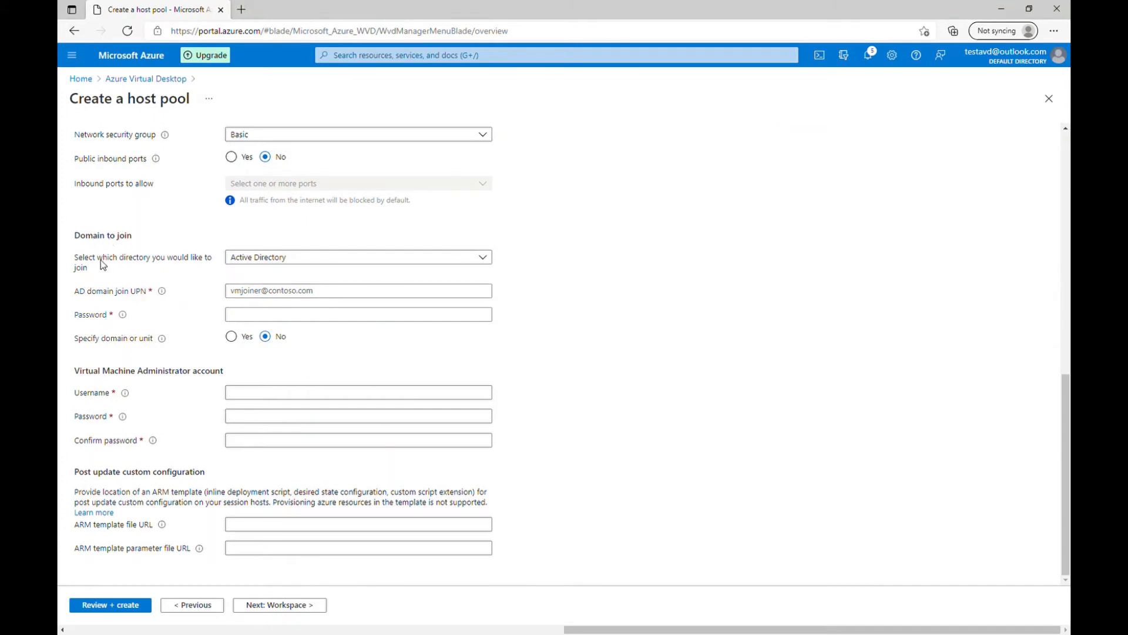
mouse_move(115, 268)
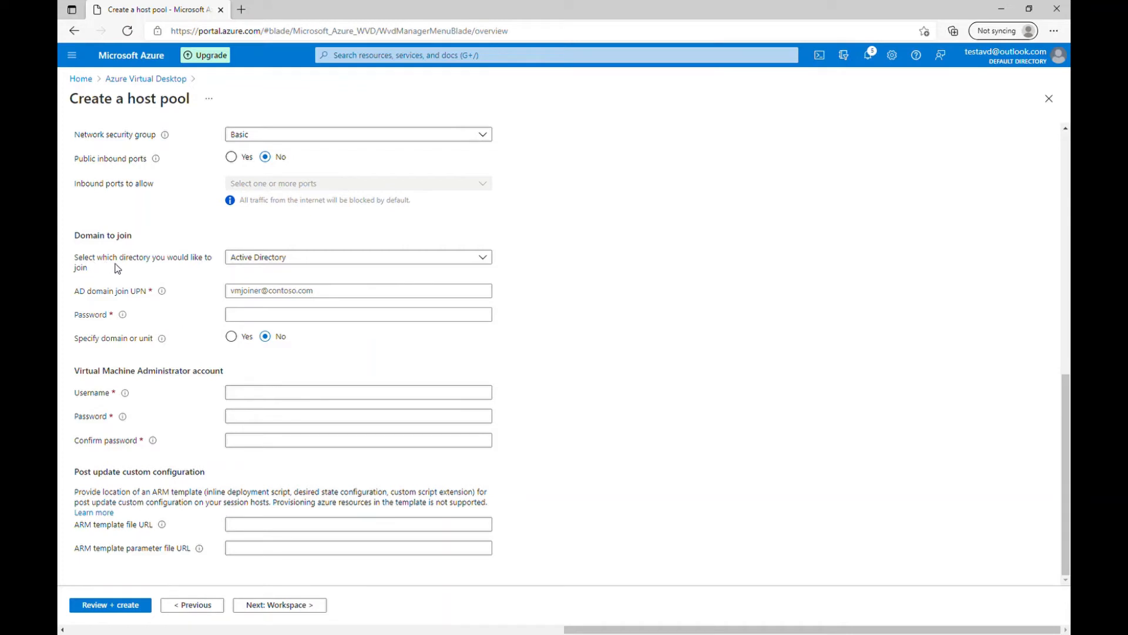
mouse_move(91, 283)
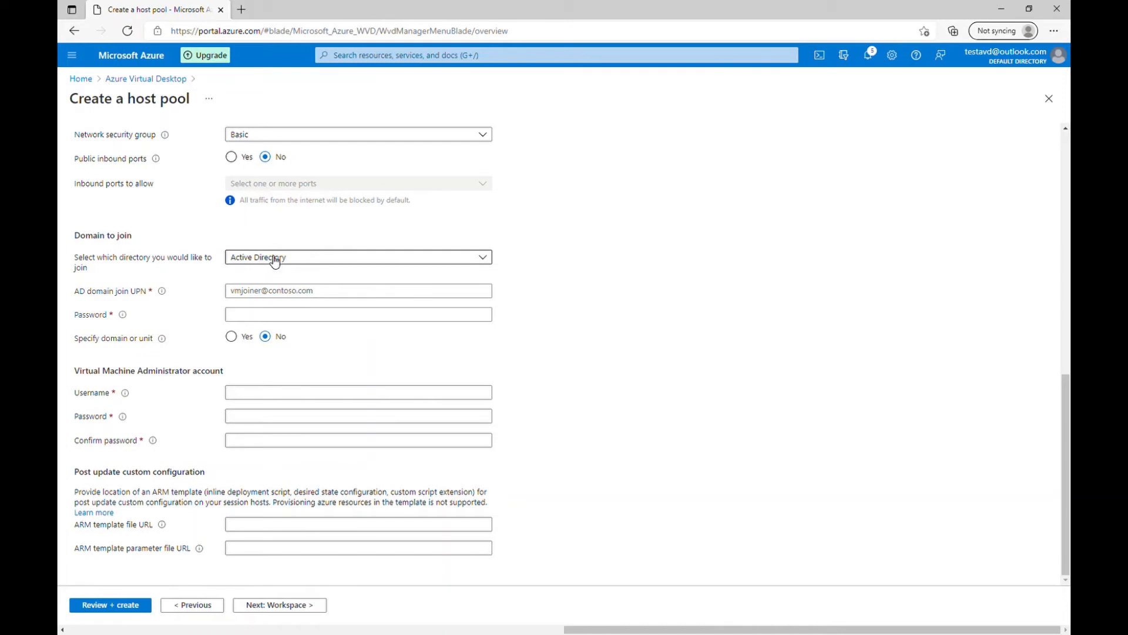
click(359, 256)
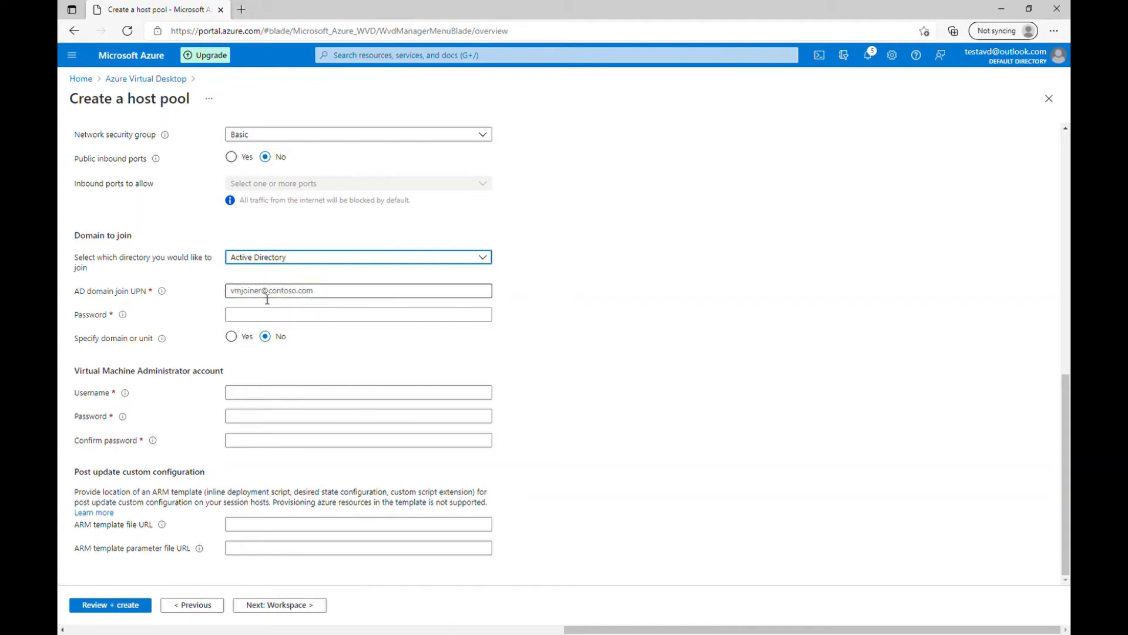
click(357, 290)
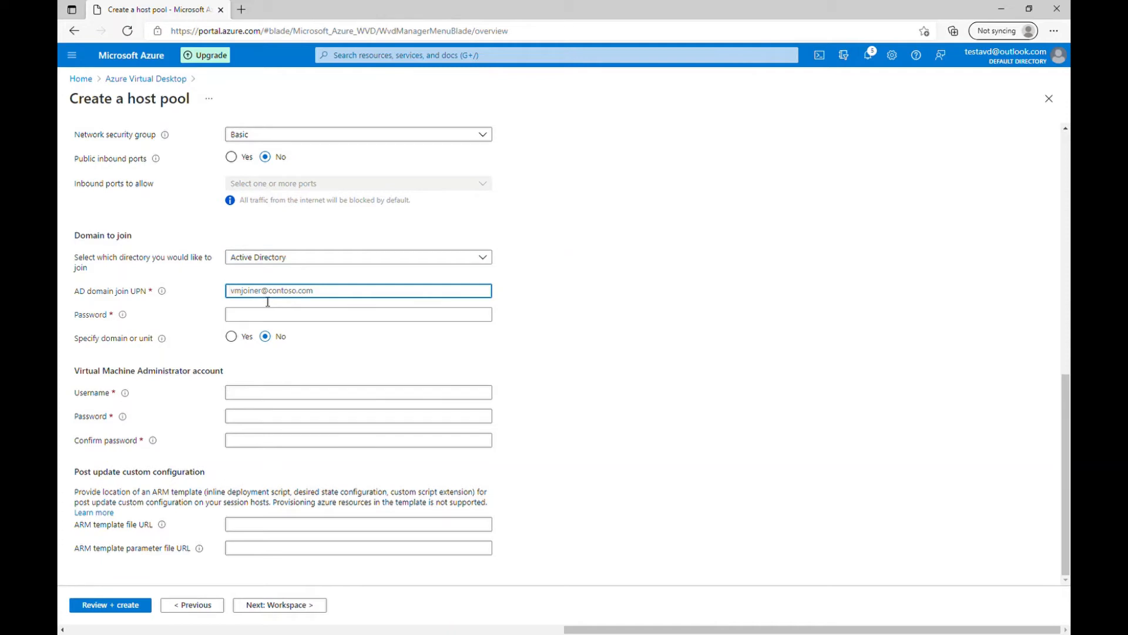
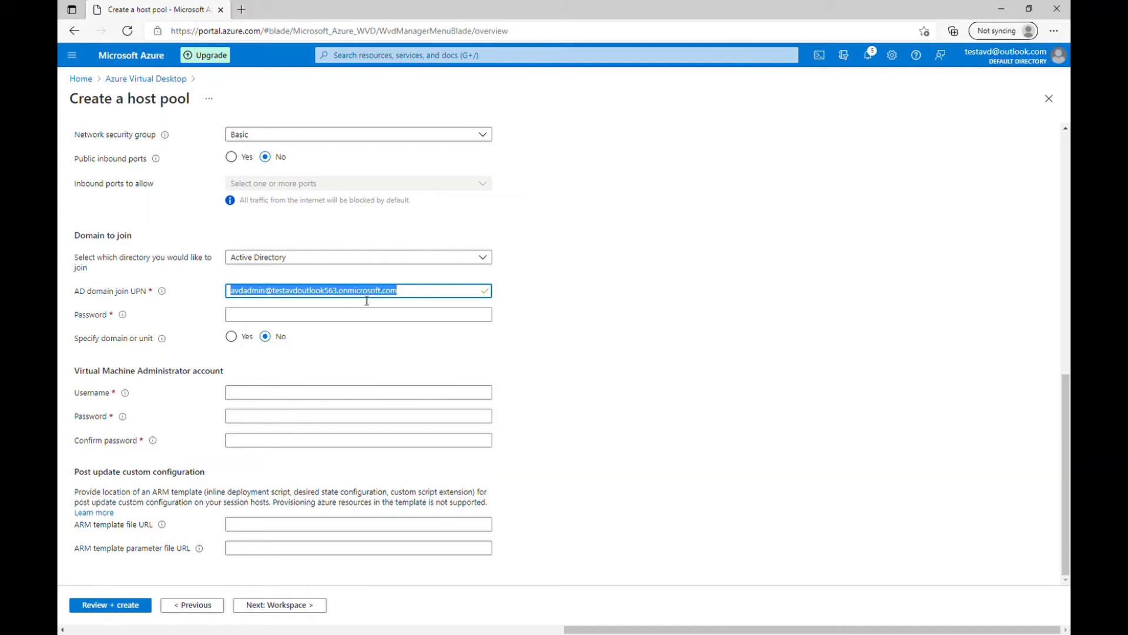
click(358, 314)
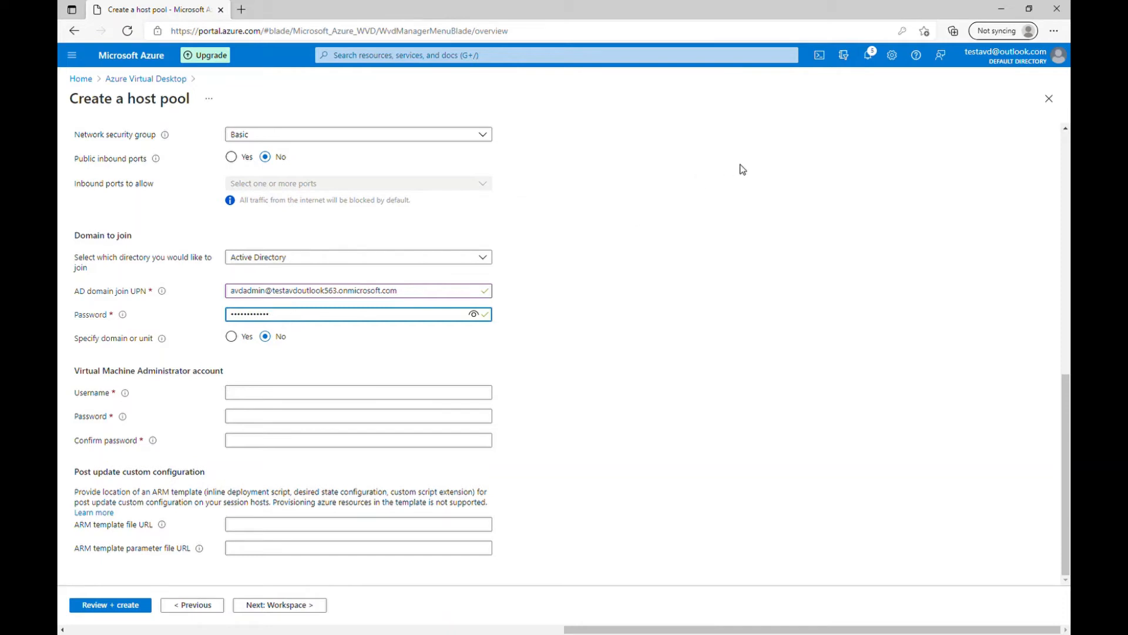
mouse_move(847, 76)
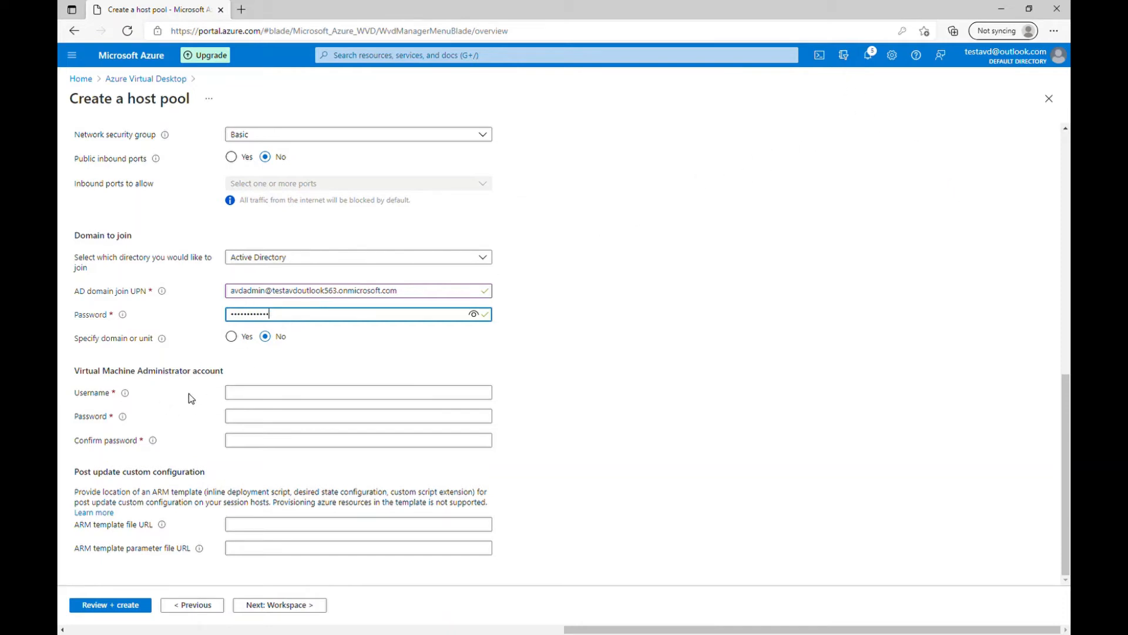
Enter VM administrator username azuser with a password and matching confirmation.
click(357, 393)
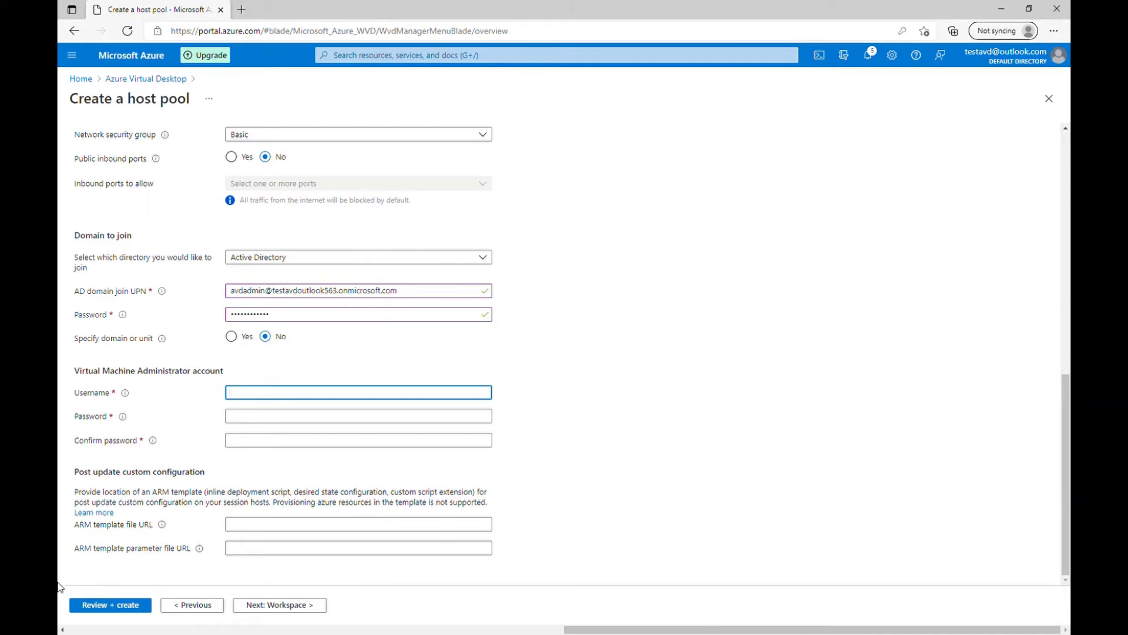
double_click(194, 371)
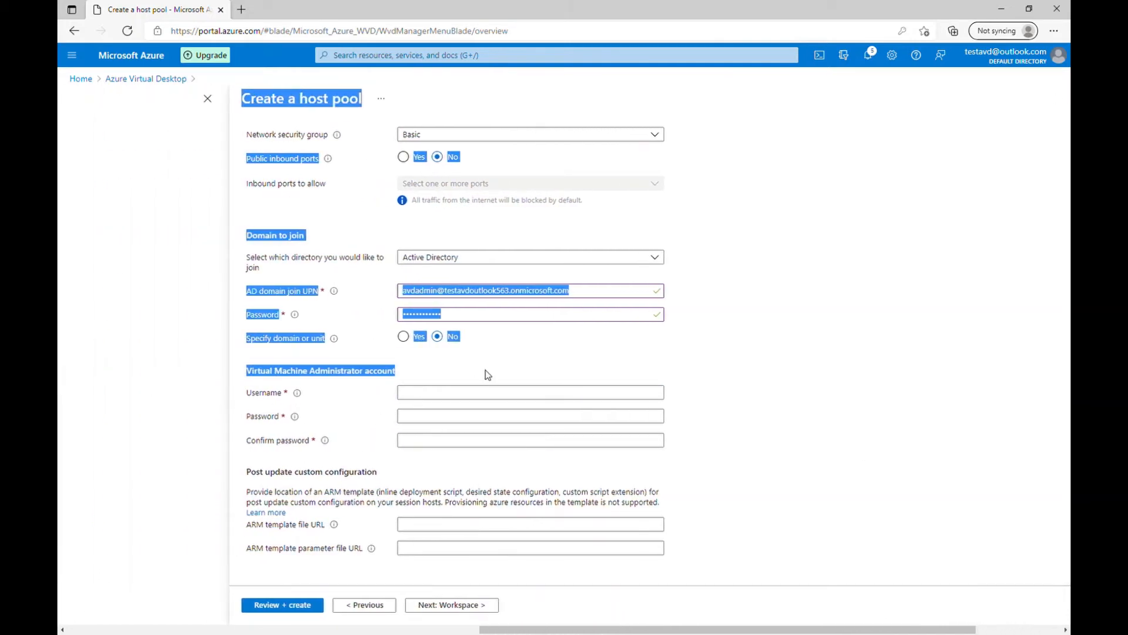
click(531, 393)
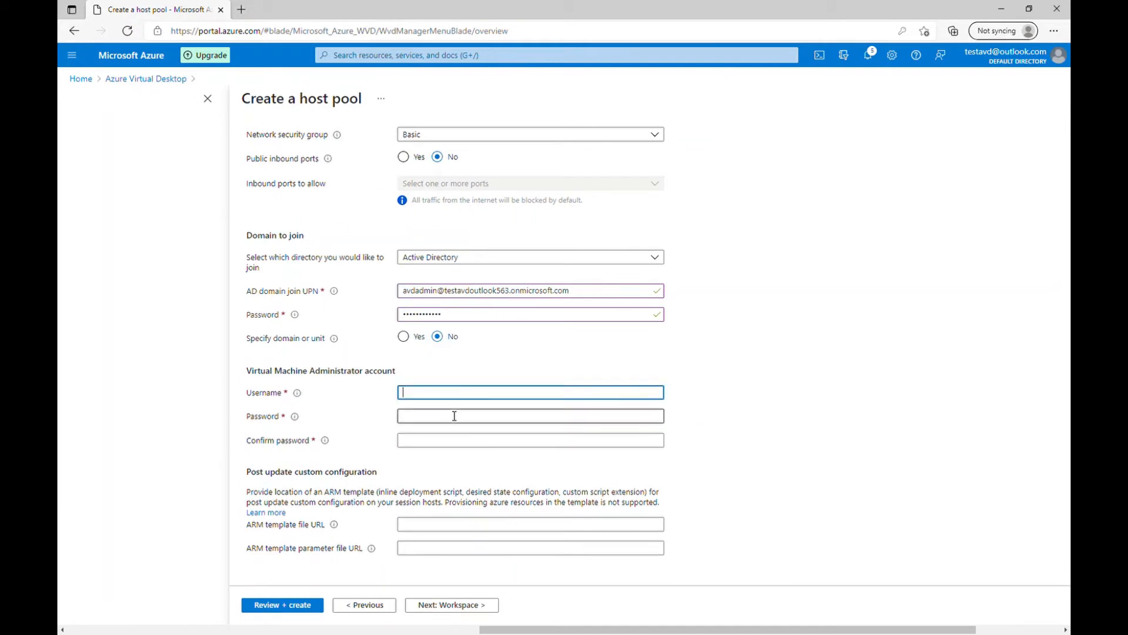
text(azuser)
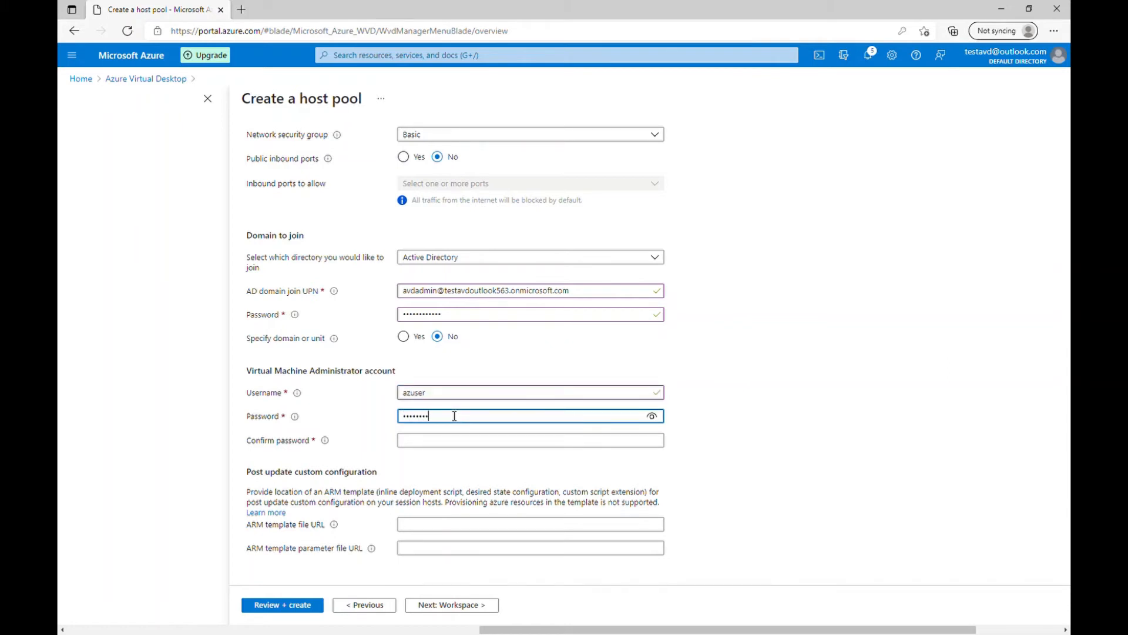
click(531, 439)
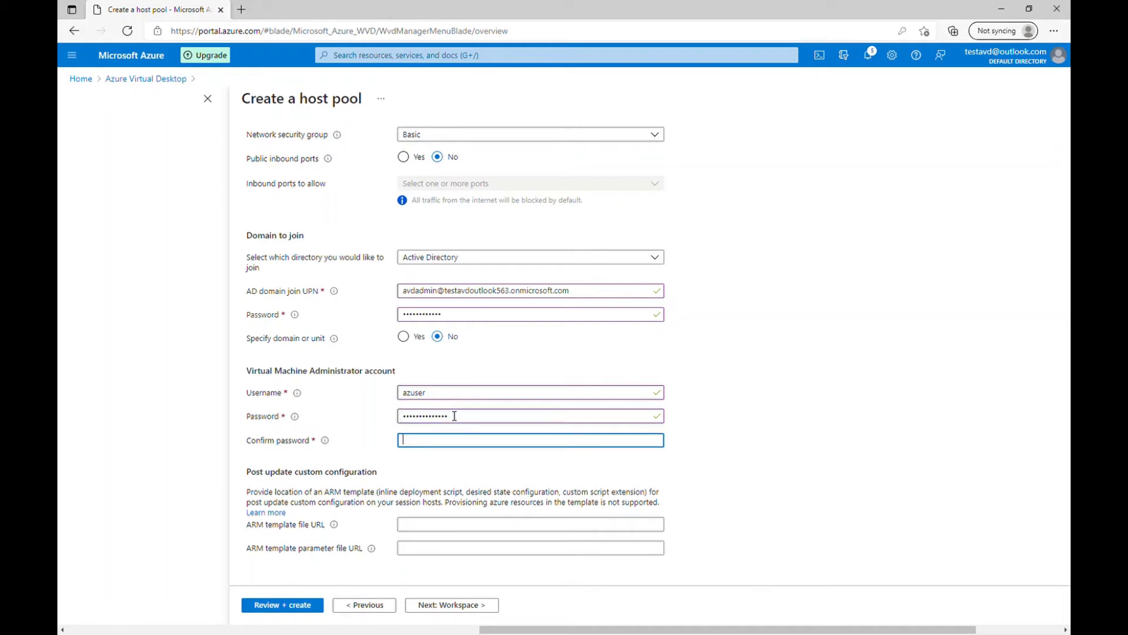
text(••••)
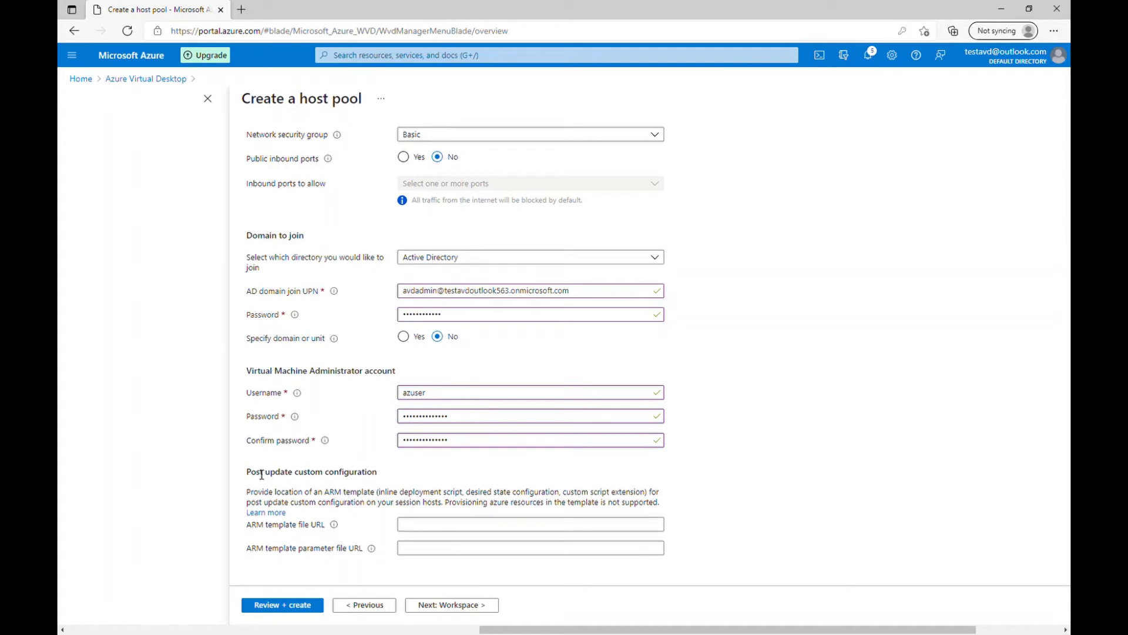
drag(246, 491, 657, 502)
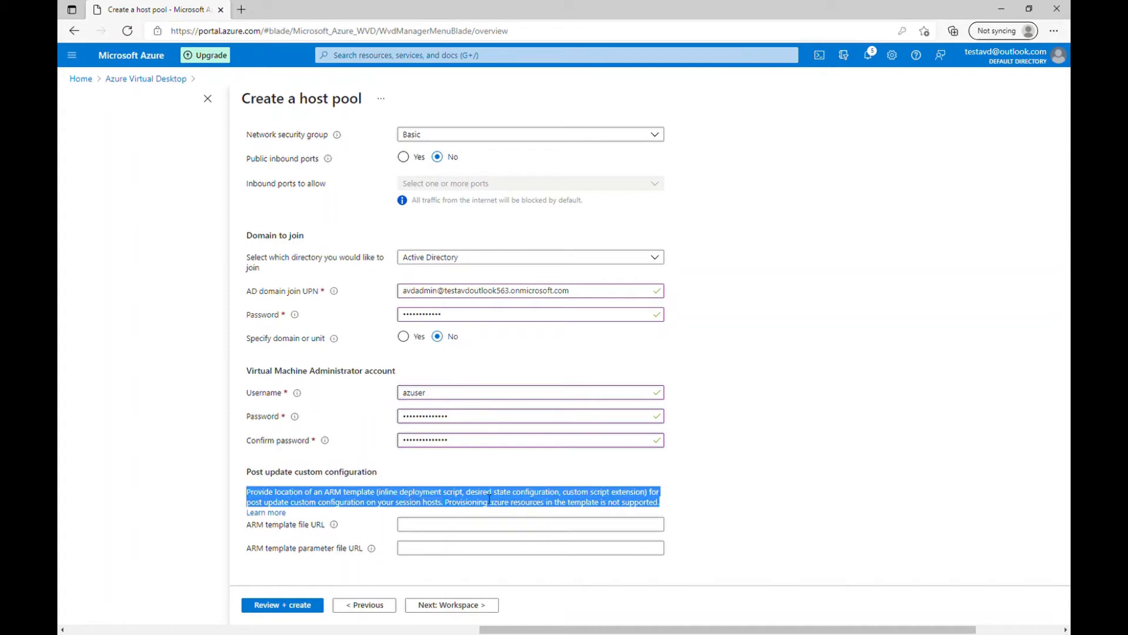
mouse_move(461, 609)
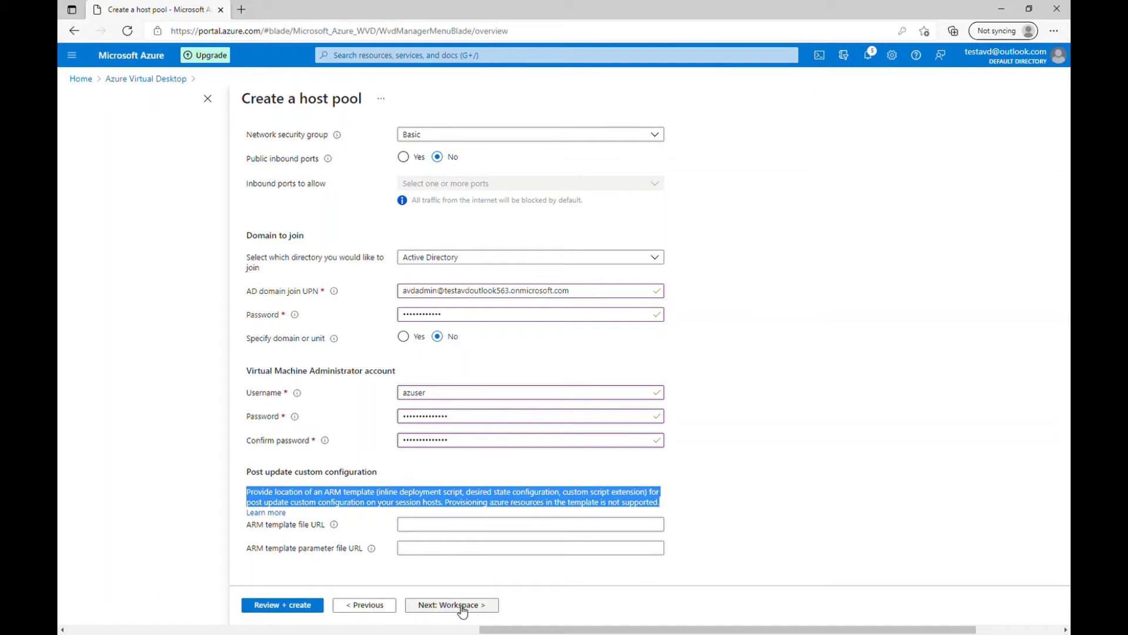
Set Register desktop app group to Yes and create a new workspace named MyWorkspace.
click(452, 604)
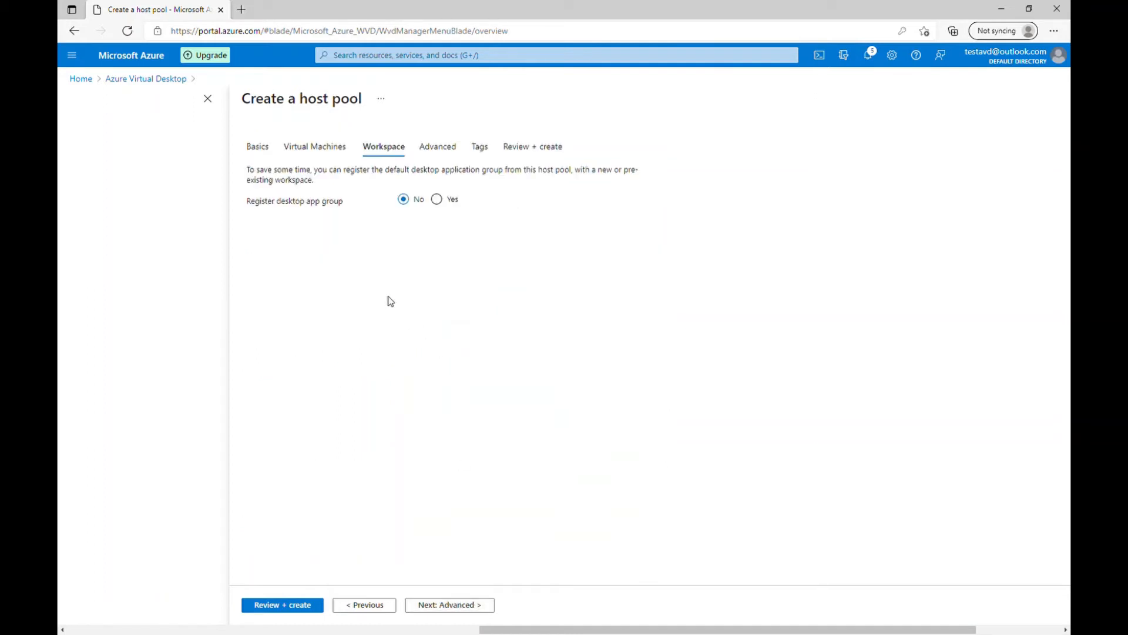
click(436, 199)
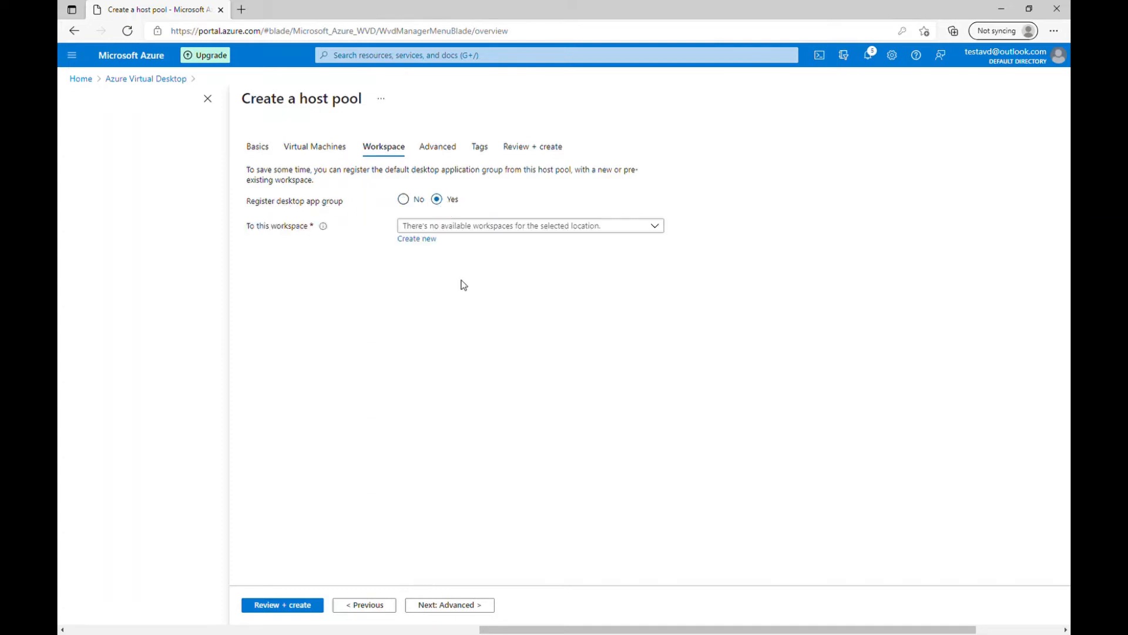
mouse_move(595, 237)
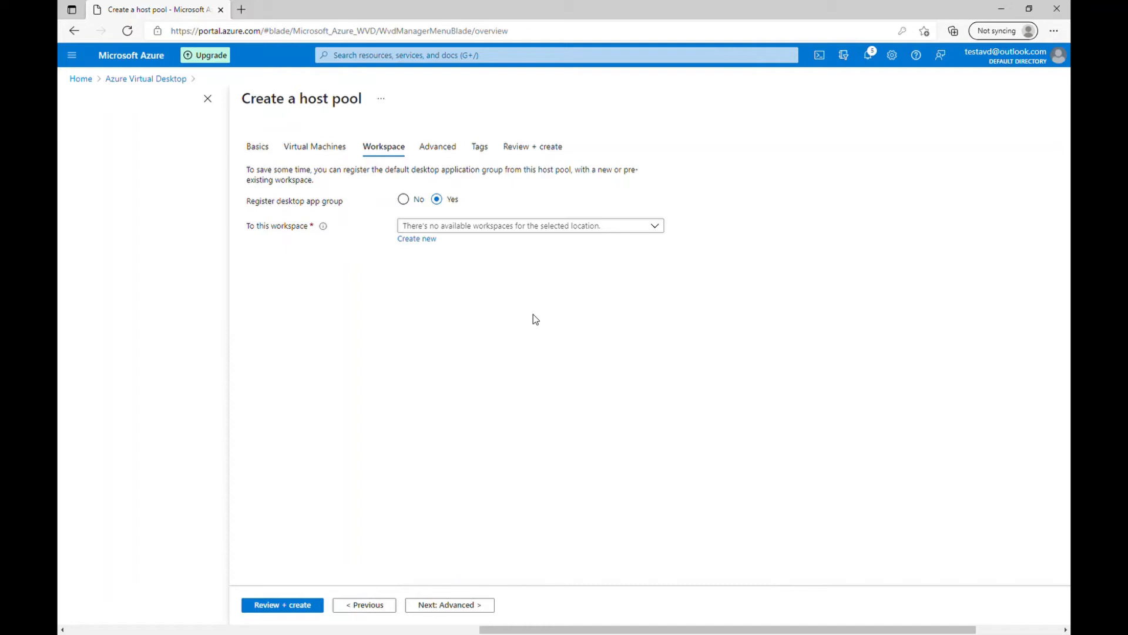
click(416, 239)
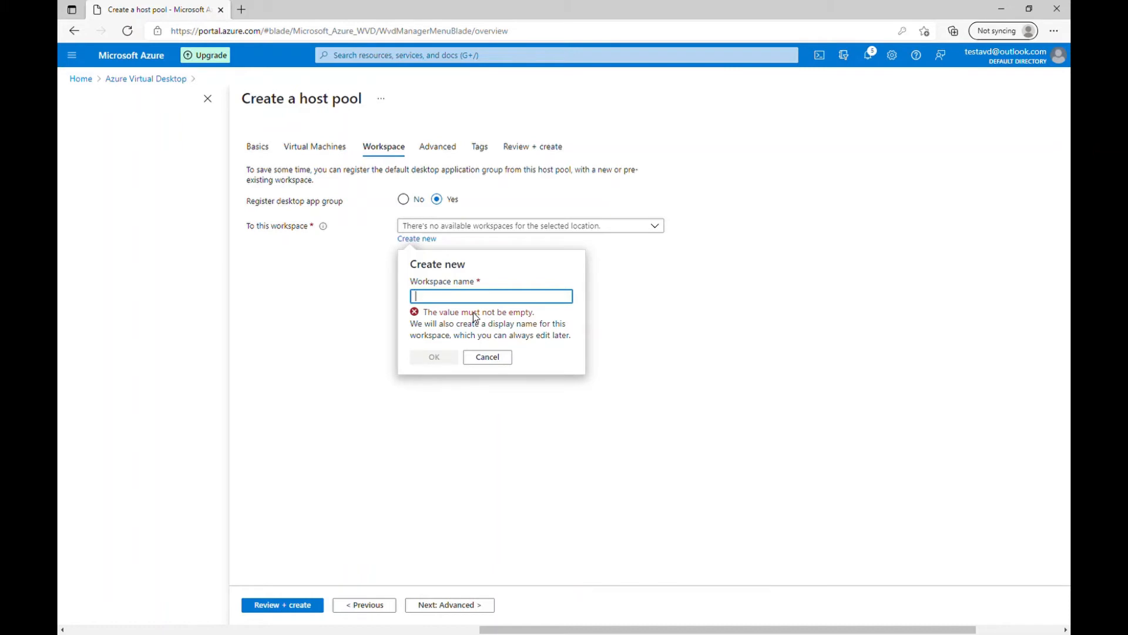
text(MyWorkspa)
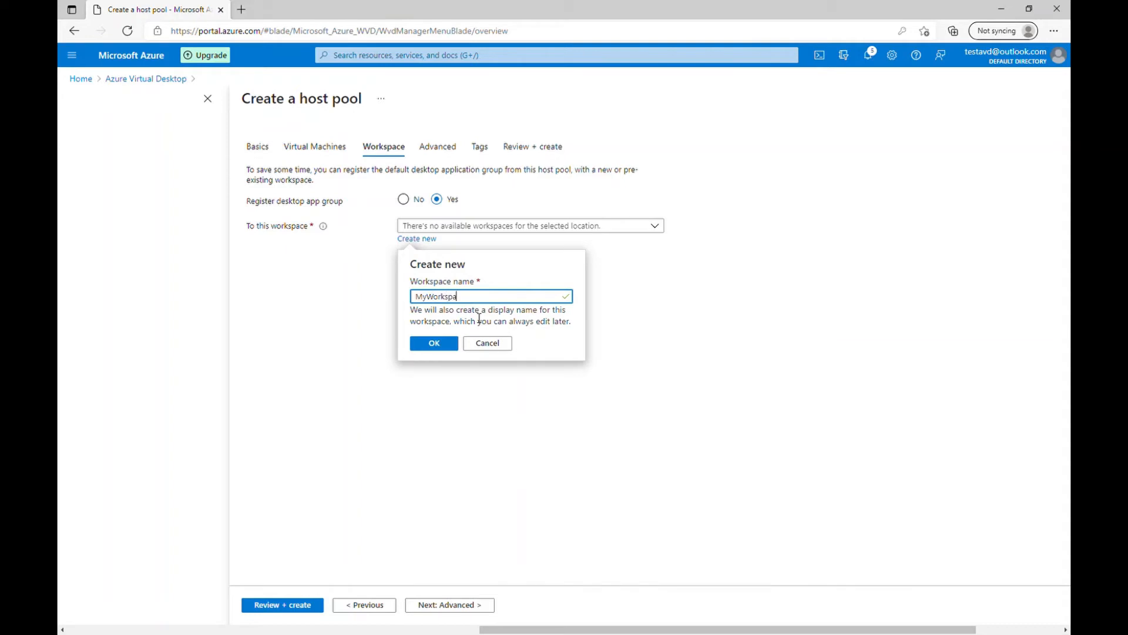
click(433, 344)
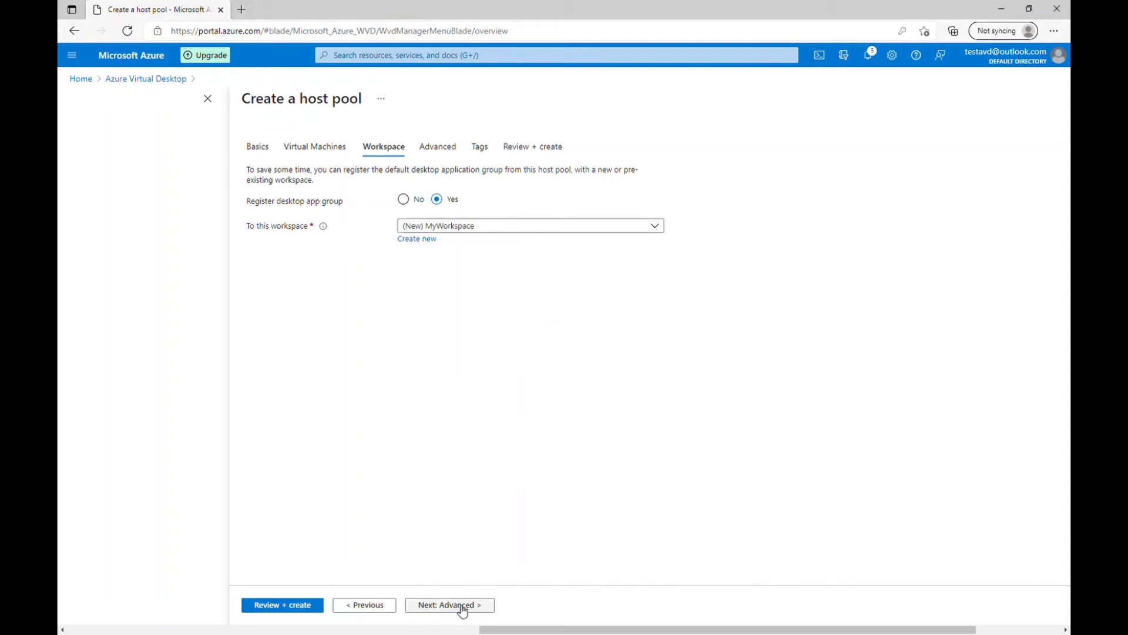
Advance through Advanced and Tags to Review + create, then submit the Pool1 host pool deployment.
click(449, 620)
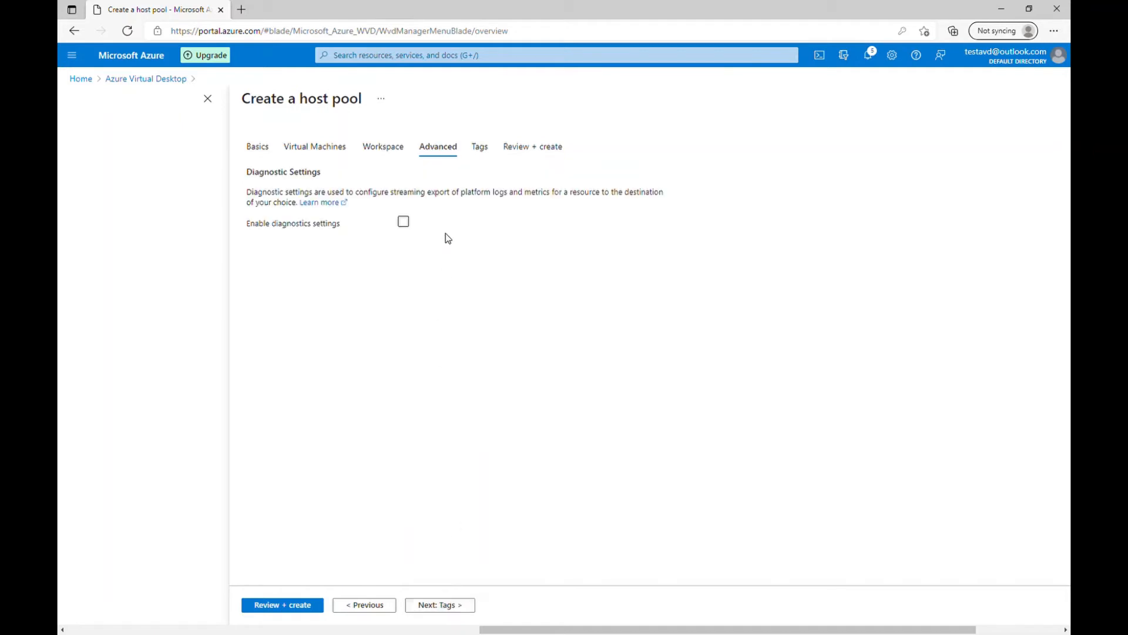
click(440, 620)
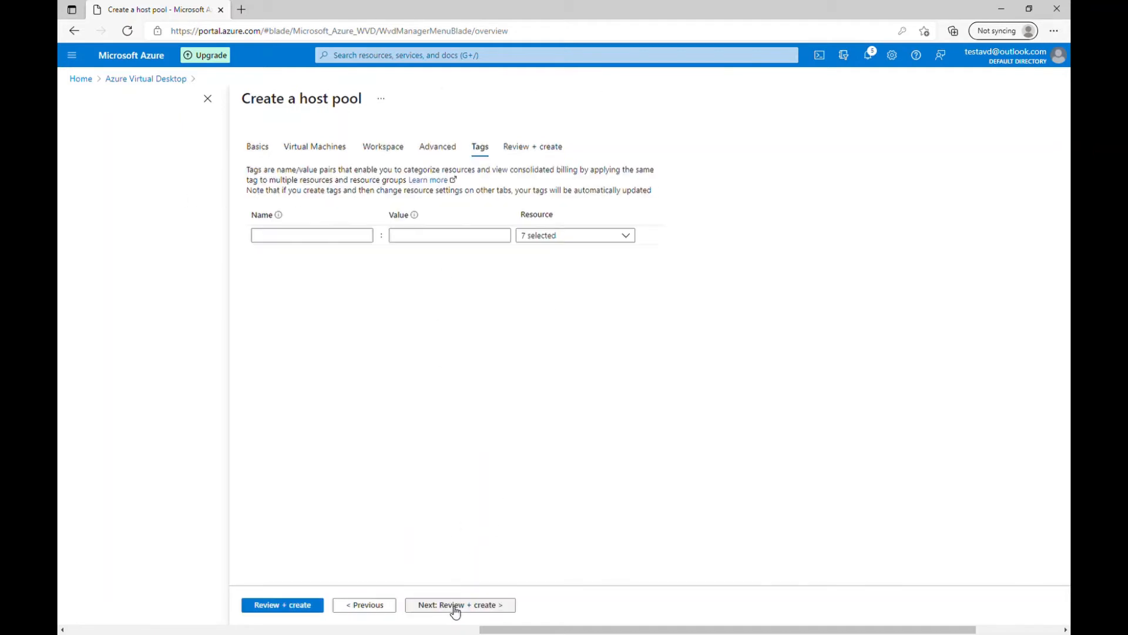
click(459, 604)
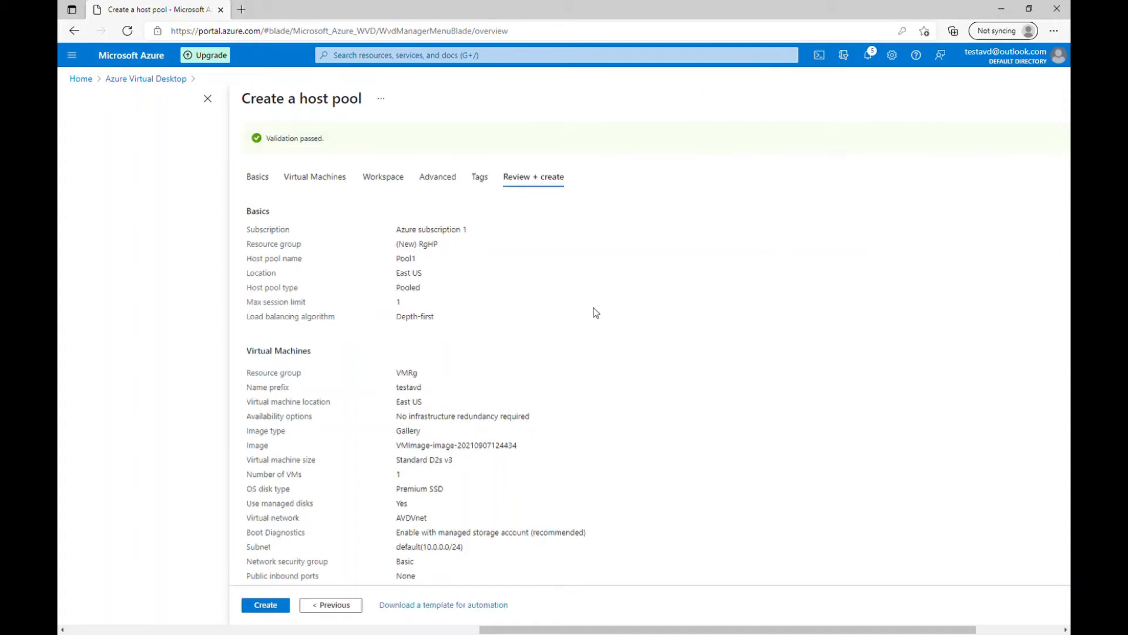
mouse_move(593, 315)
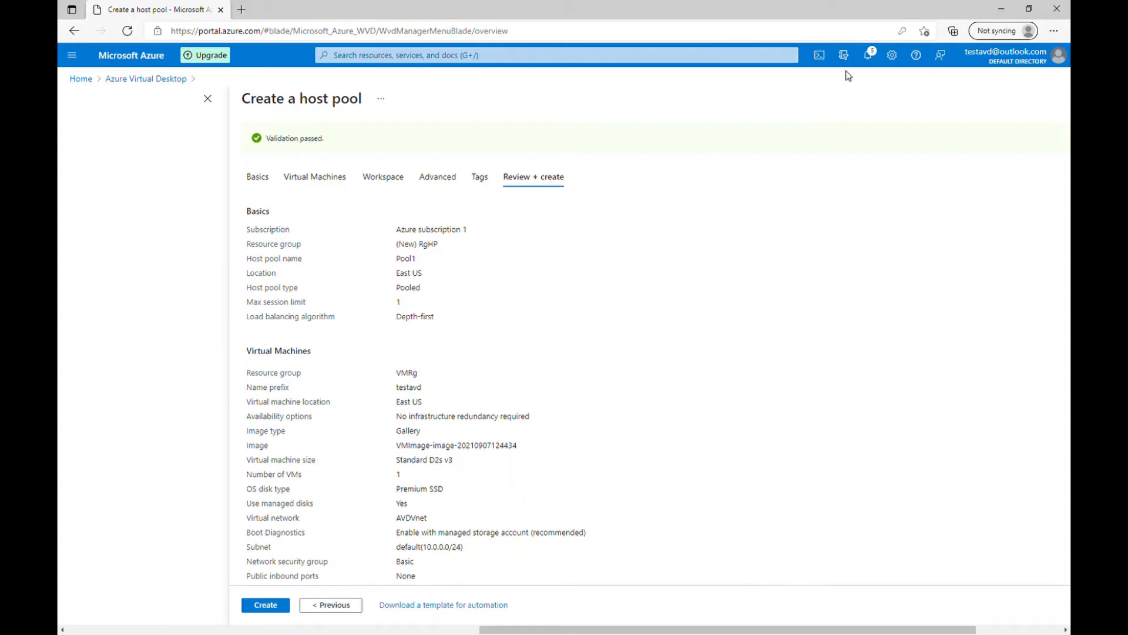
mouse_move(332, 242)
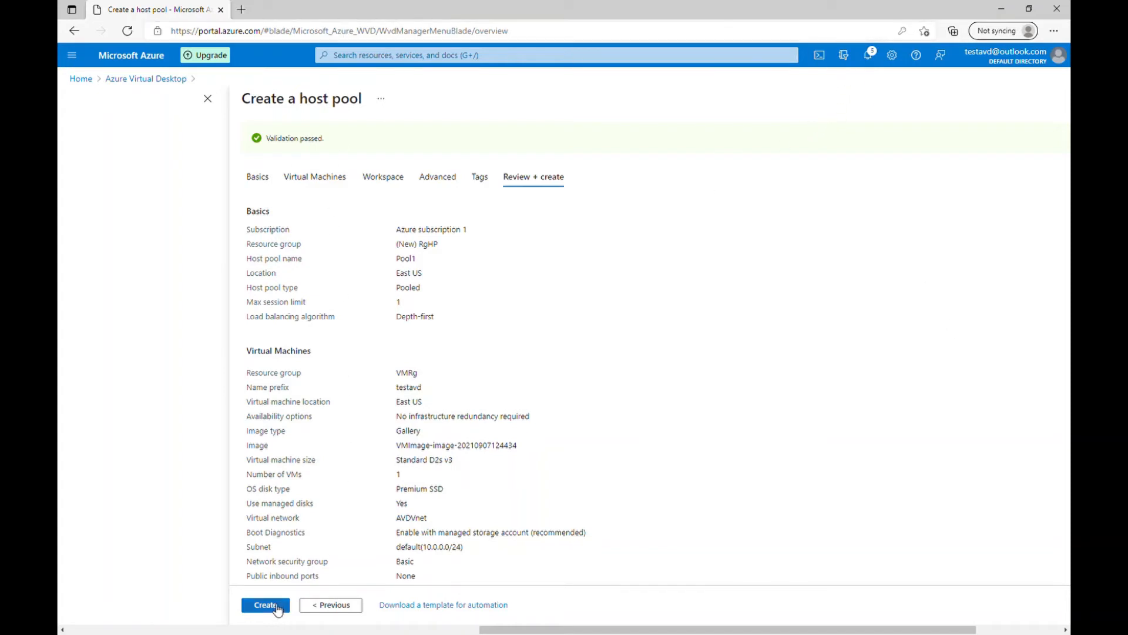
click(265, 604)
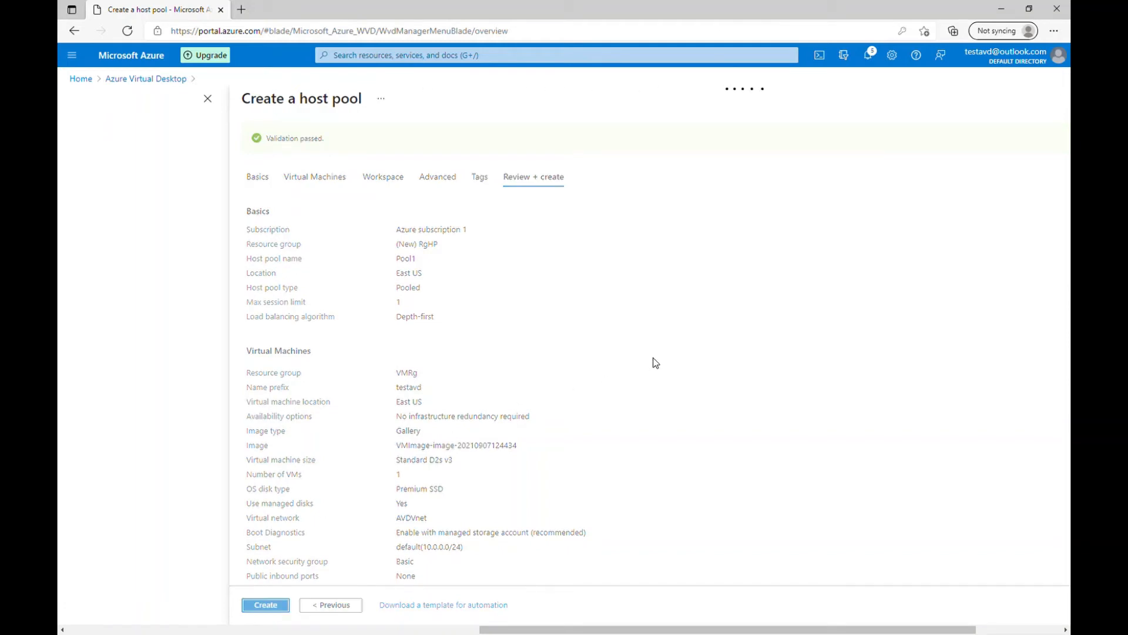
click(266, 604)
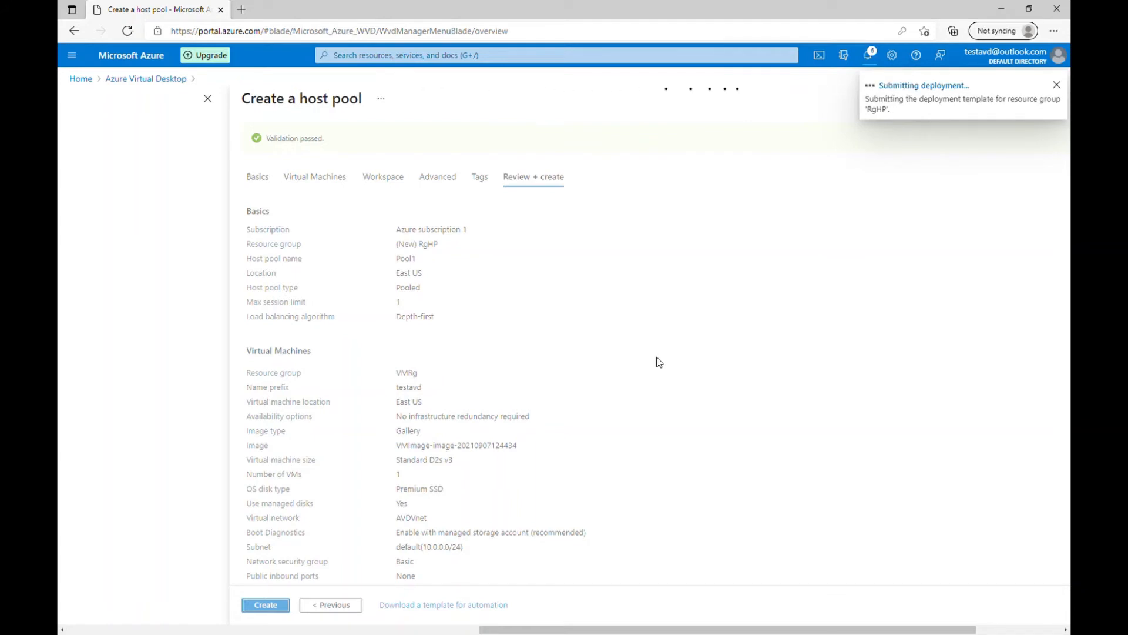
Check the finished deployment, then list Azure Virtual Desktop host pools showing Pool1.
click(265, 604)
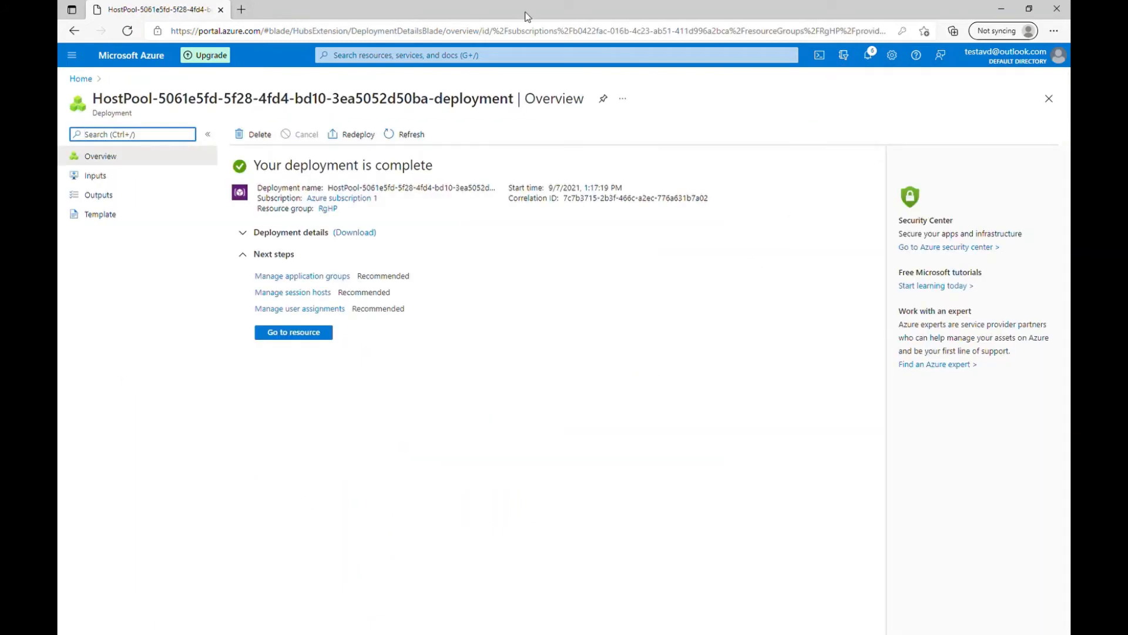
mouse_move(362, 199)
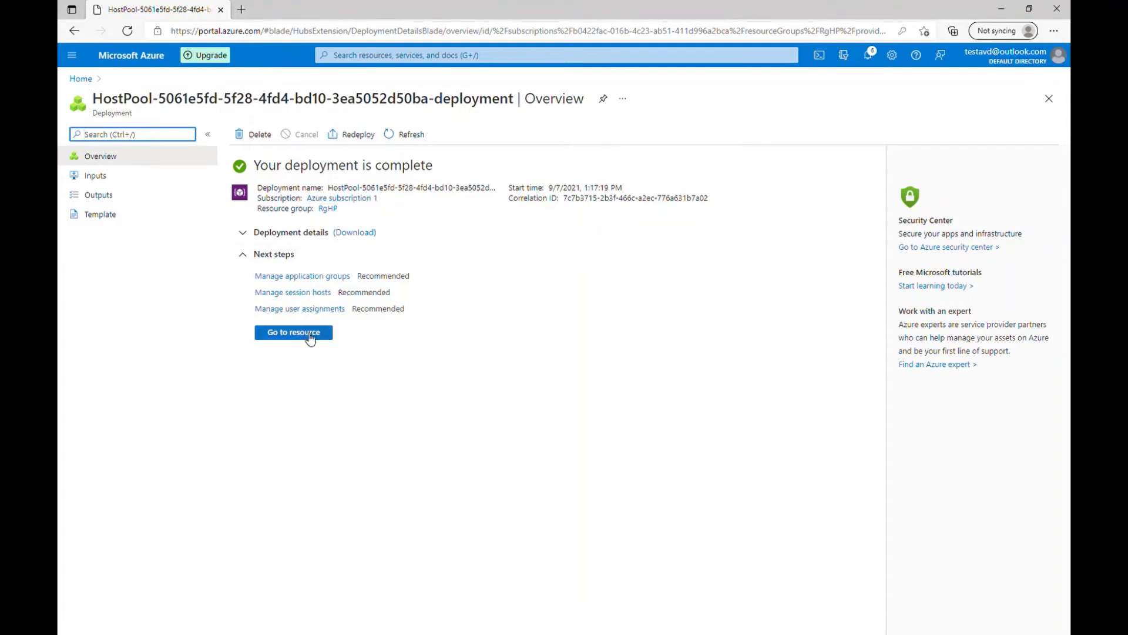
click(294, 332)
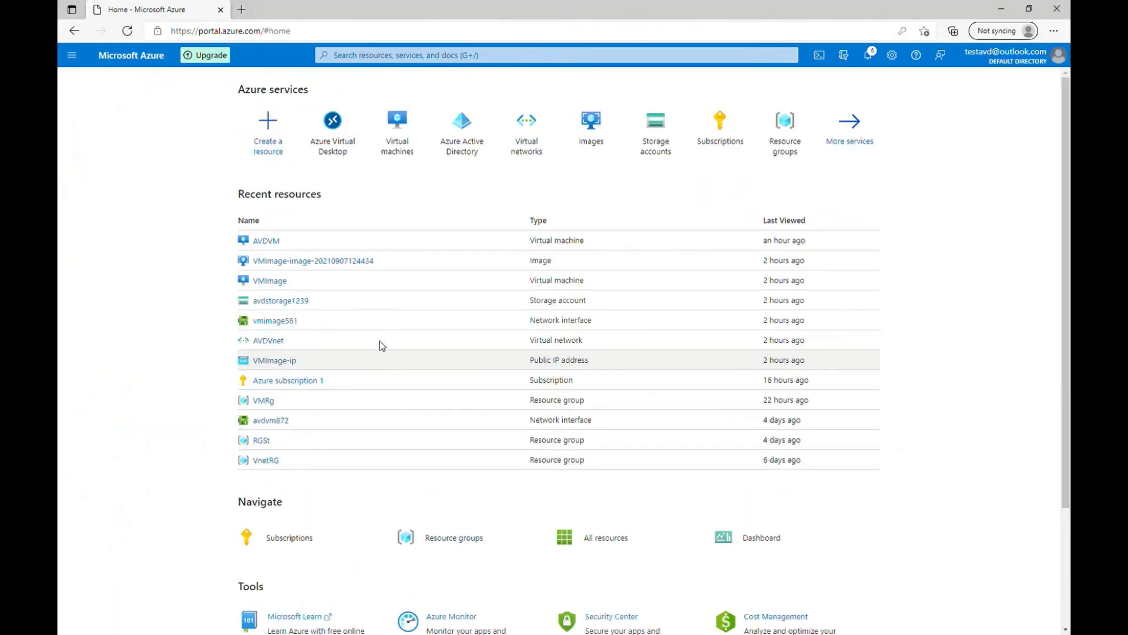
click(331, 120)
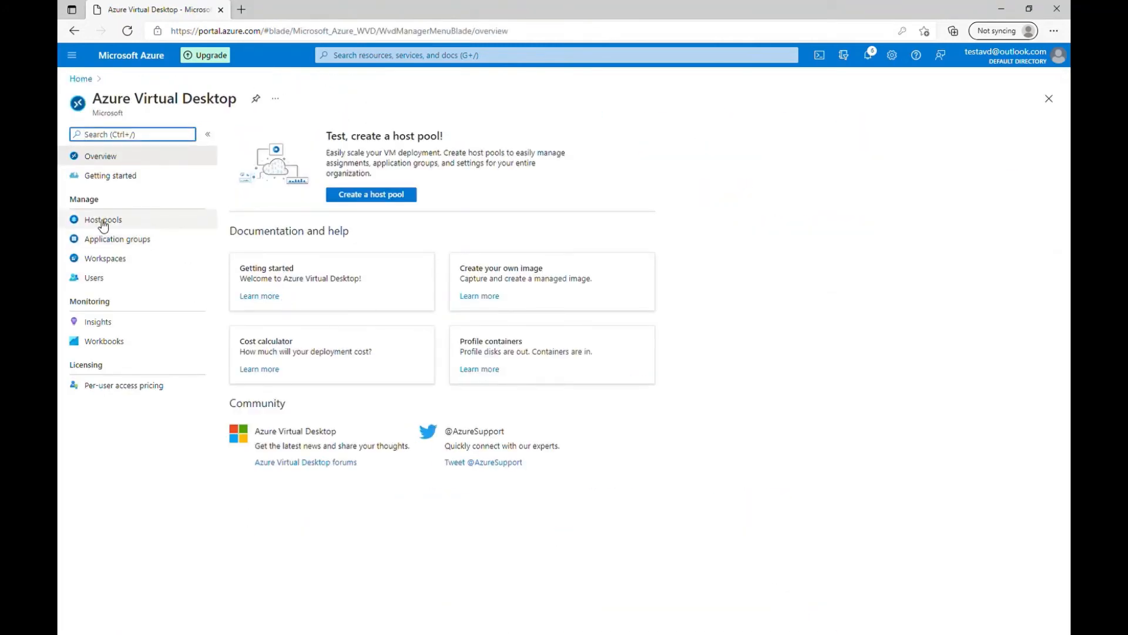
click(103, 220)
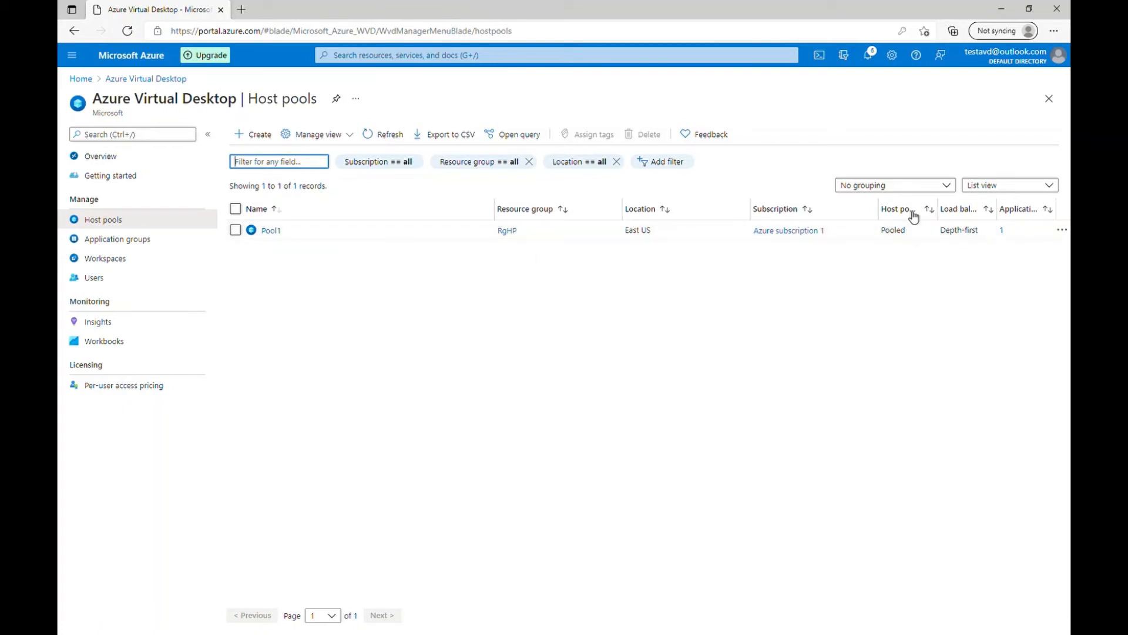
mouse_move(964, 212)
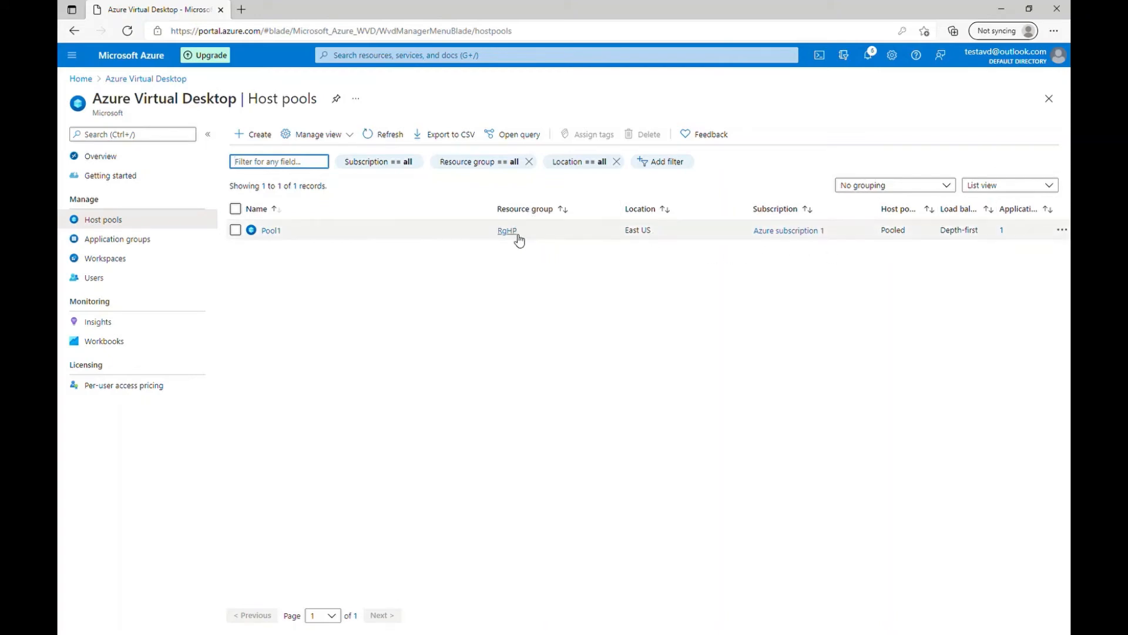
mouse_move(269, 233)
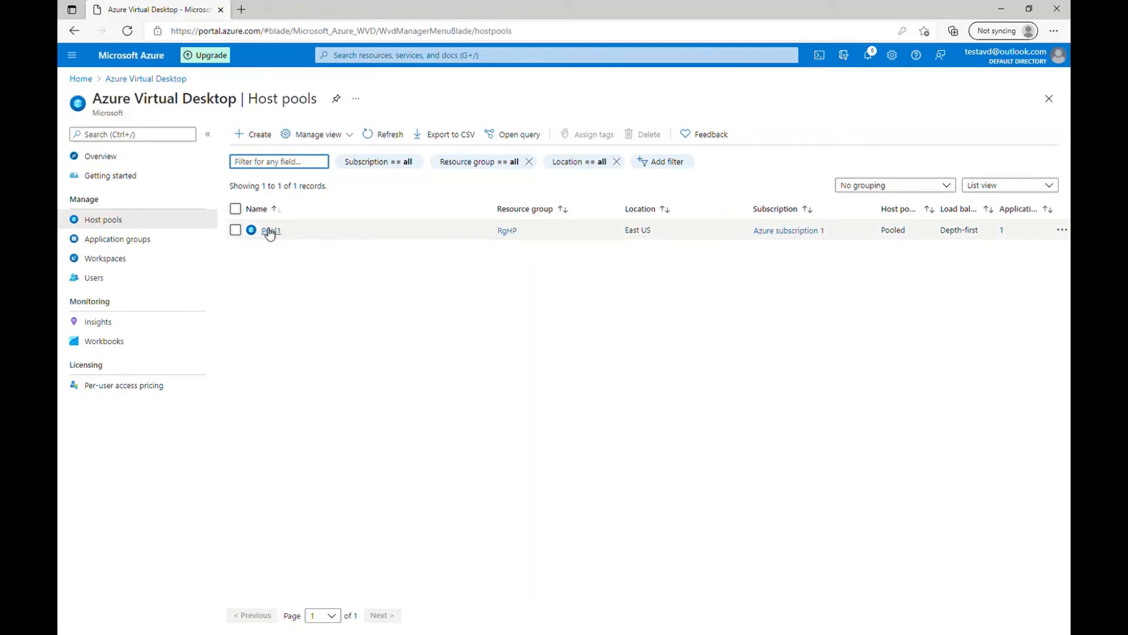
Review Pool1's RDP properties across session behaviour, device redirection and advanced, then its general Properties.
click(269, 231)
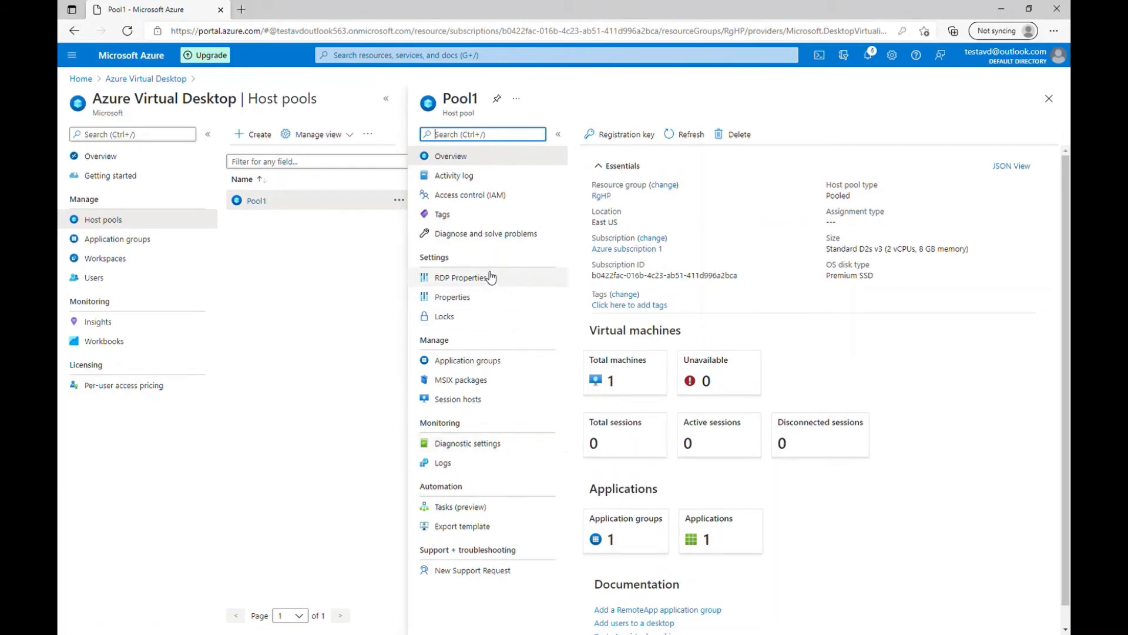
click(457, 278)
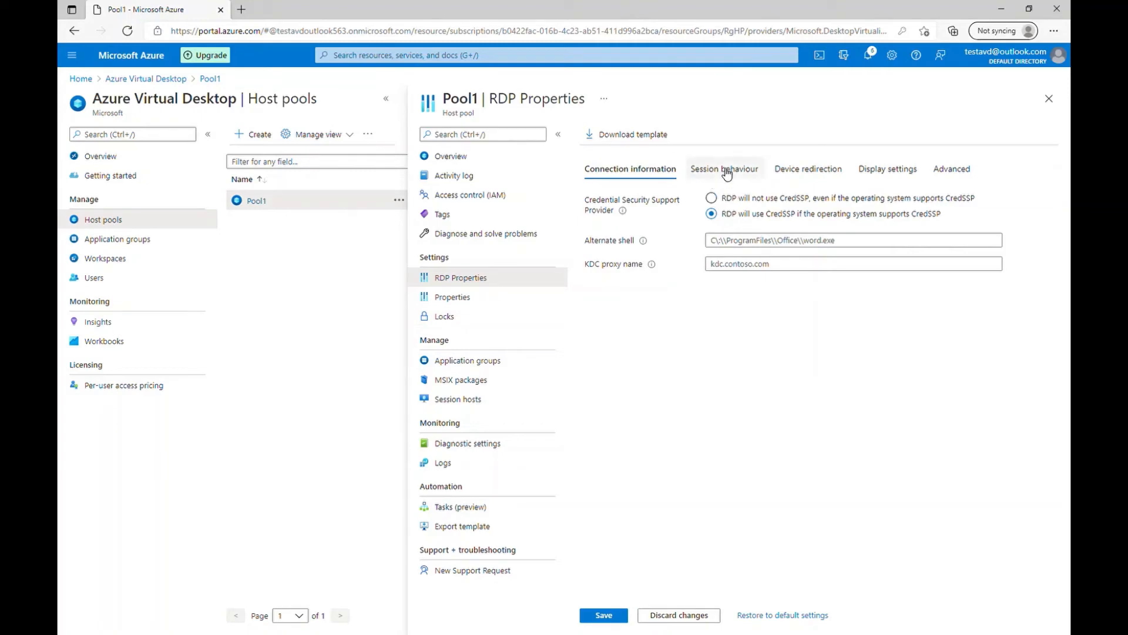
click(724, 169)
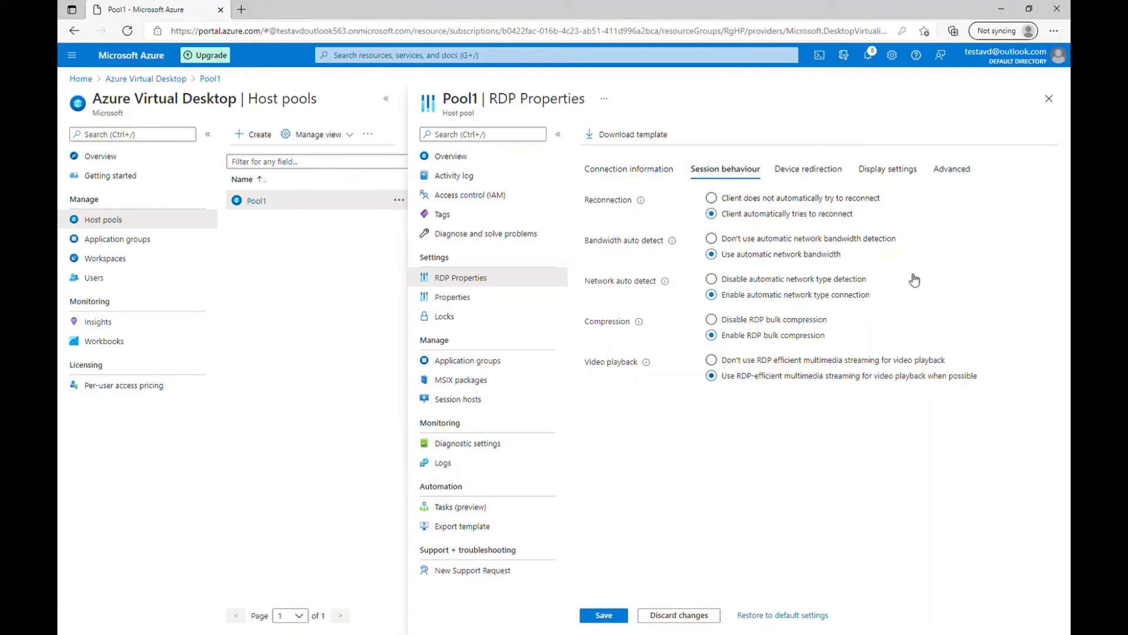
mouse_move(964, 272)
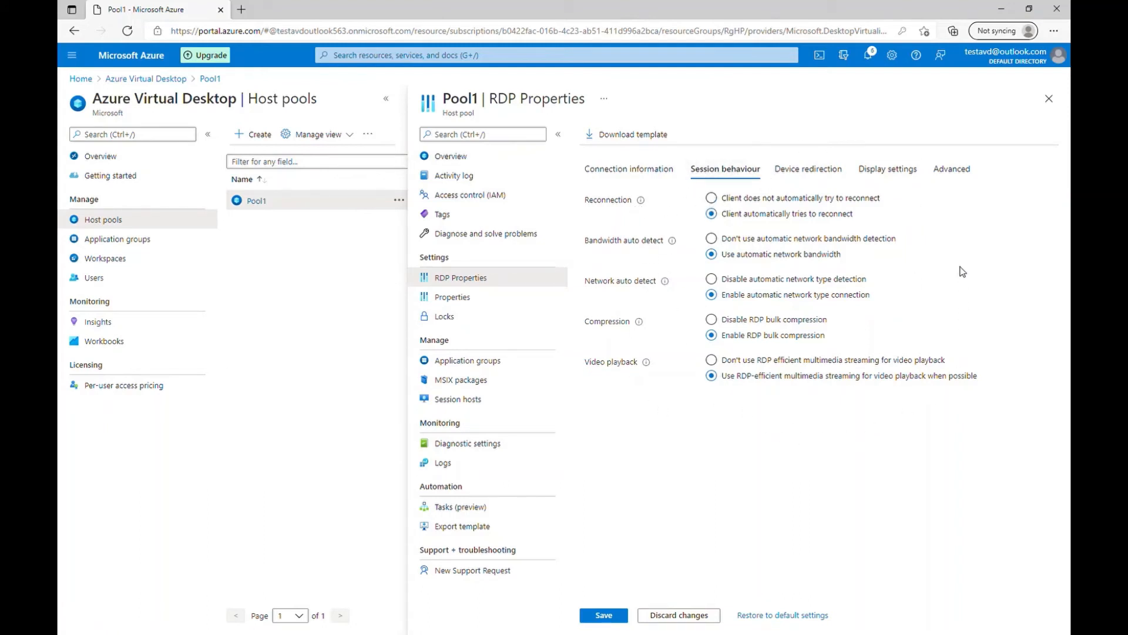
mouse_move(743, 174)
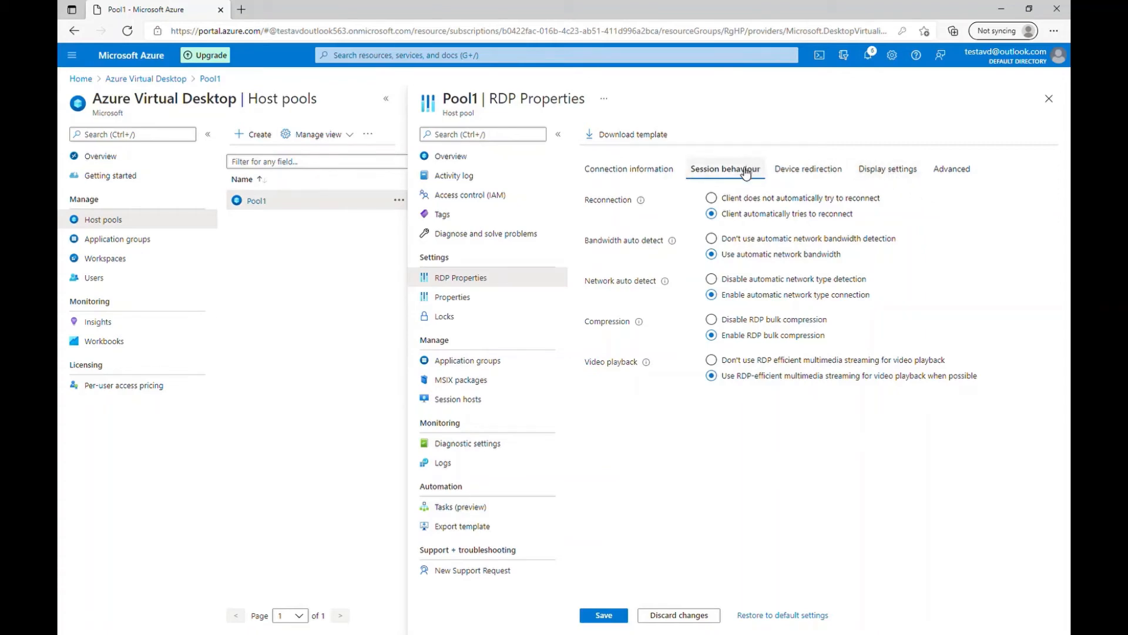
click(809, 169)
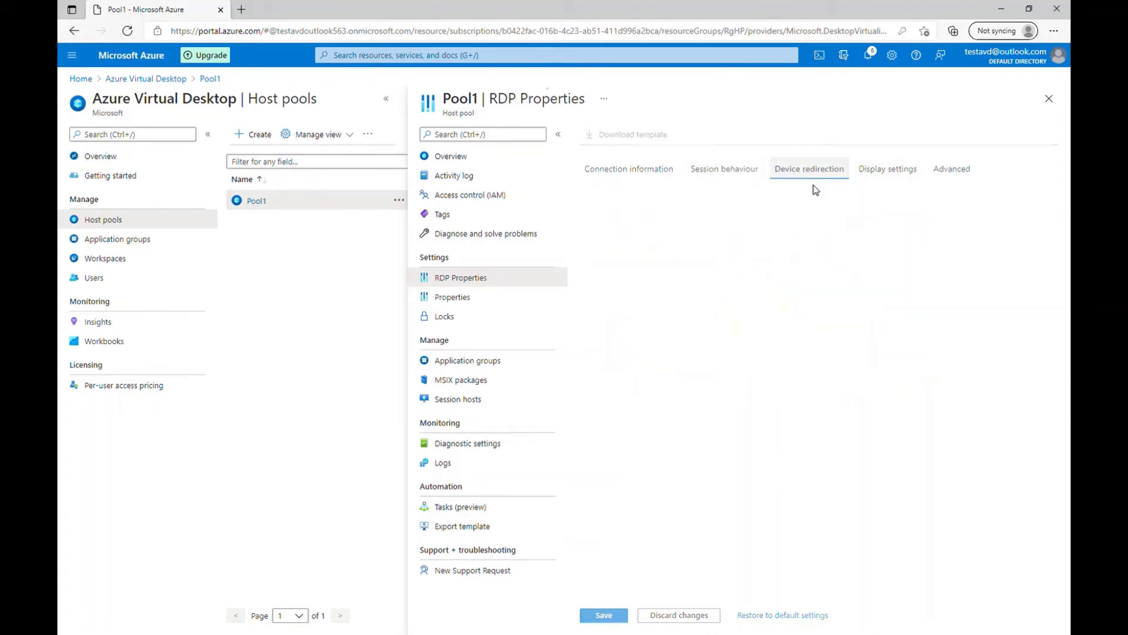
click(809, 169)
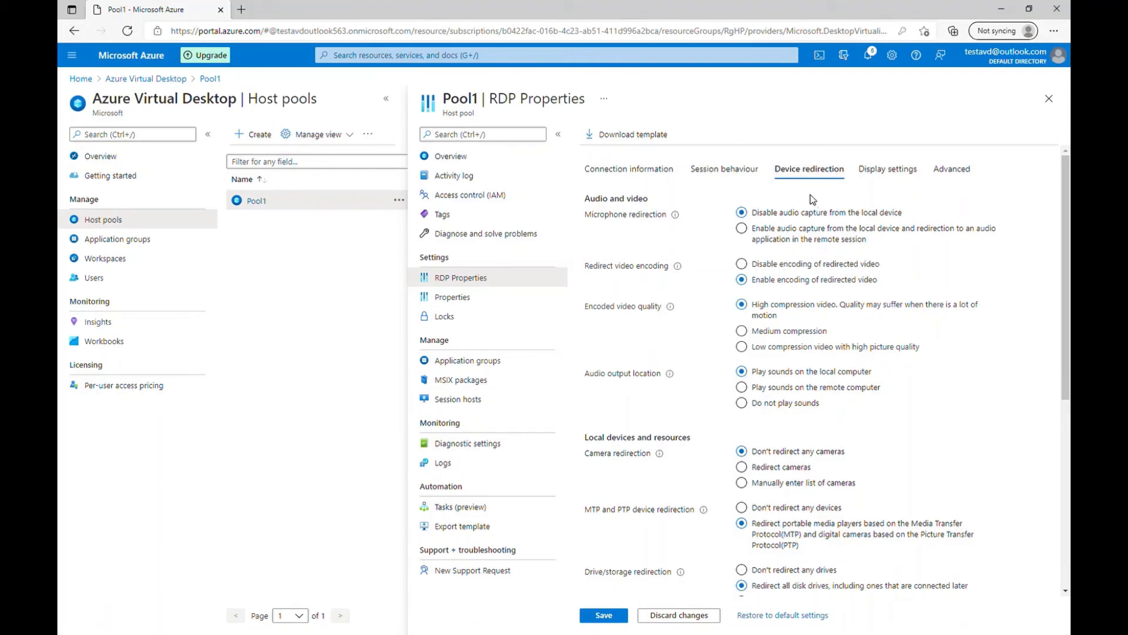
mouse_move(888, 176)
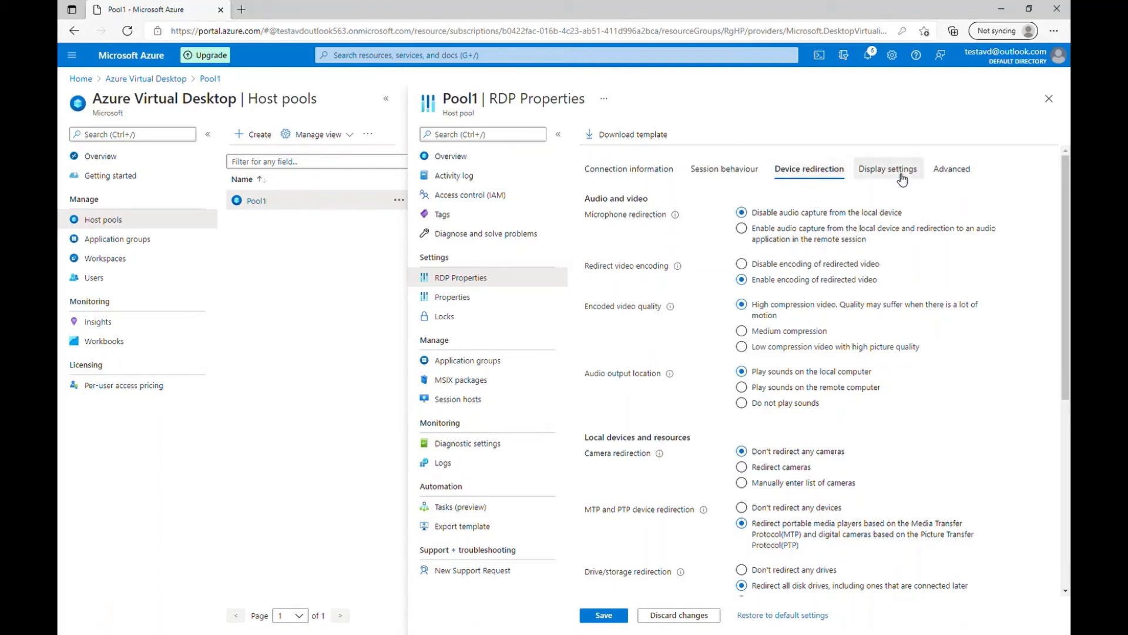
click(952, 169)
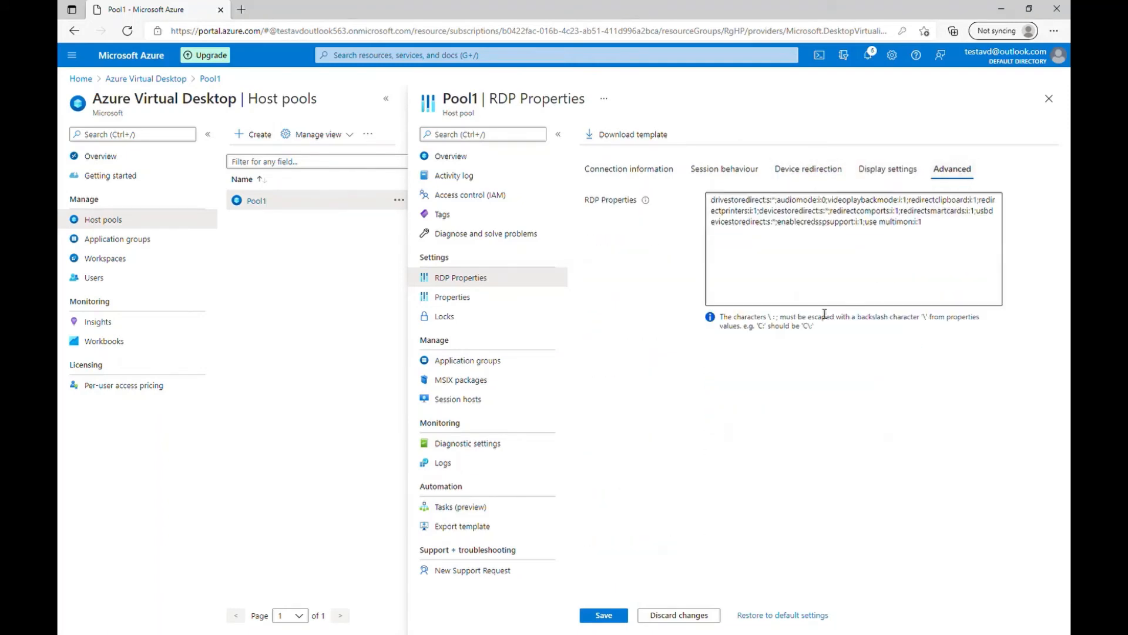
click(451, 296)
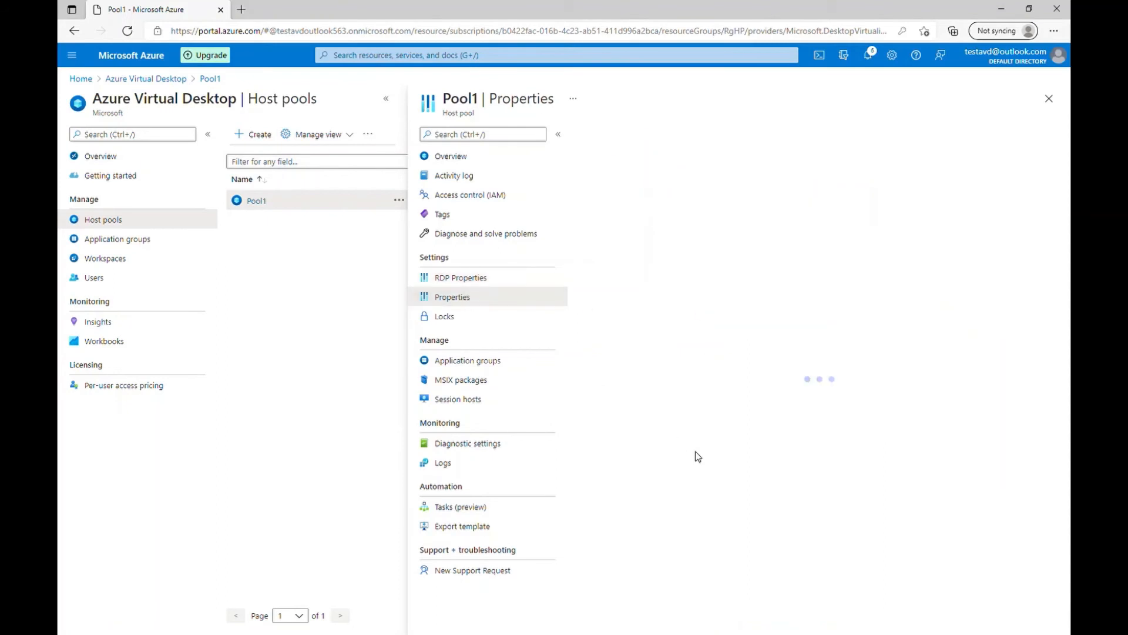
View Pool1-DAG's Applications list and inspect the SessionDesktop app's details.
click(451, 297)
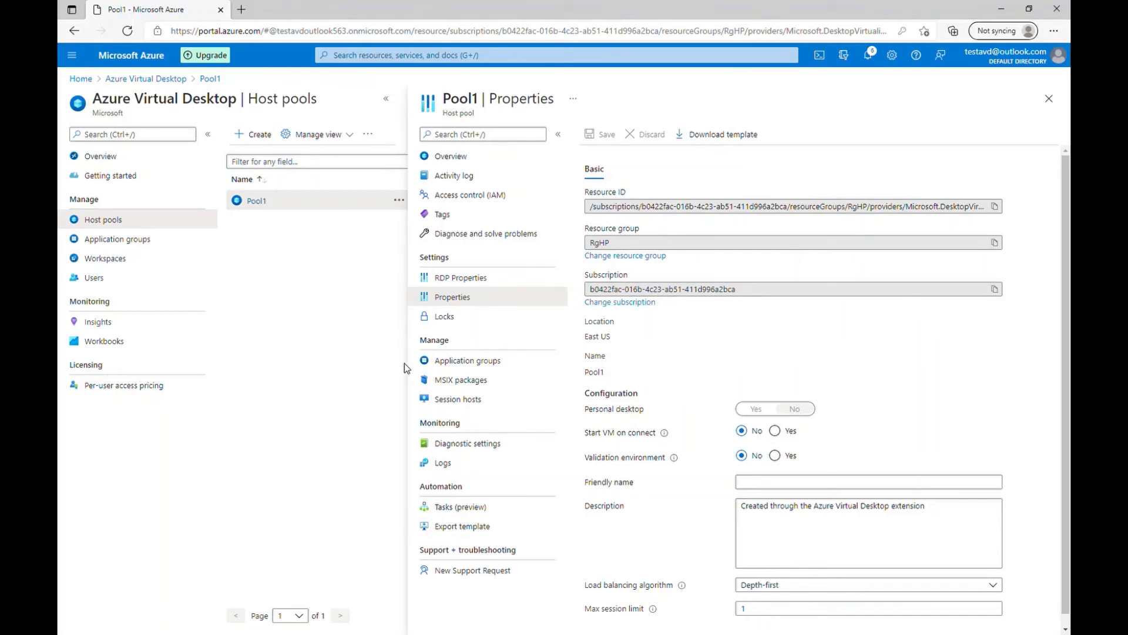
mouse_move(470, 367)
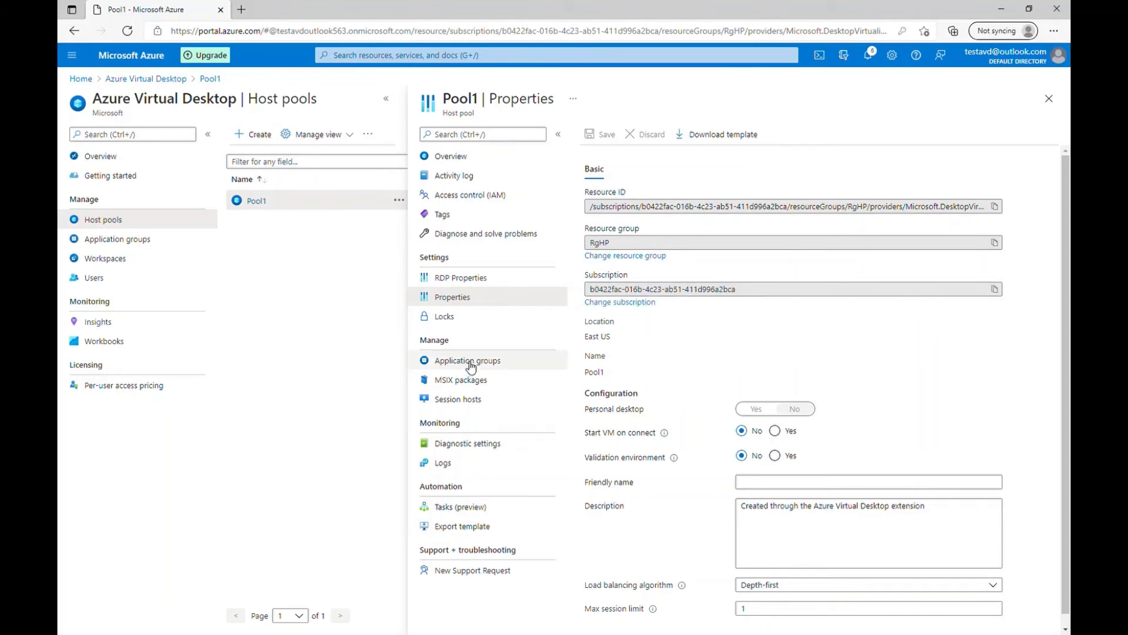
click(468, 361)
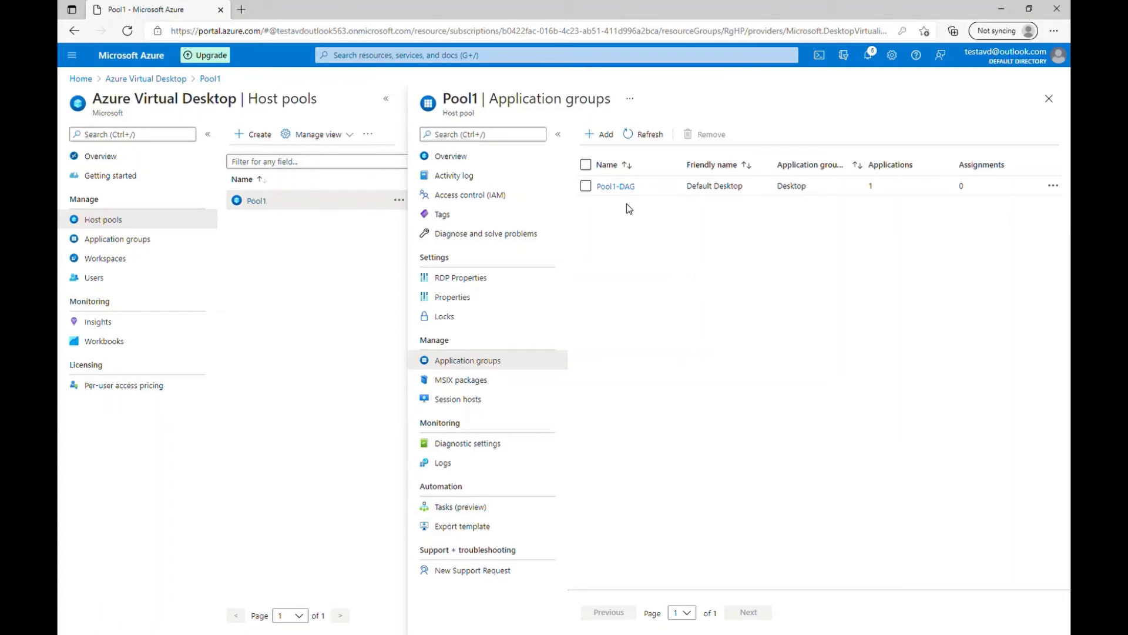
click(616, 185)
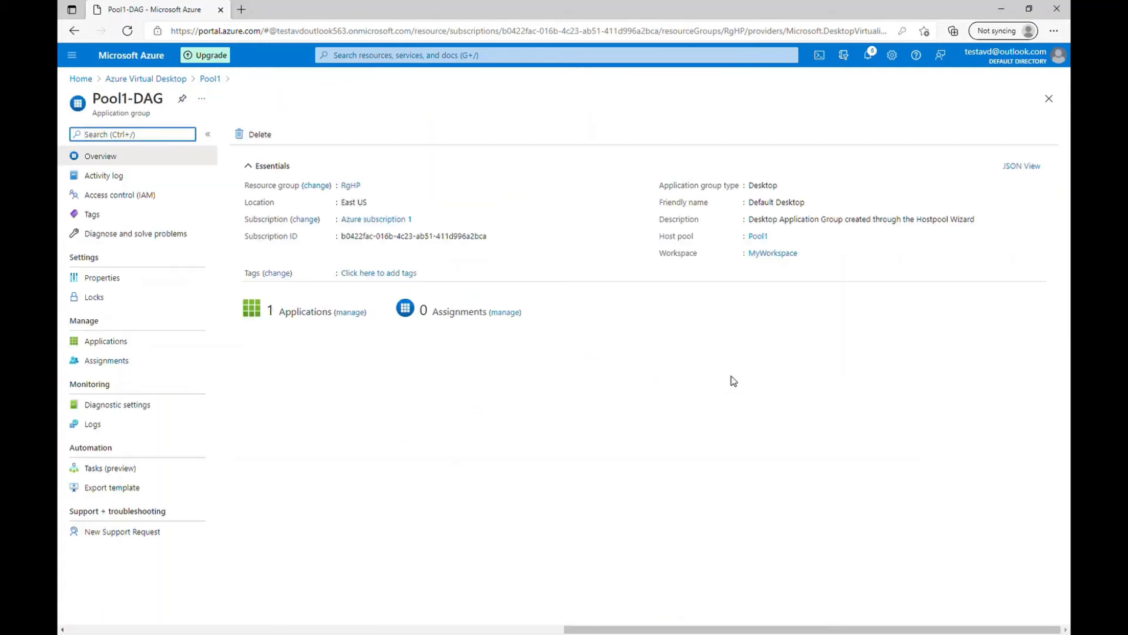
mouse_move(273, 212)
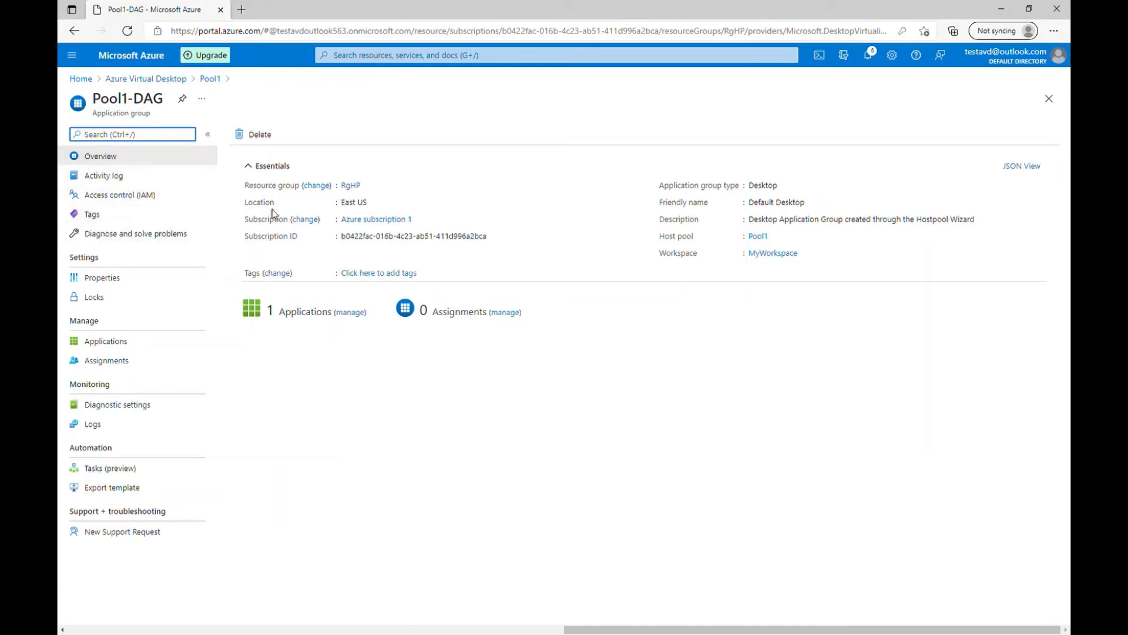
mouse_move(326, 182)
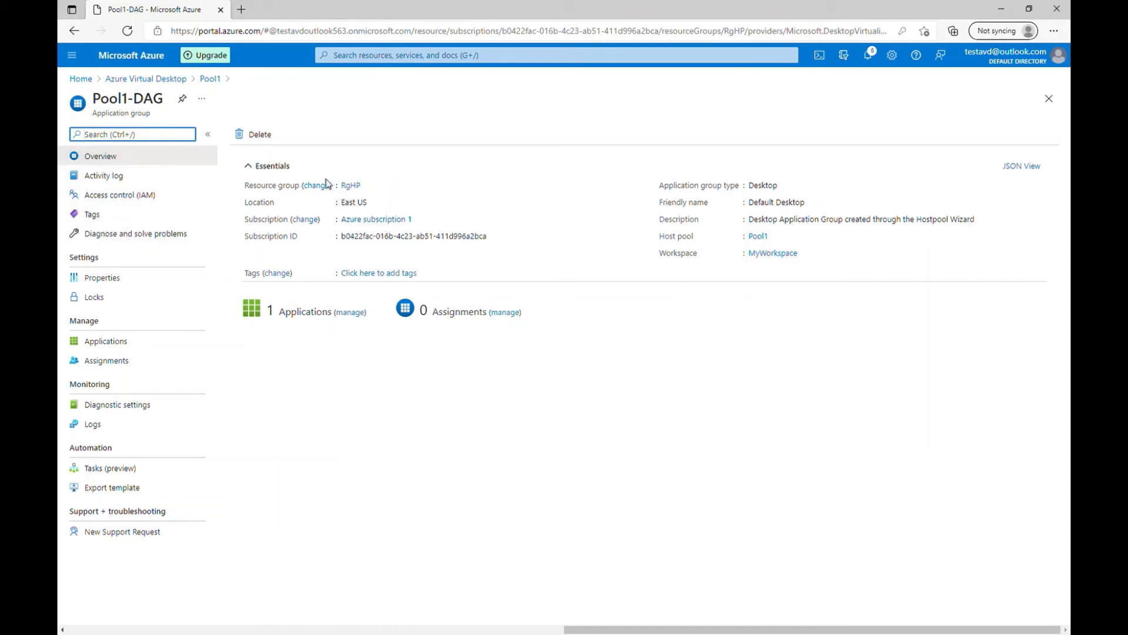
mouse_move(678, 242)
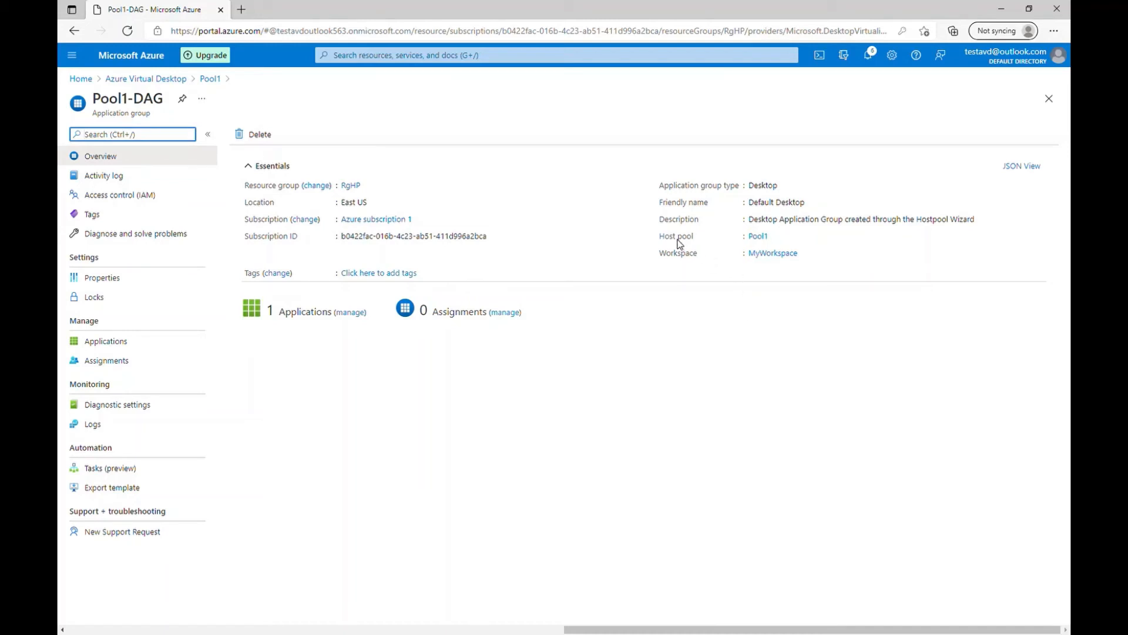
mouse_move(735, 260)
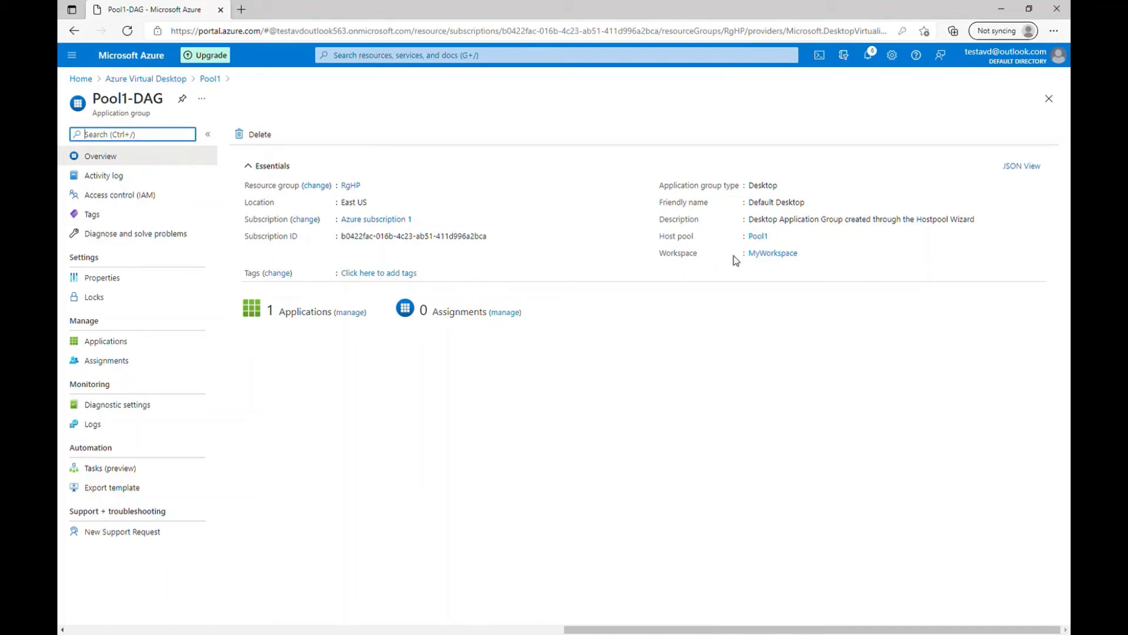
mouse_move(171, 304)
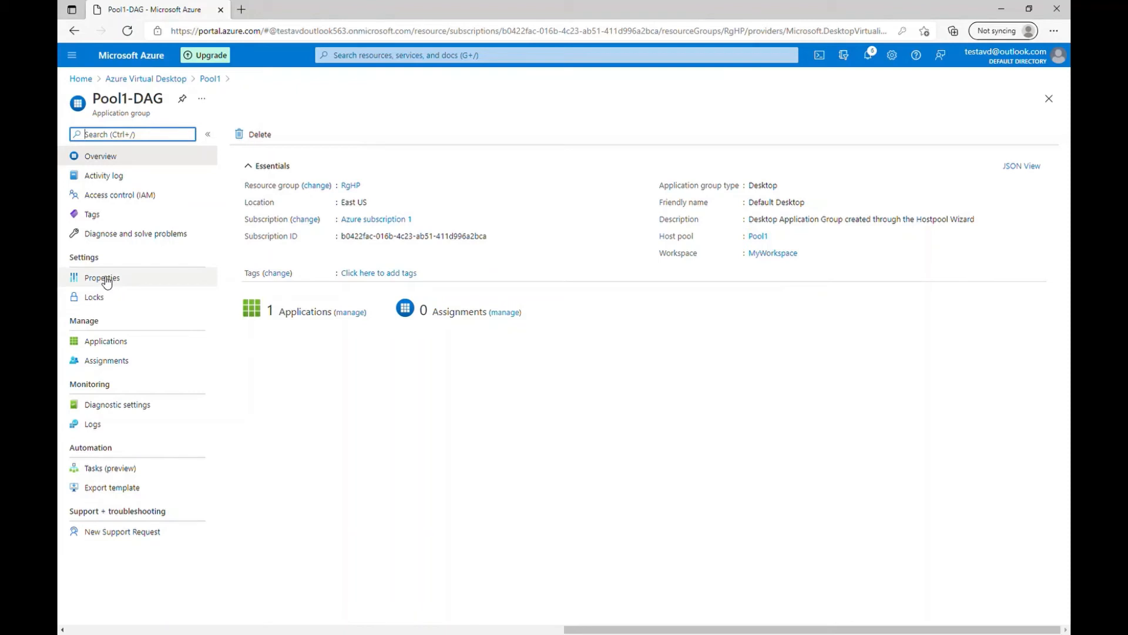
click(106, 341)
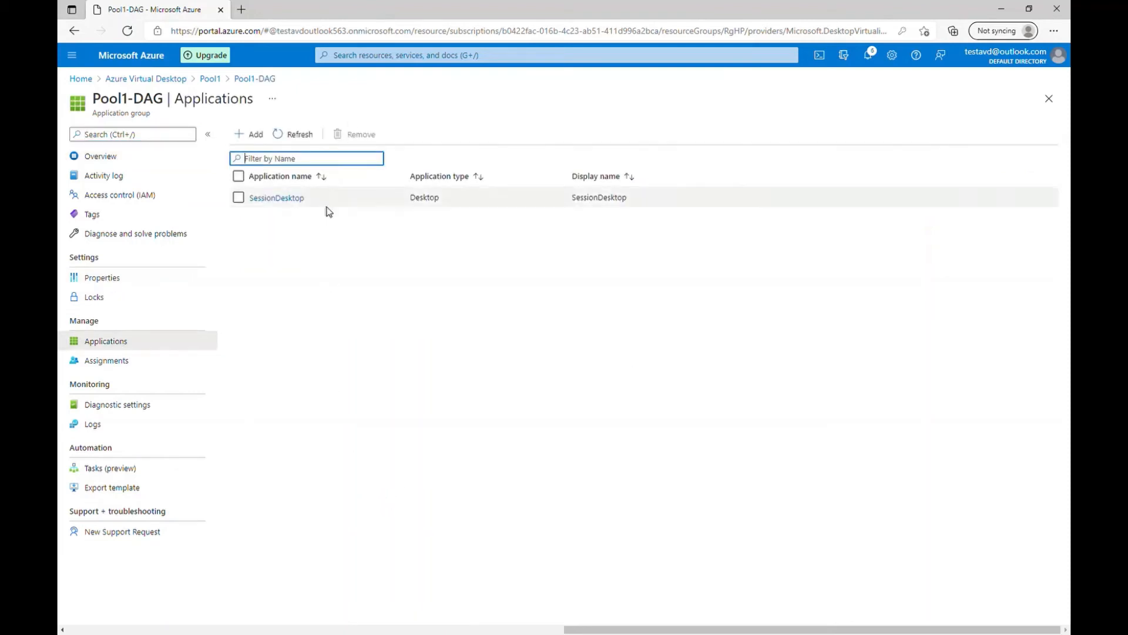
mouse_move(295, 207)
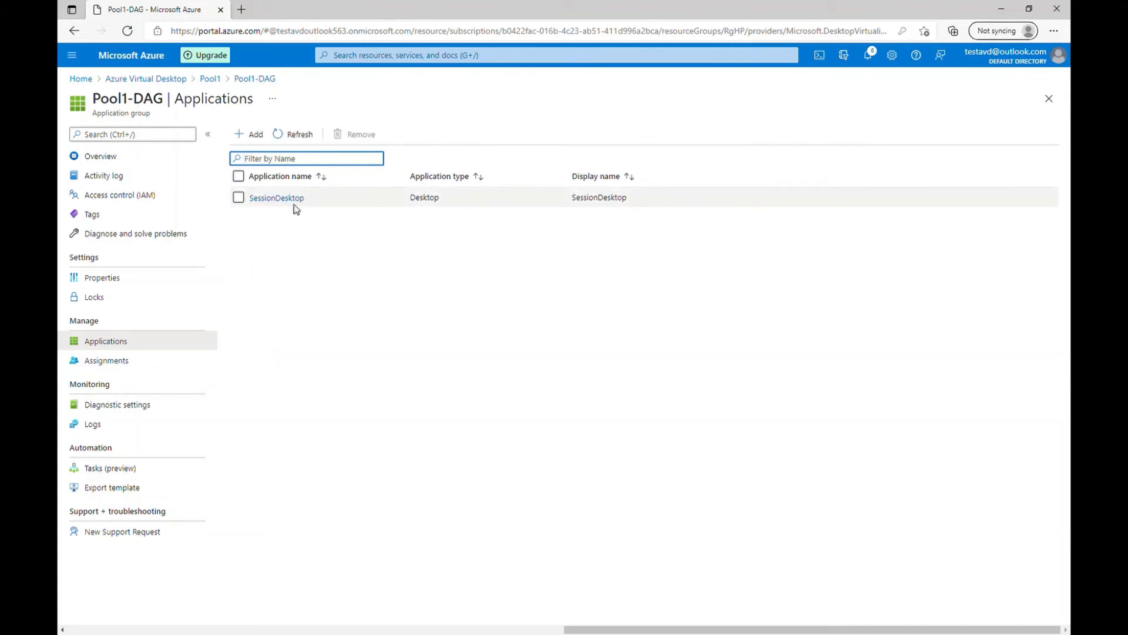
mouse_move(293, 201)
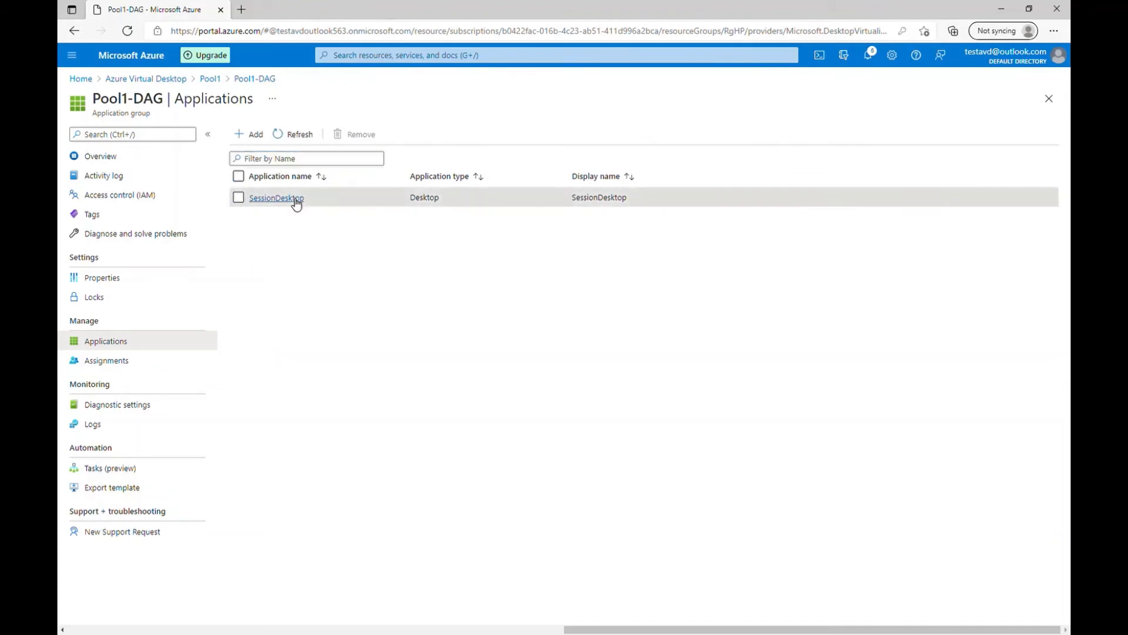
click(282, 198)
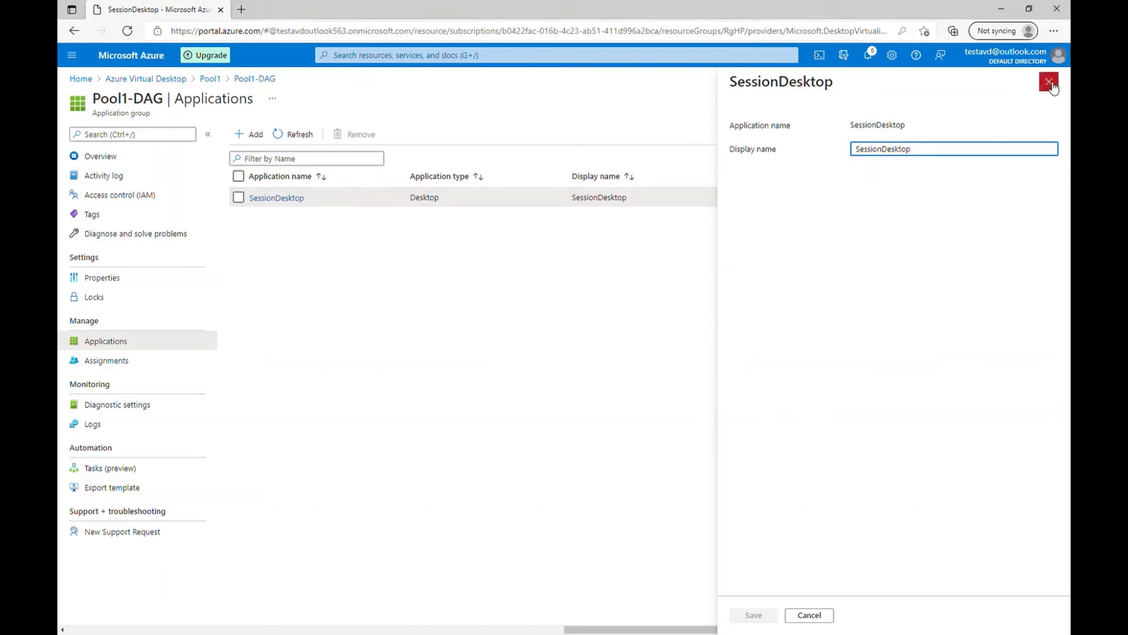
click(1046, 81)
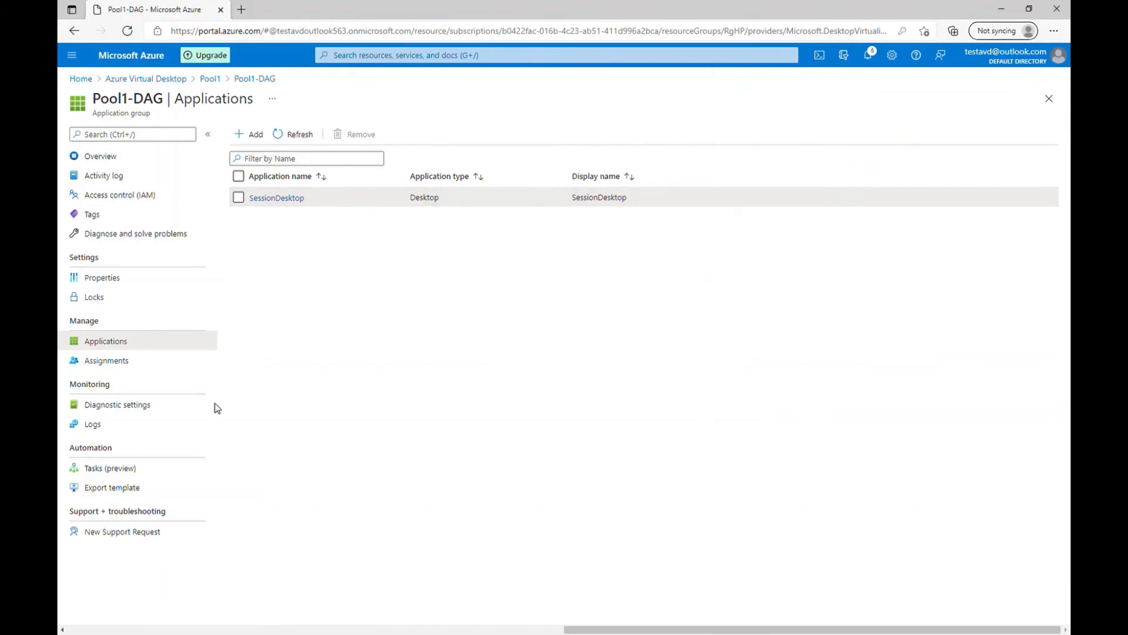
mouse_move(146, 83)
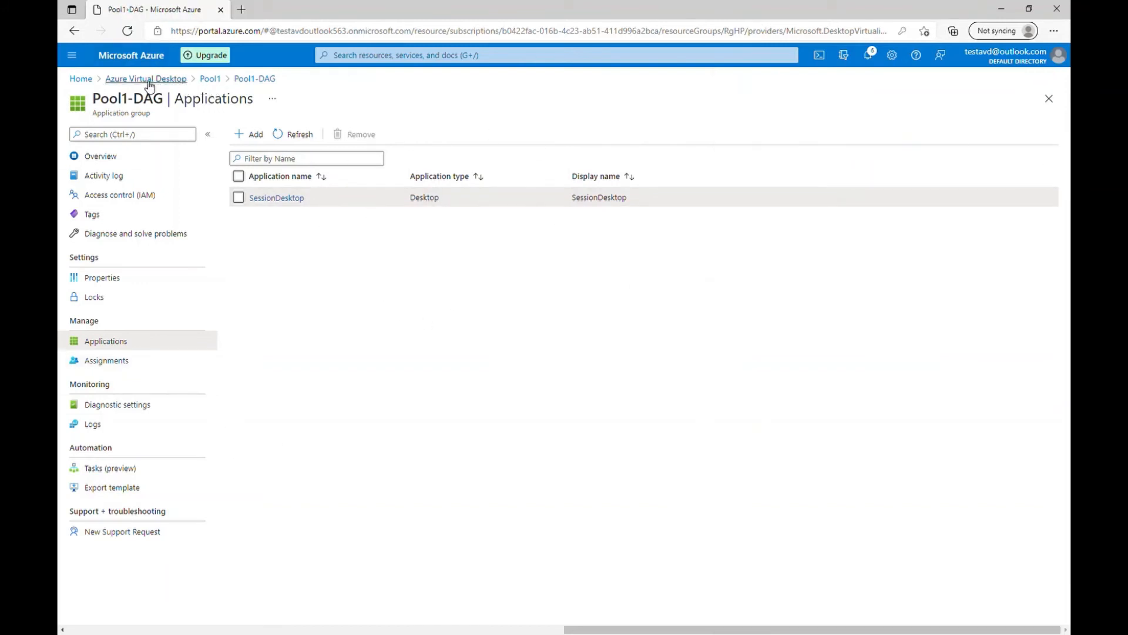
Navigate via Application groups to Pool1-DAG and show its empty Assignments page.
click(145, 78)
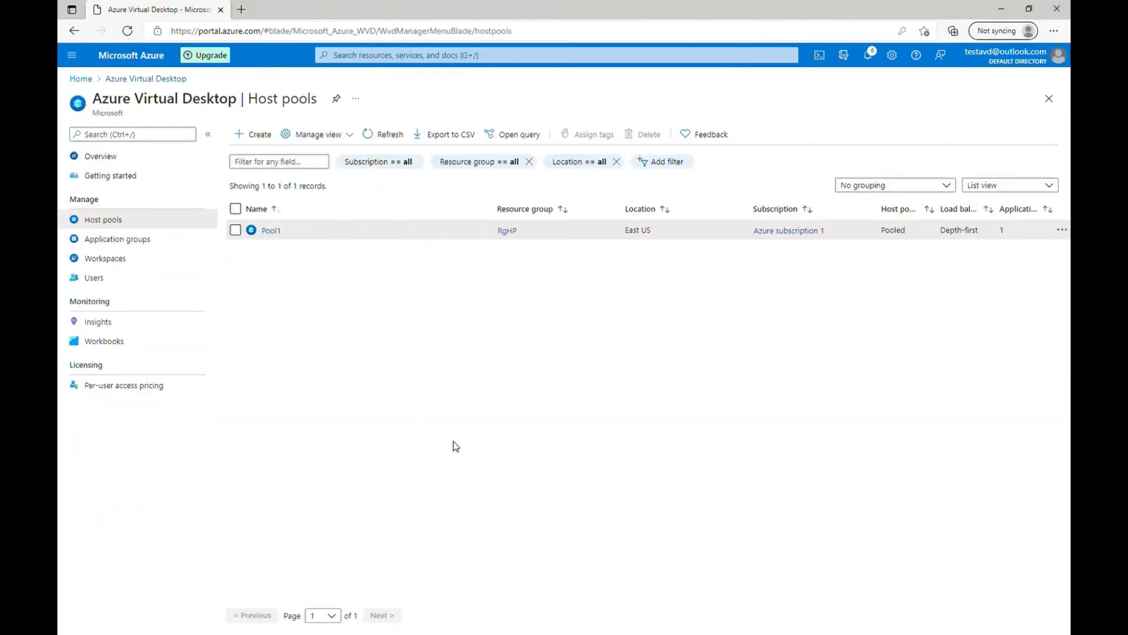
click(118, 239)
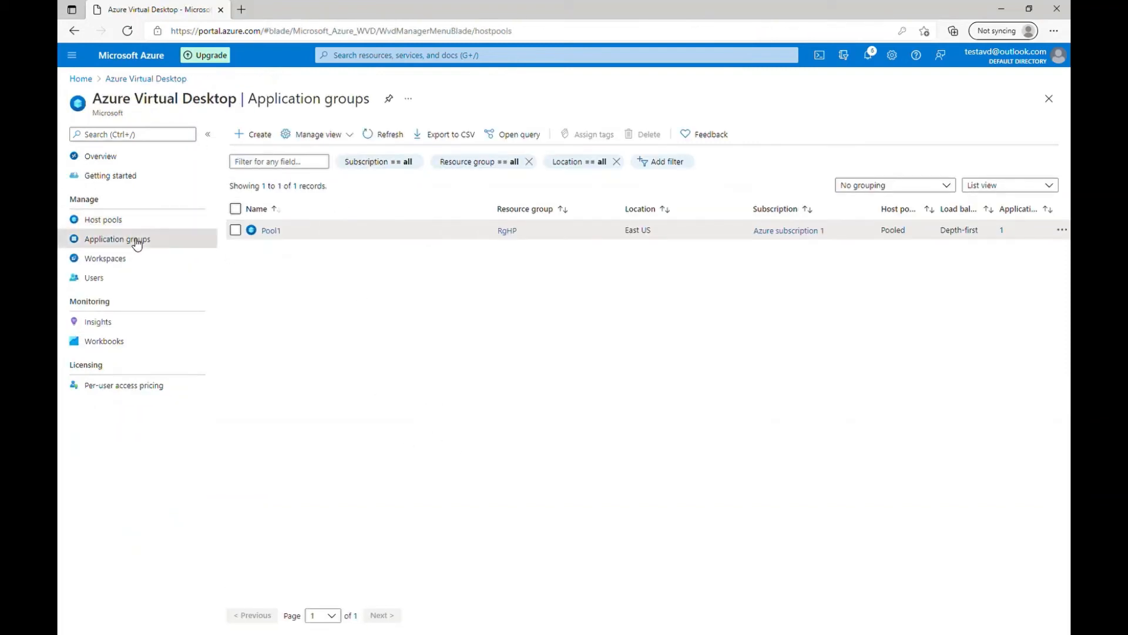
click(117, 239)
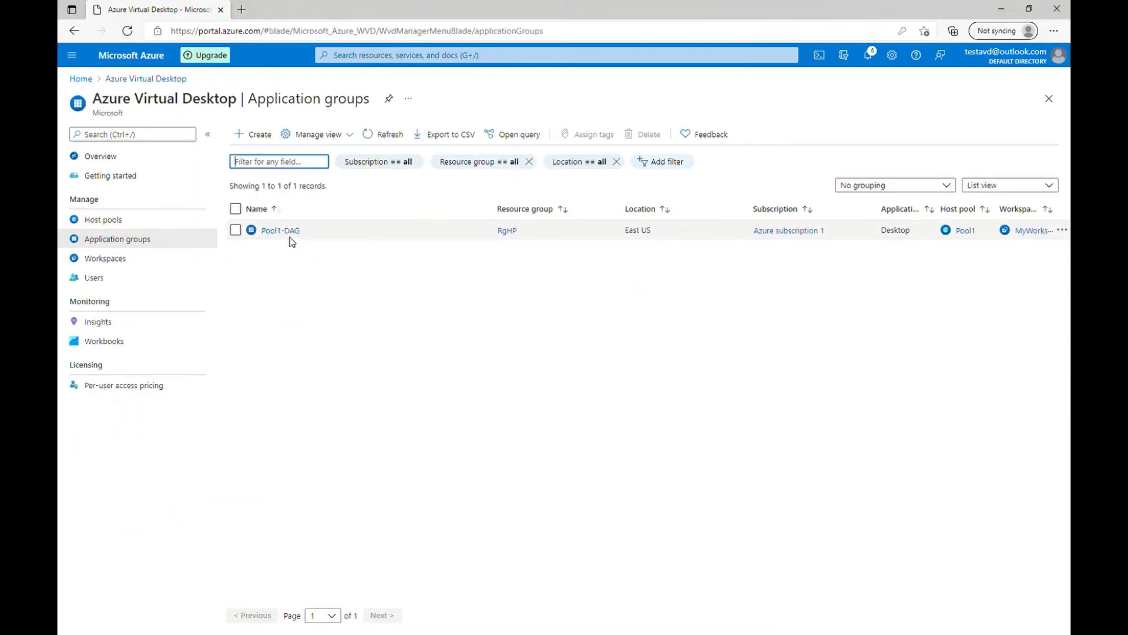
click(280, 230)
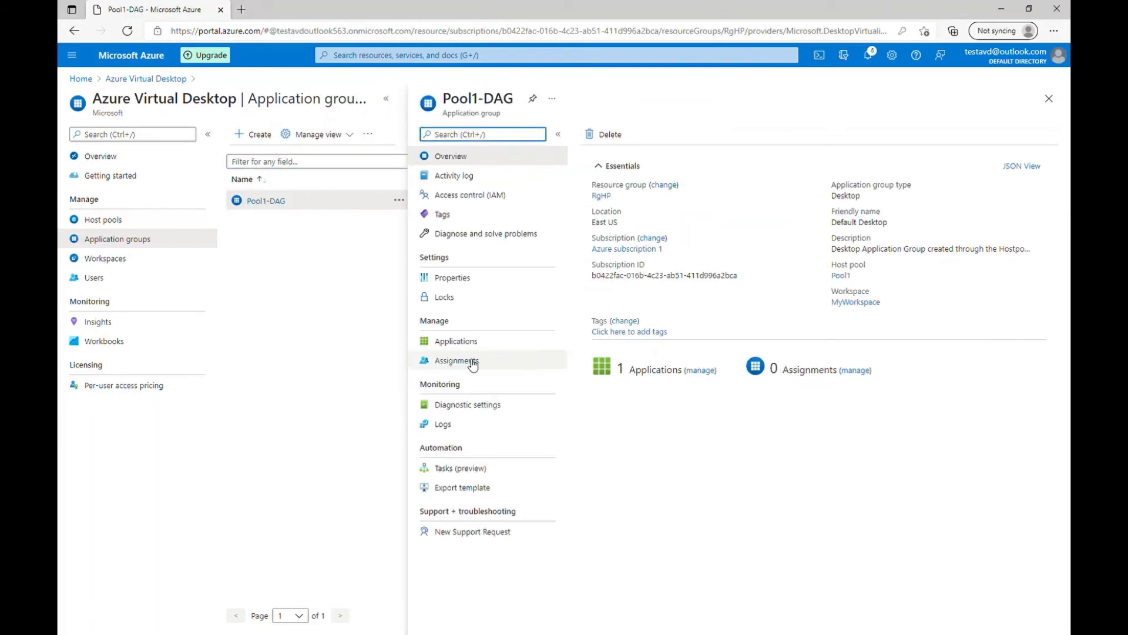
mouse_move(185, 284)
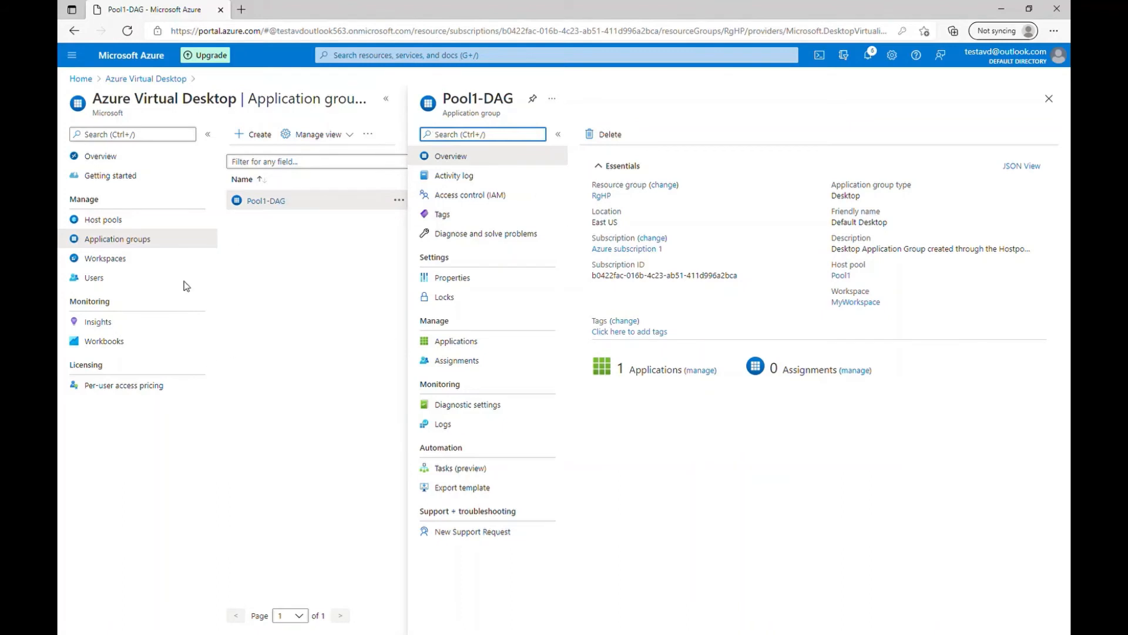
mouse_move(461, 365)
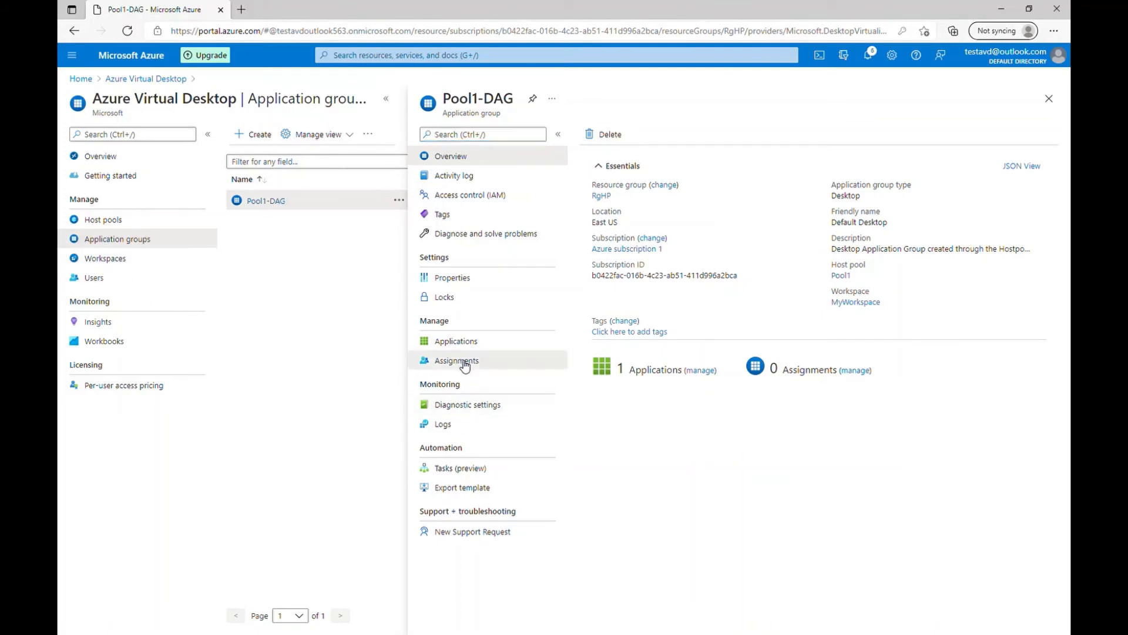
click(456, 361)
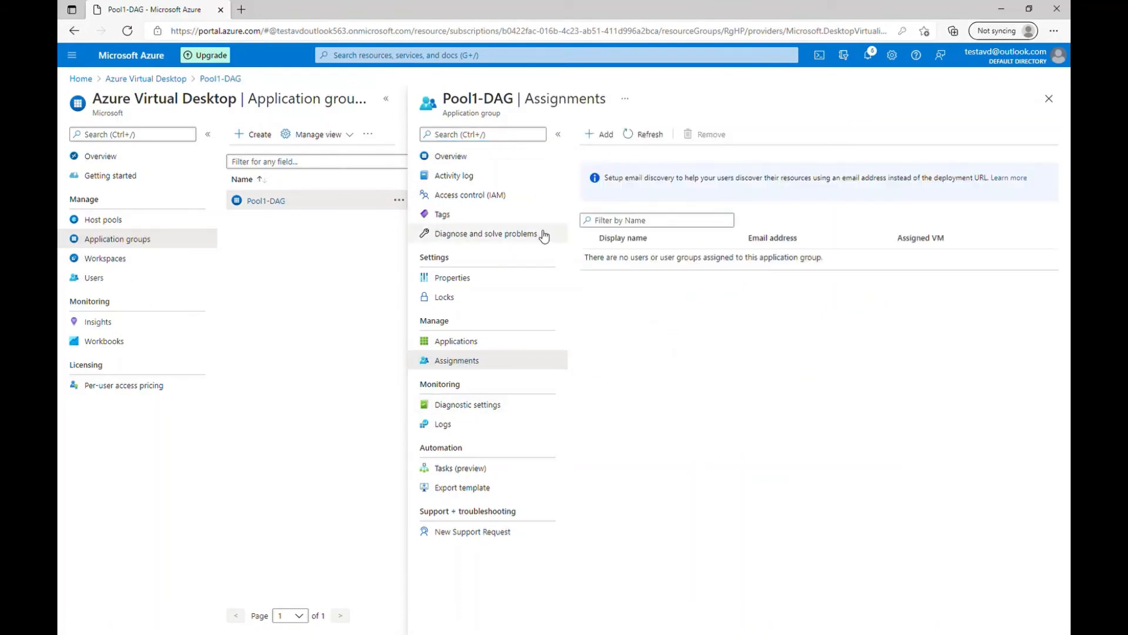
mouse_move(581, 152)
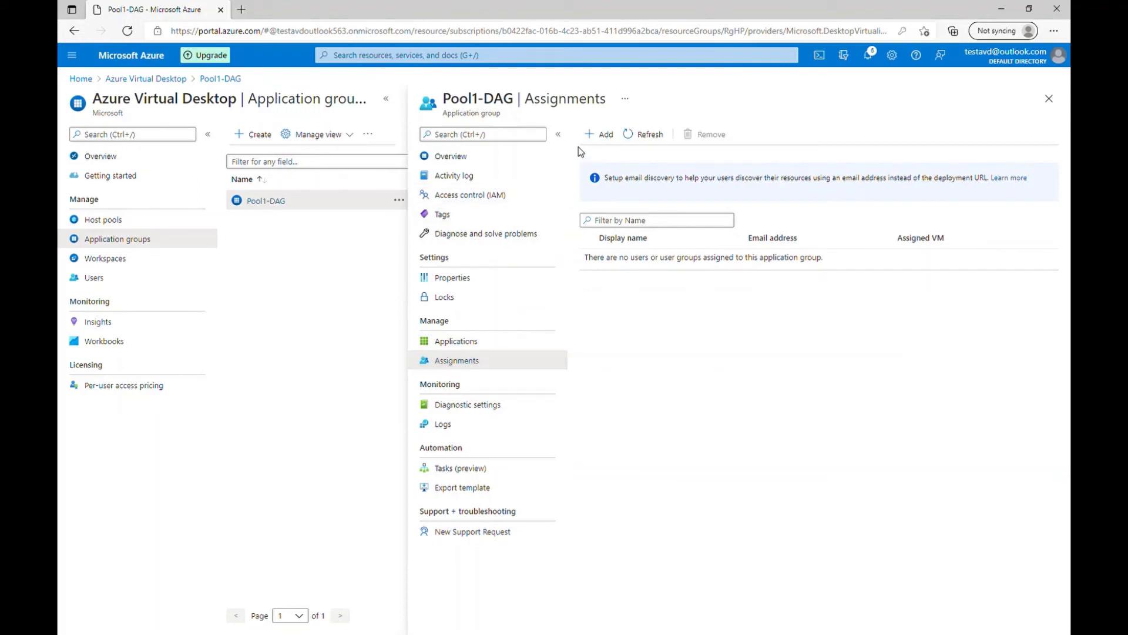
Add the PoolUser group to Pool1-DAG's assignments and verify its Desktop Virtualization User role.
click(597, 134)
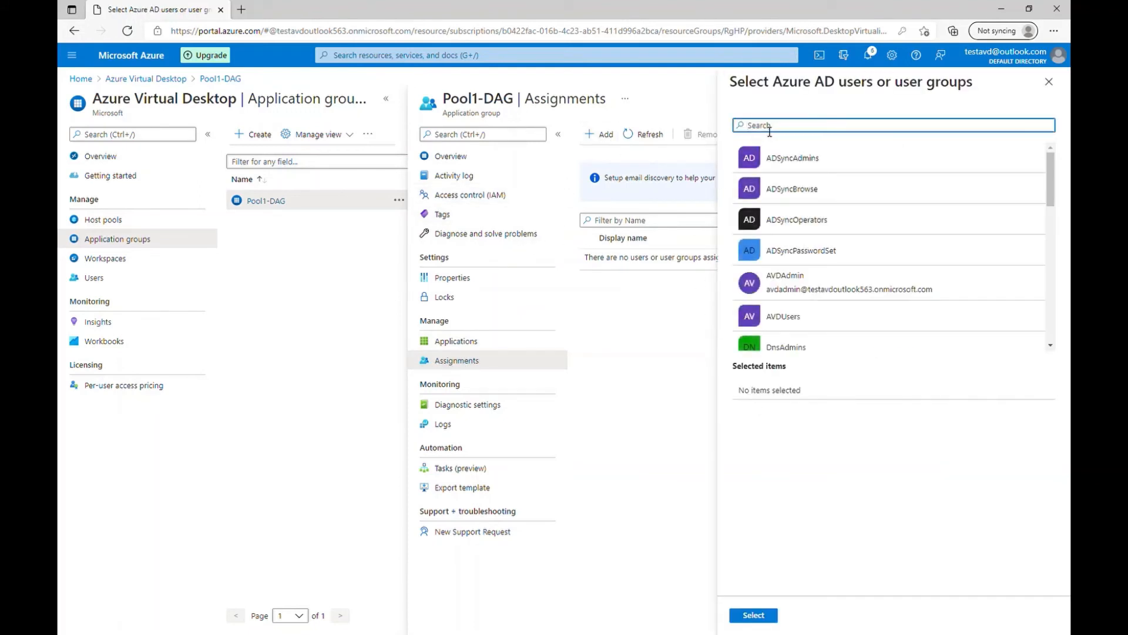
text(pool)
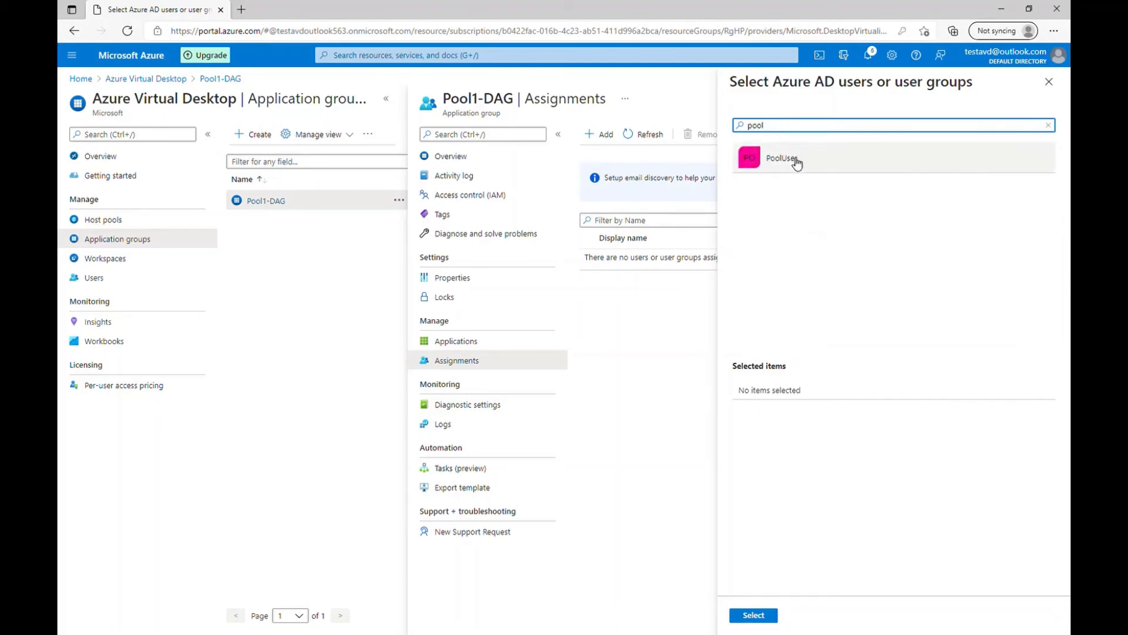
click(785, 158)
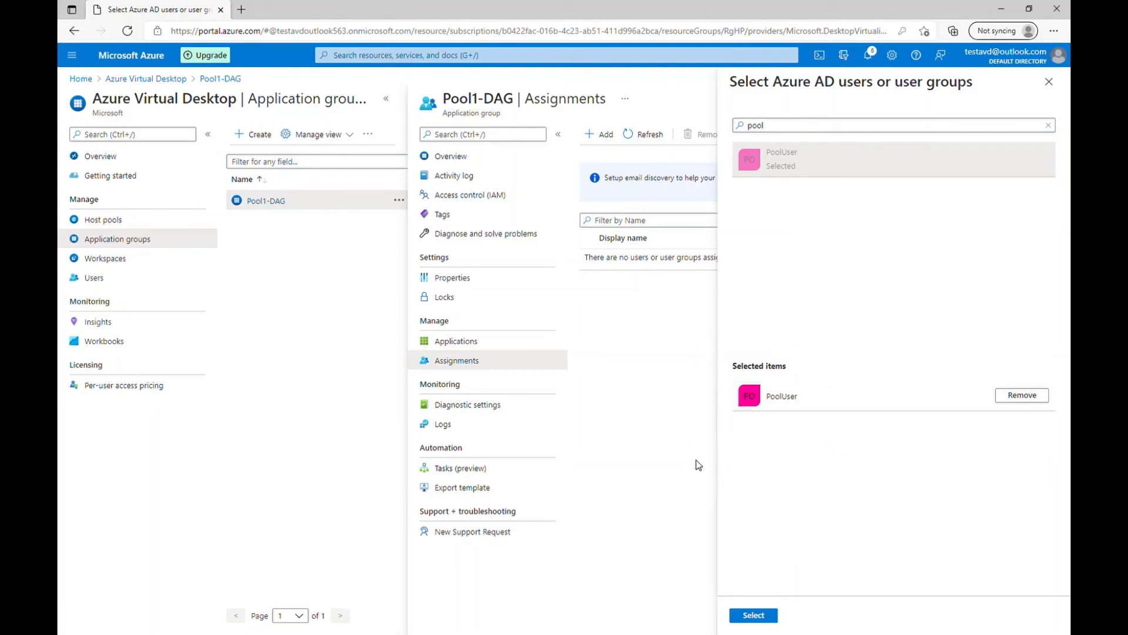
mouse_move(769, 413)
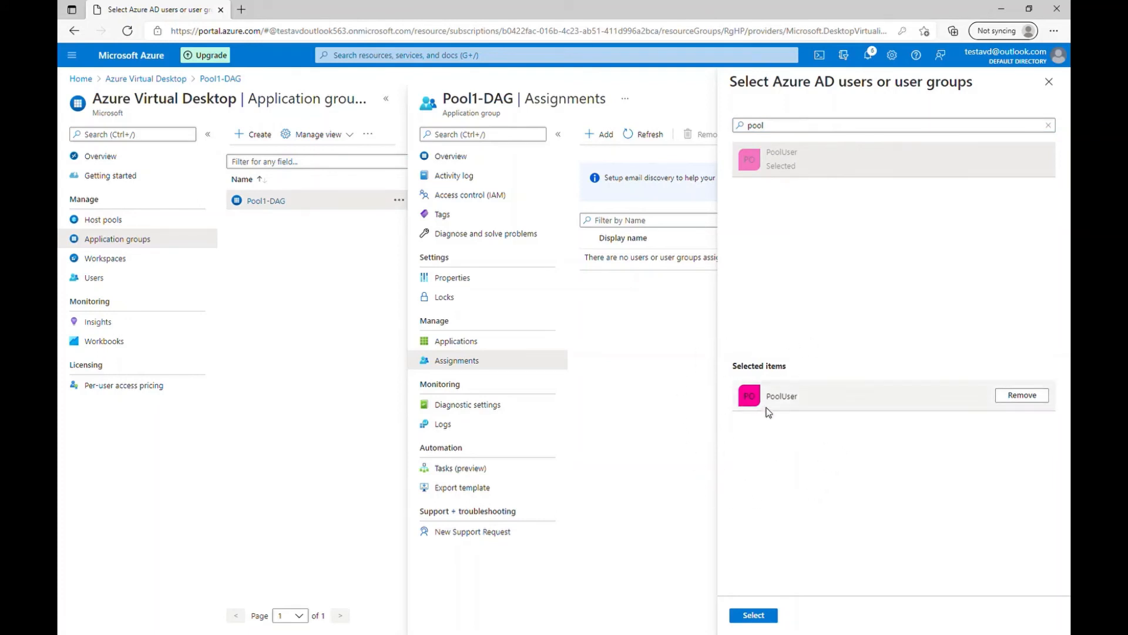
click(753, 615)
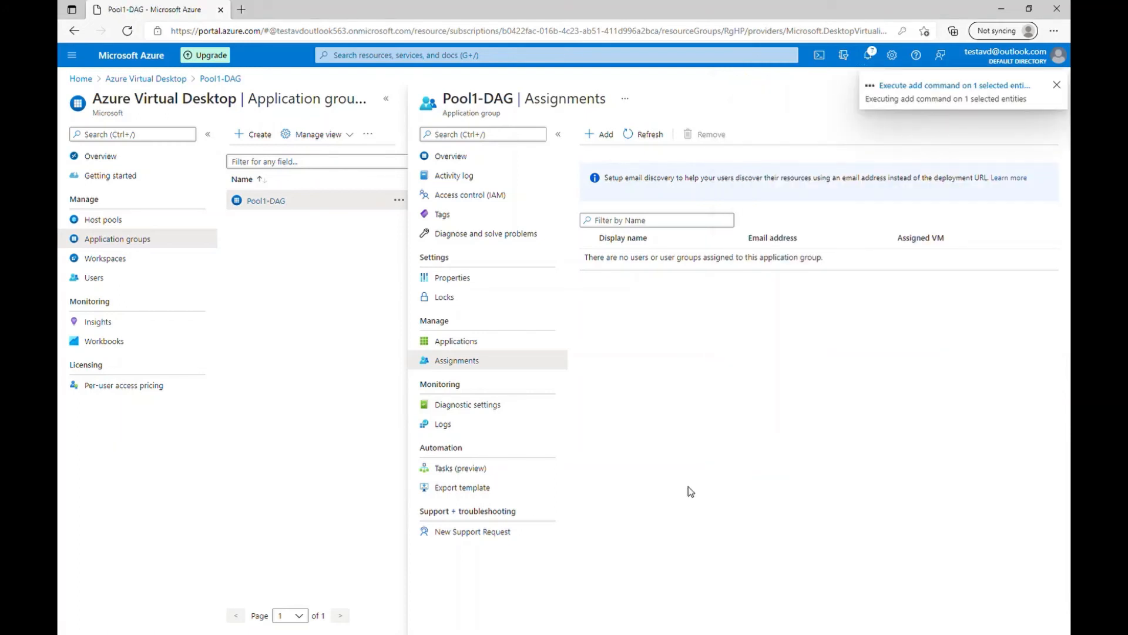
click(1056, 85)
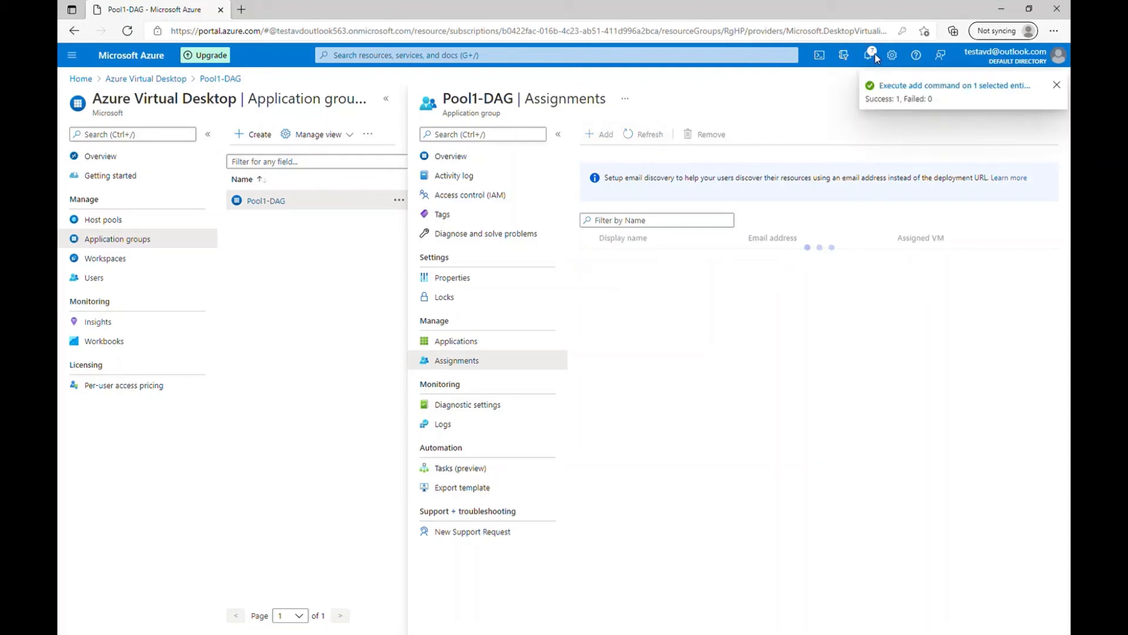
mouse_move(885, 59)
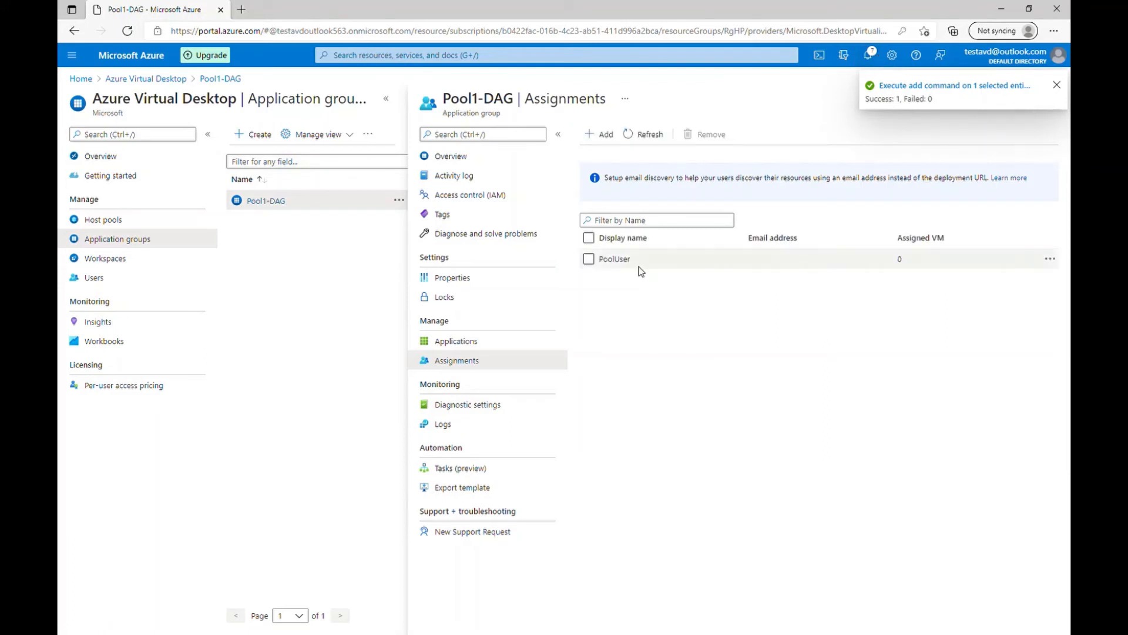
click(470, 195)
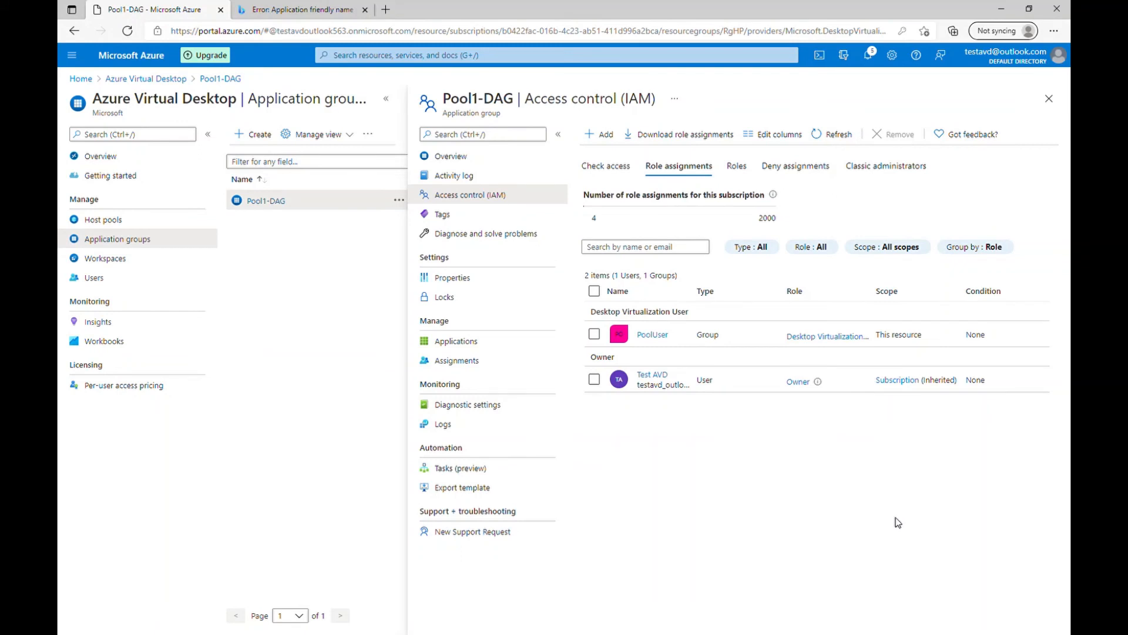
mouse_move(145, 251)
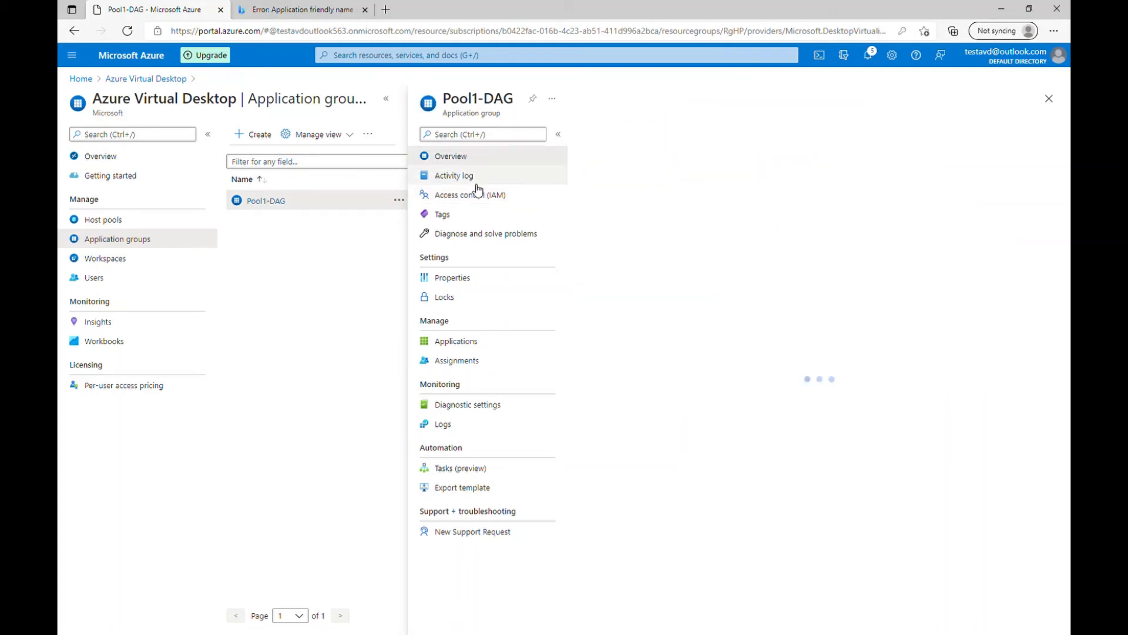
Return to the Pool1-DAG overview showing host pool Pool1 and workspace MyWorkspace.
click(452, 155)
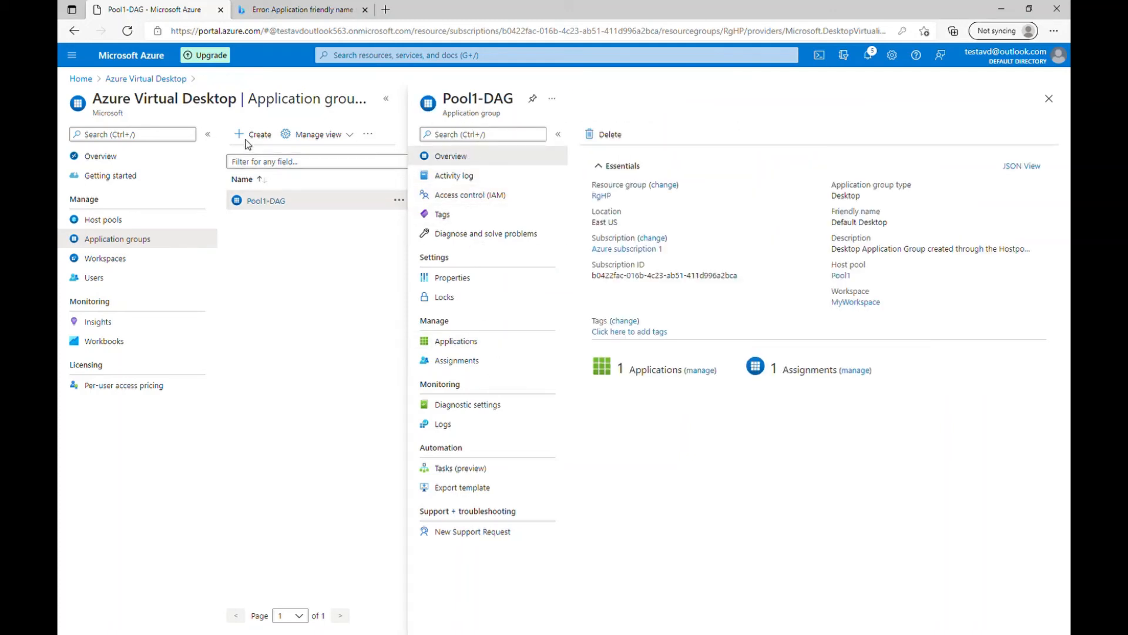
mouse_move(1048, 99)
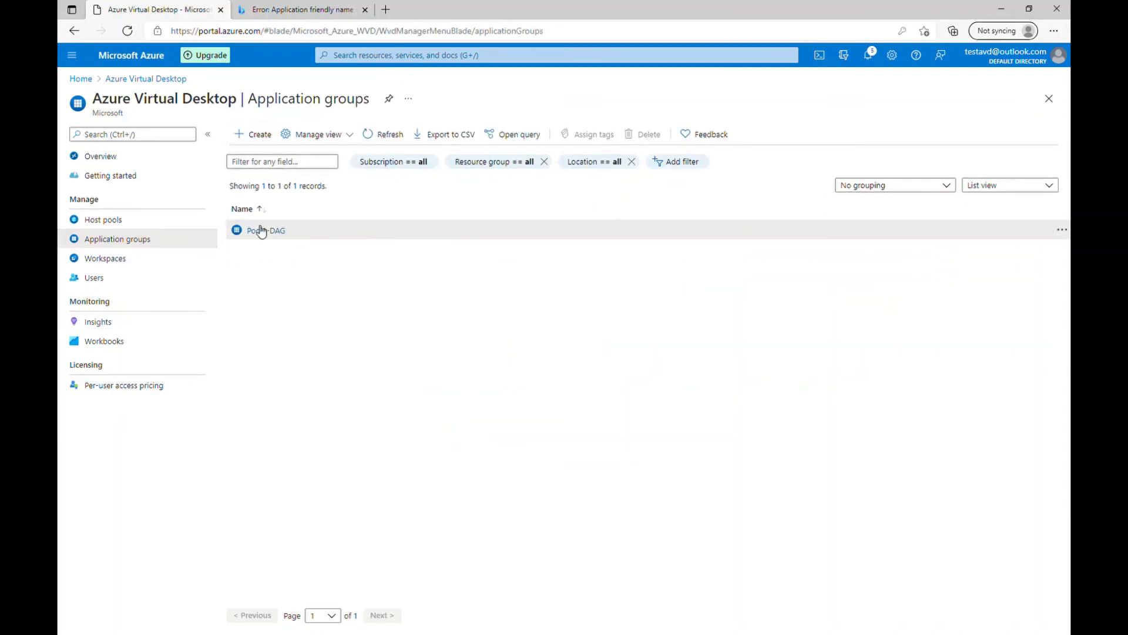
Start a new application group in RgHP on host pool Pool1 named ITApps.
click(251, 134)
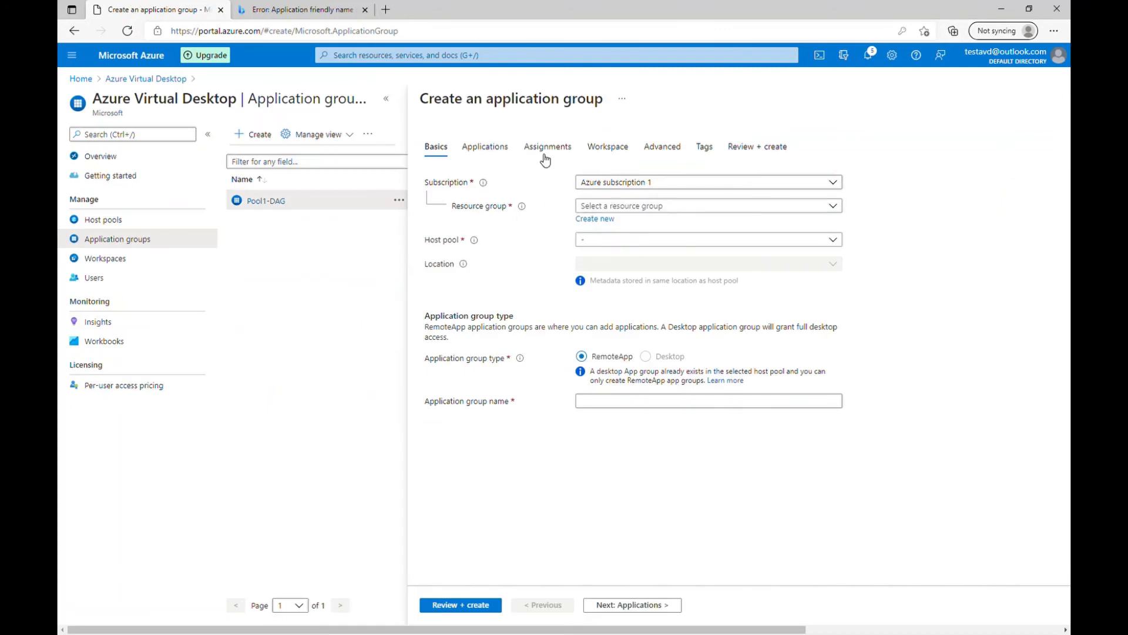
click(707, 205)
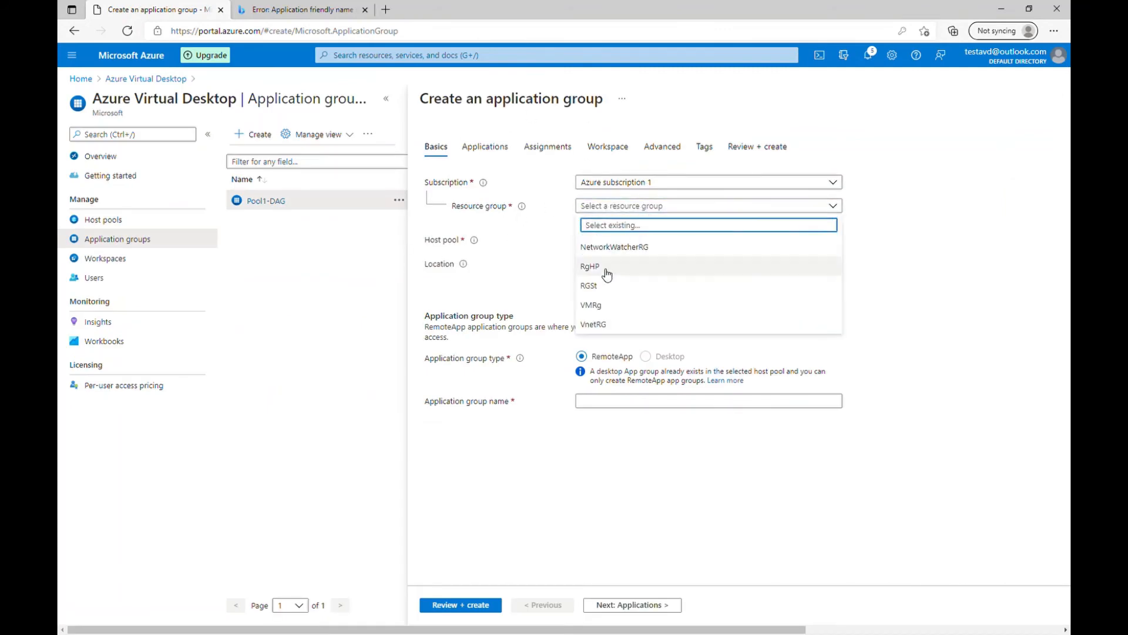
click(590, 265)
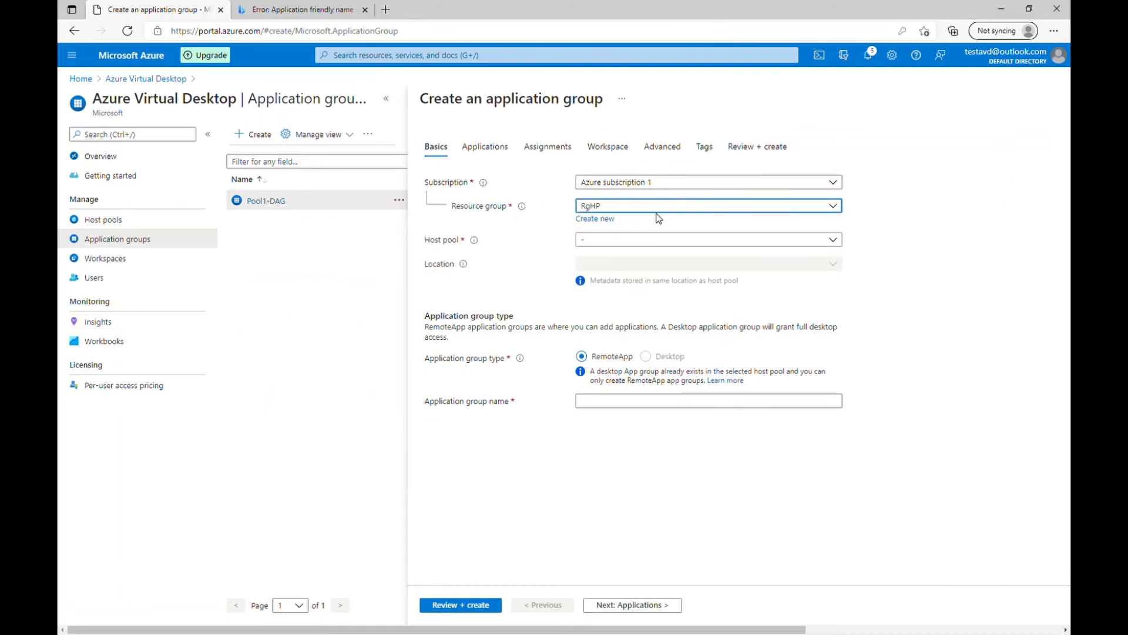
click(708, 239)
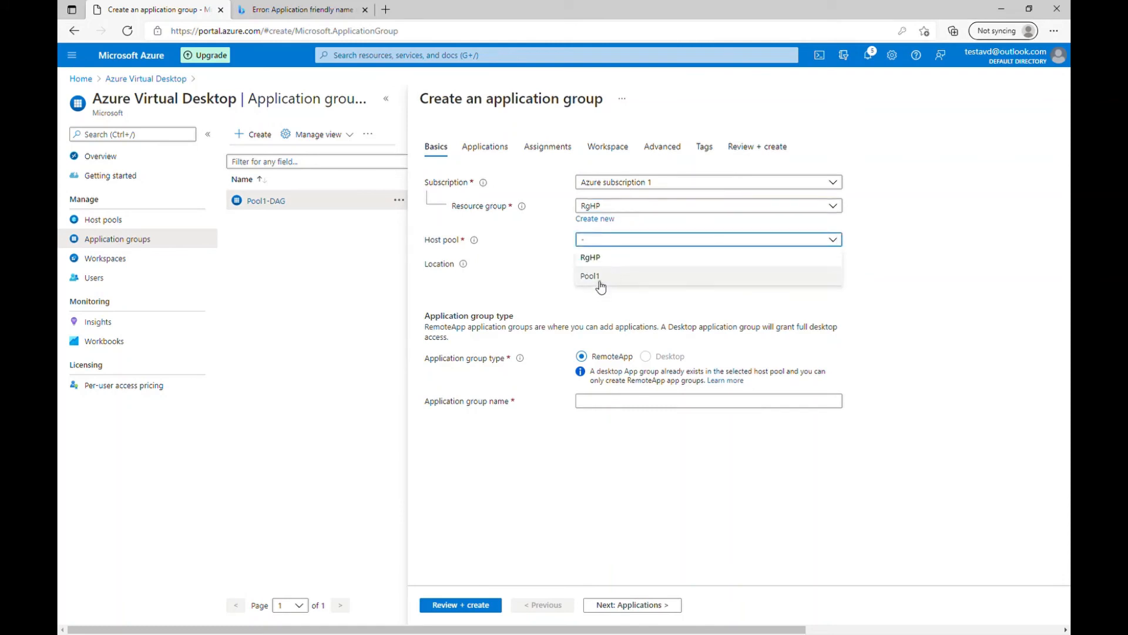
click(590, 277)
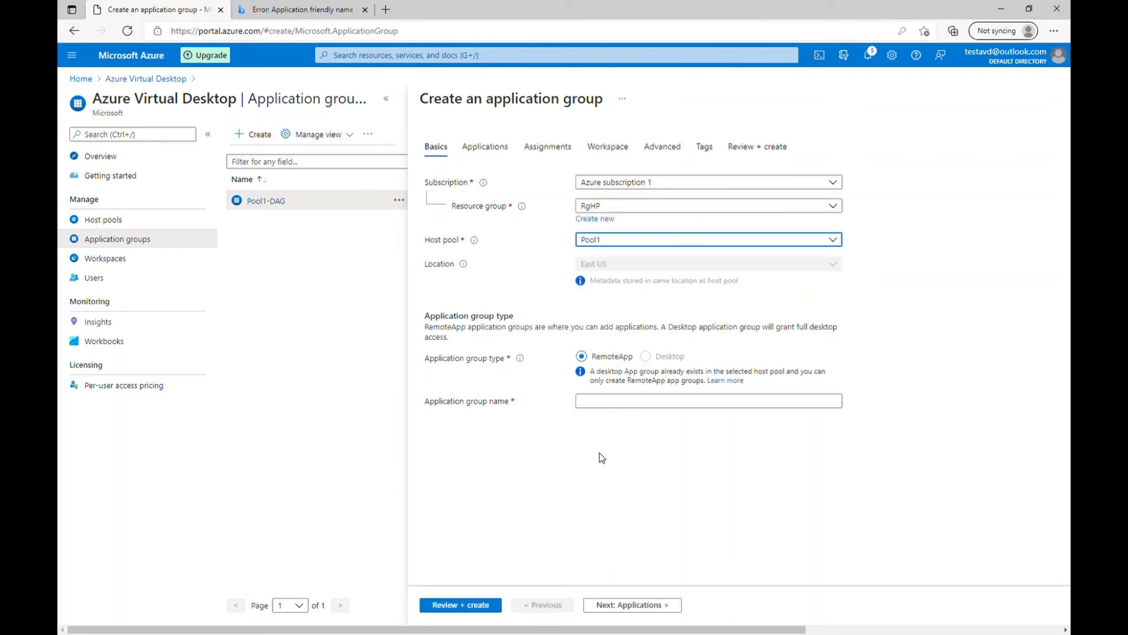
click(708, 401)
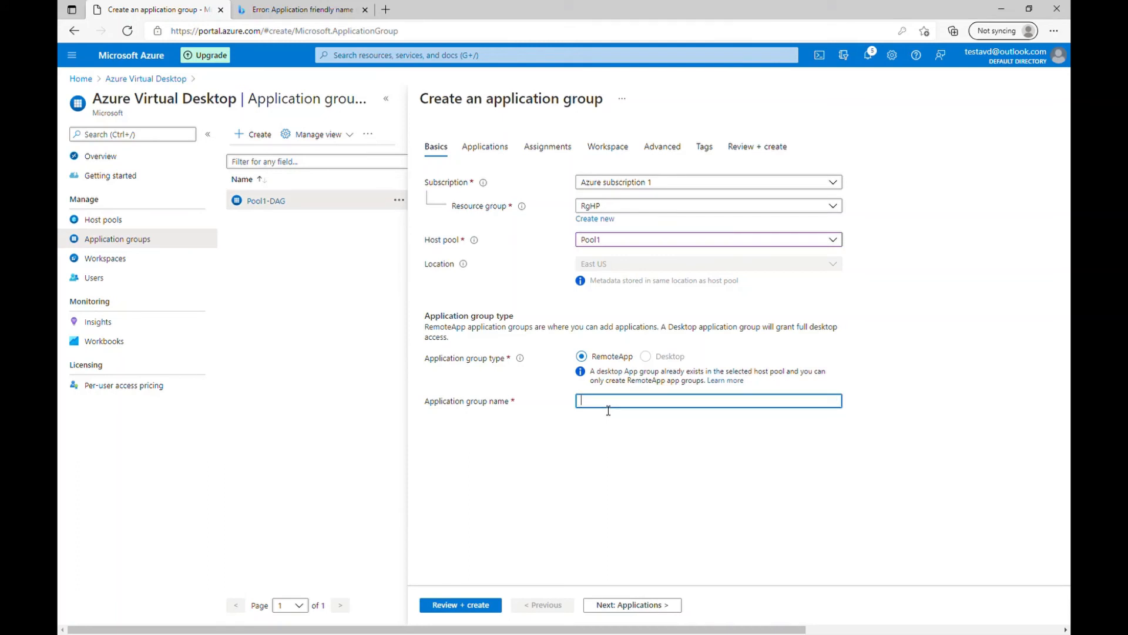
text(ITA)
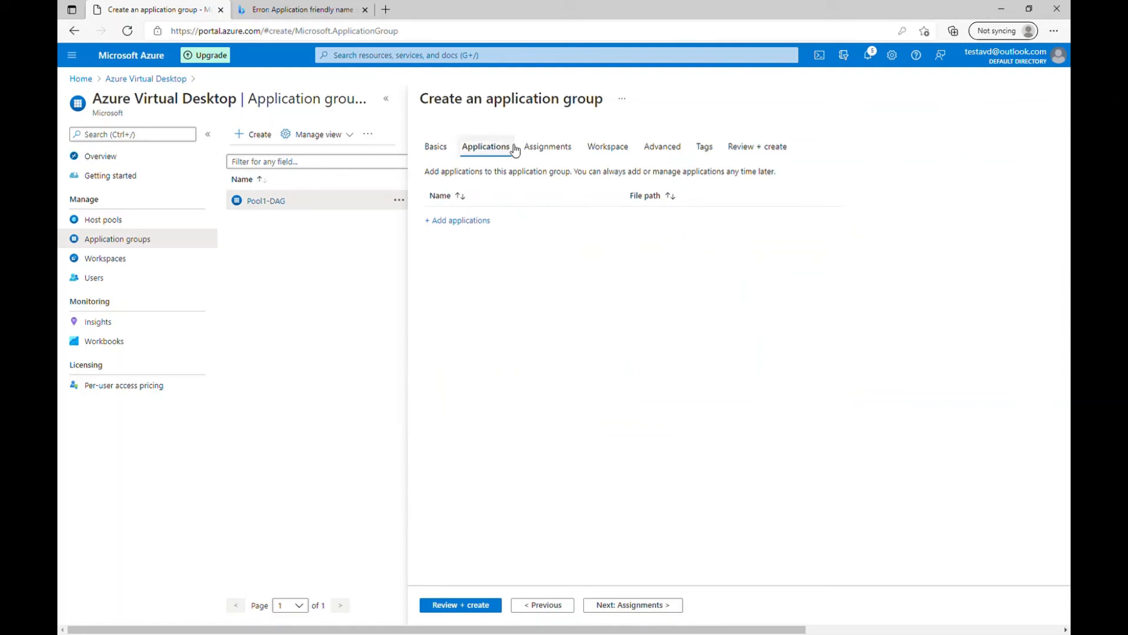
Add Excel from the Start menu applications with display name Excel.
click(456, 220)
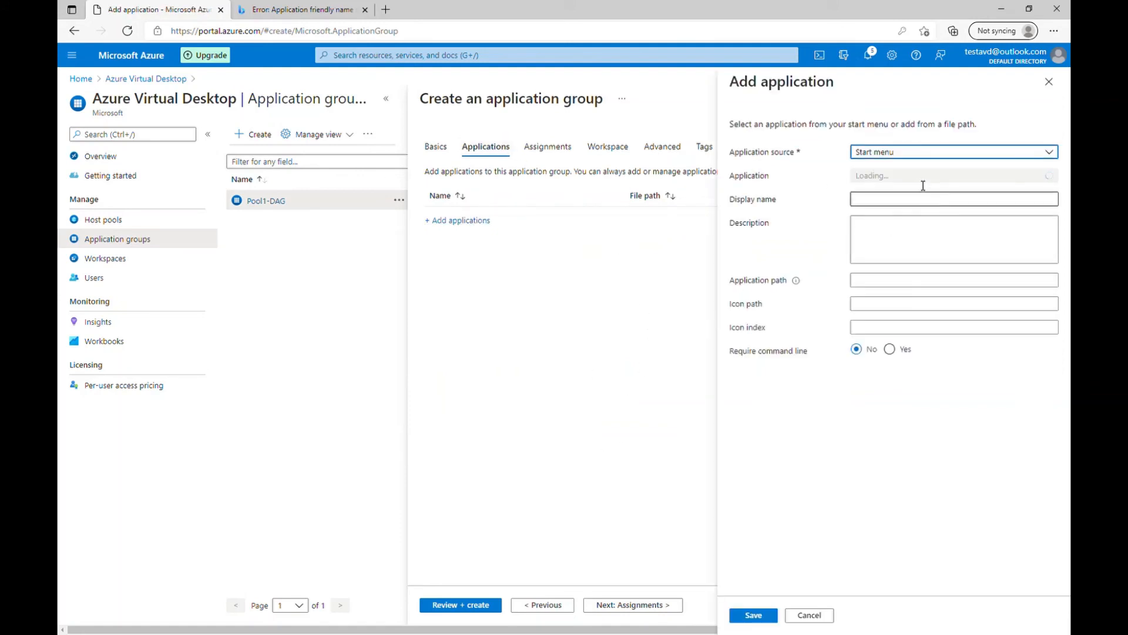
click(955, 176)
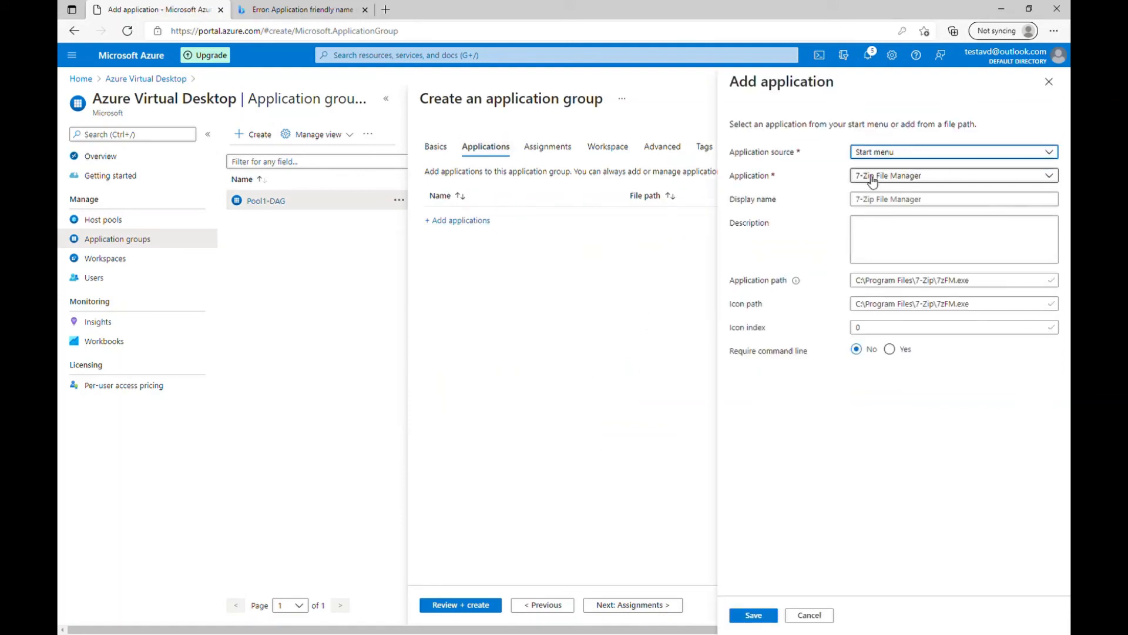
click(953, 175)
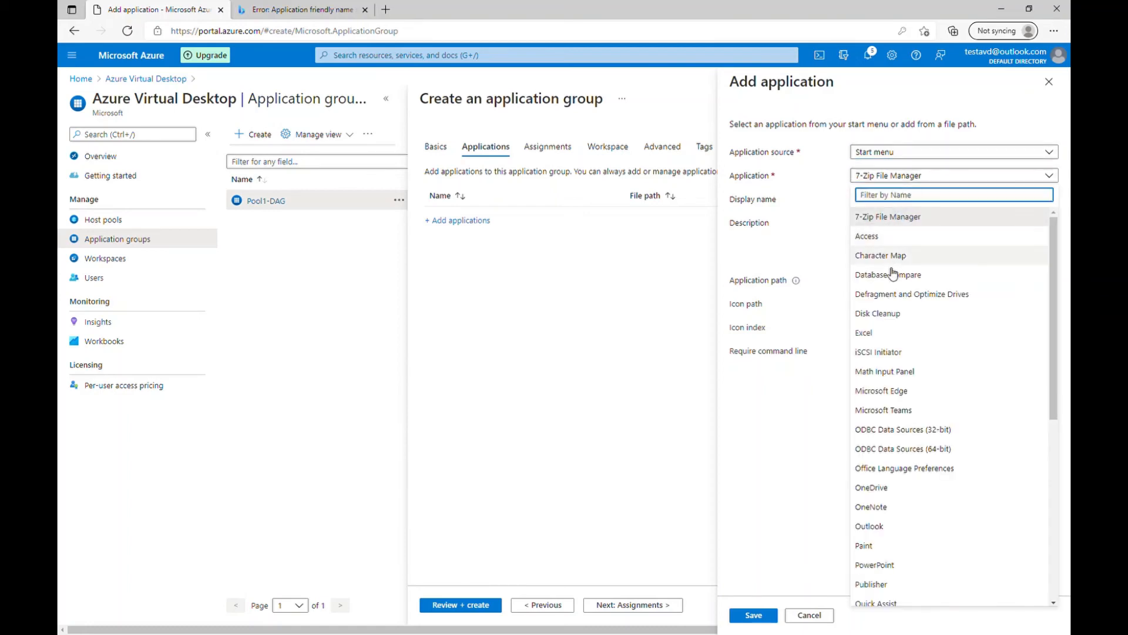
mouse_move(881, 337)
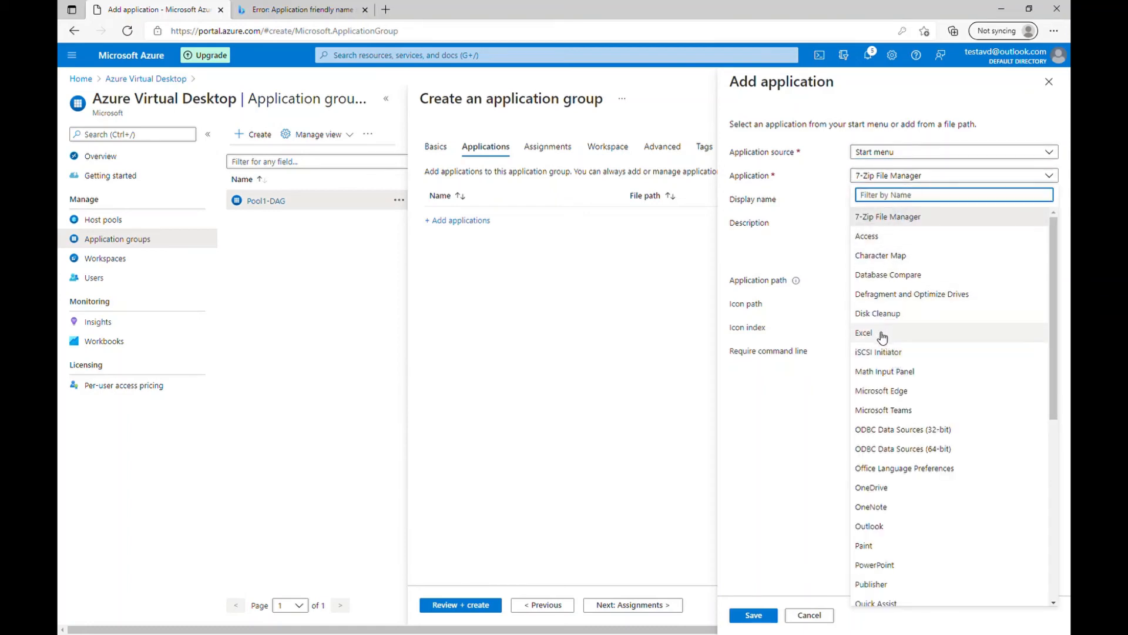
click(863, 332)
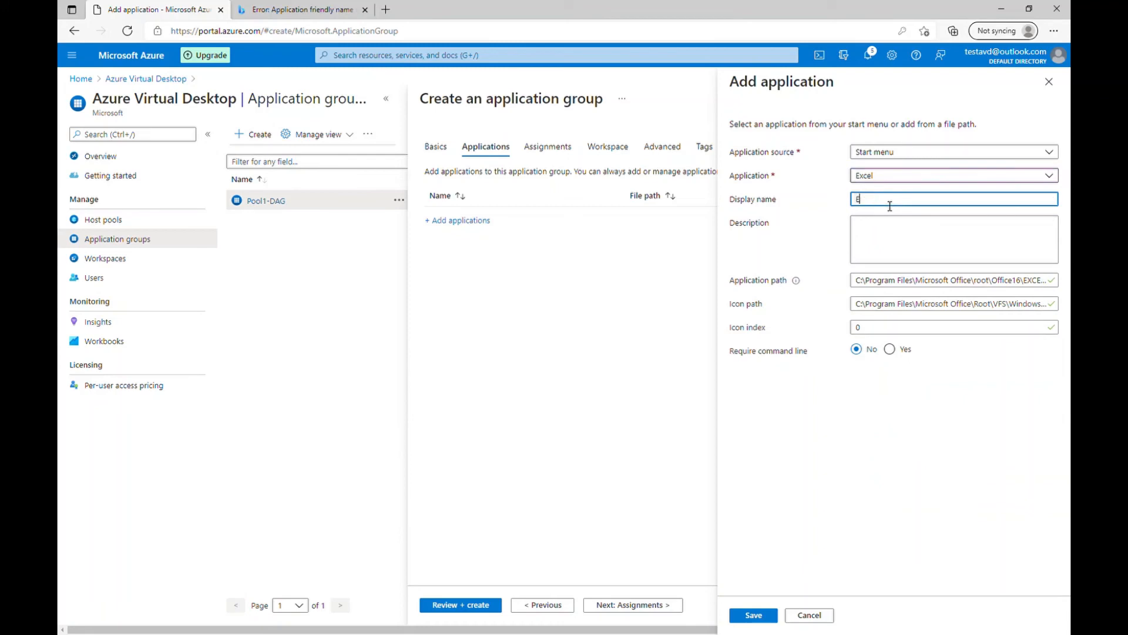
text(Excel)
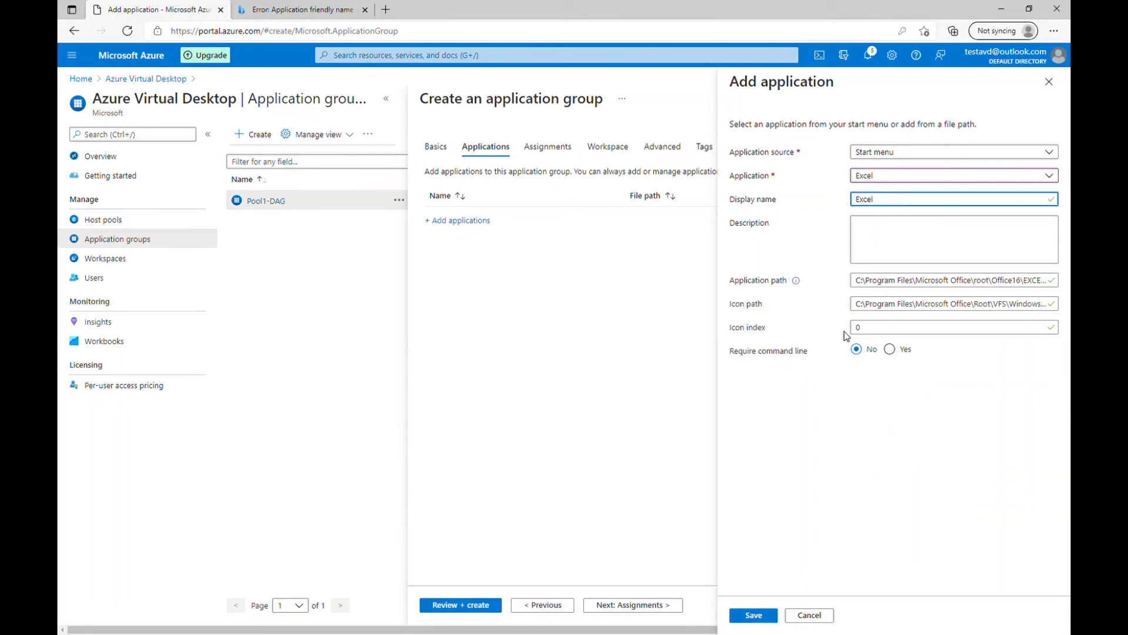
click(755, 615)
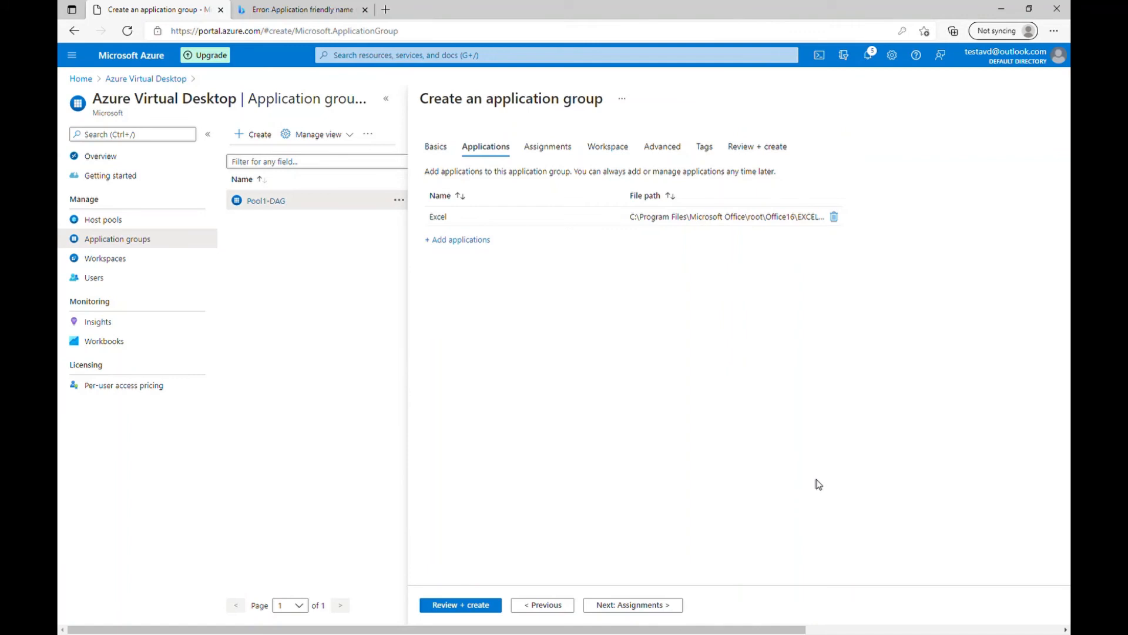
mouse_move(466, 243)
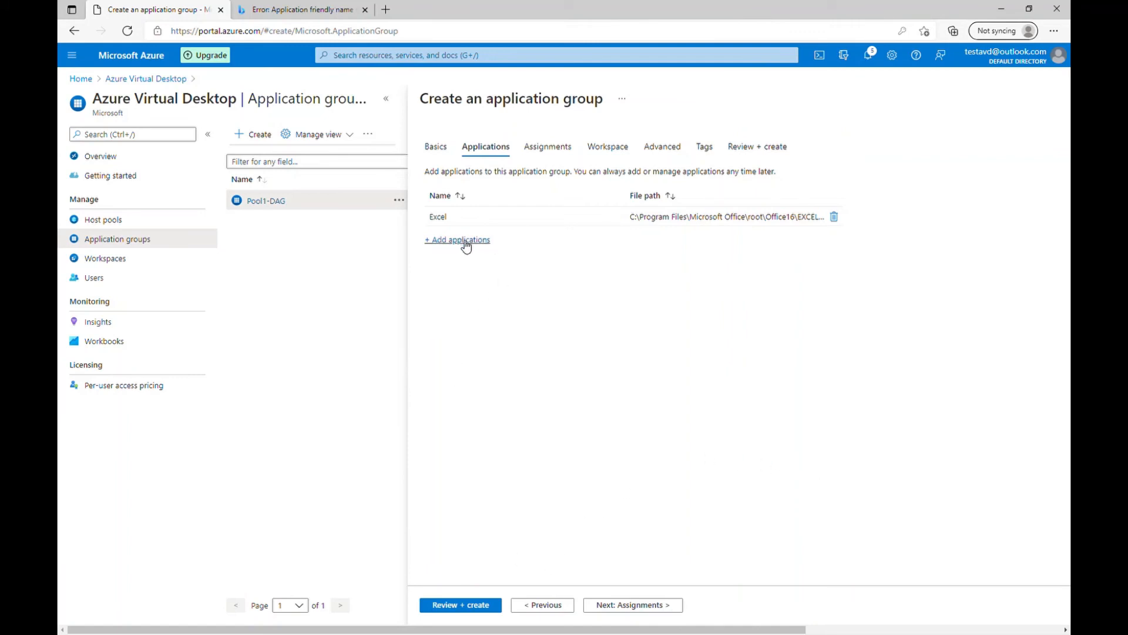
Add Paint from the Start menu applications and save it to the group.
click(456, 240)
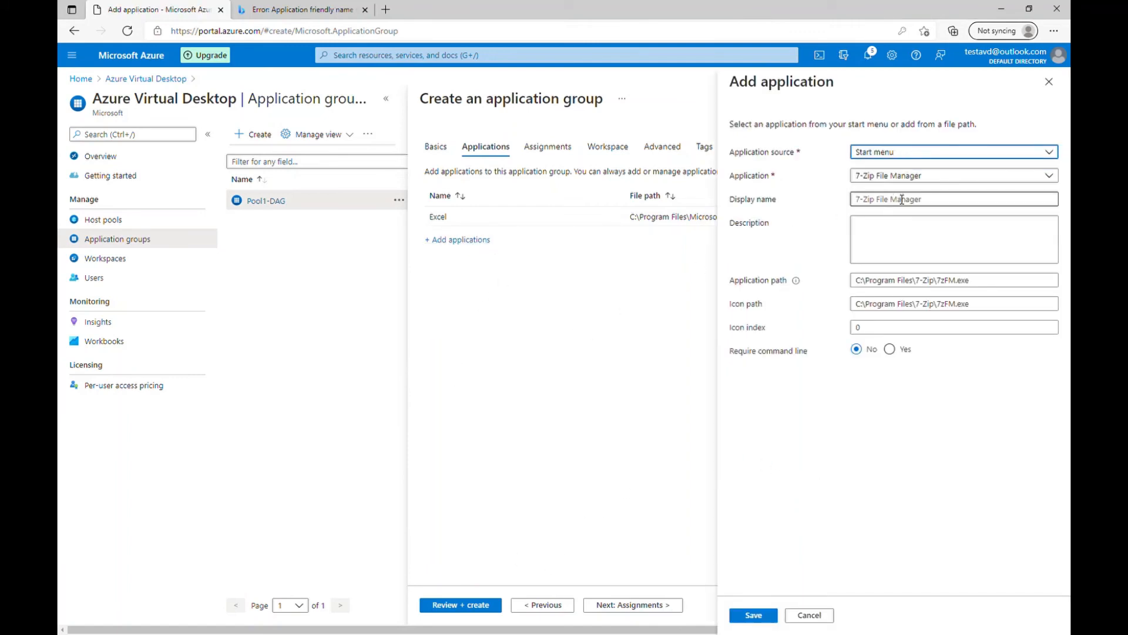
click(953, 176)
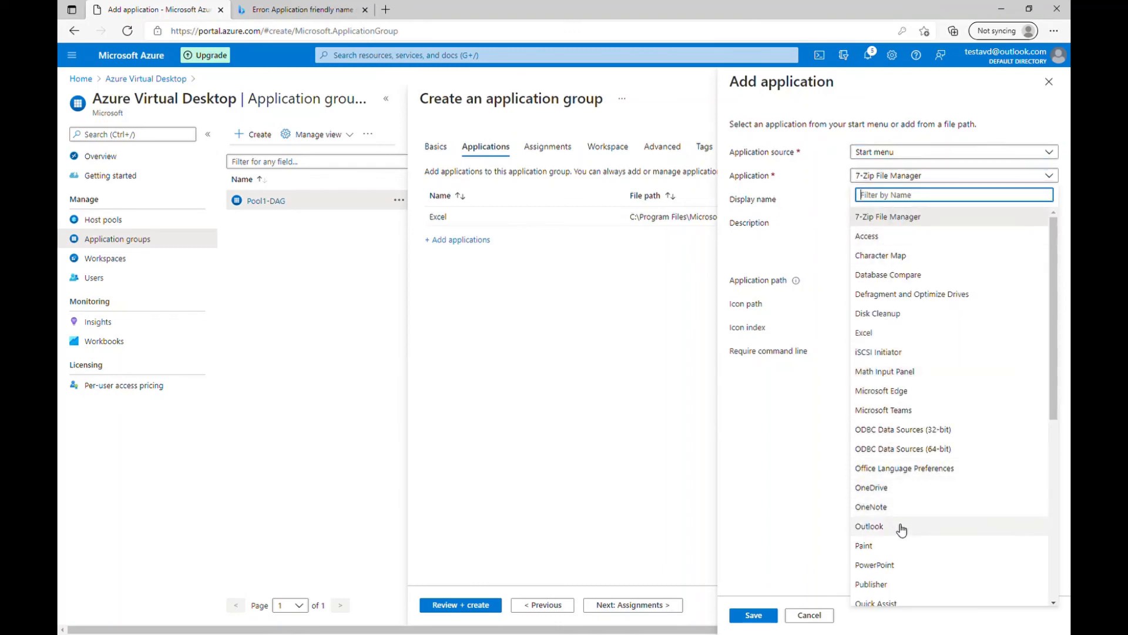
click(864, 546)
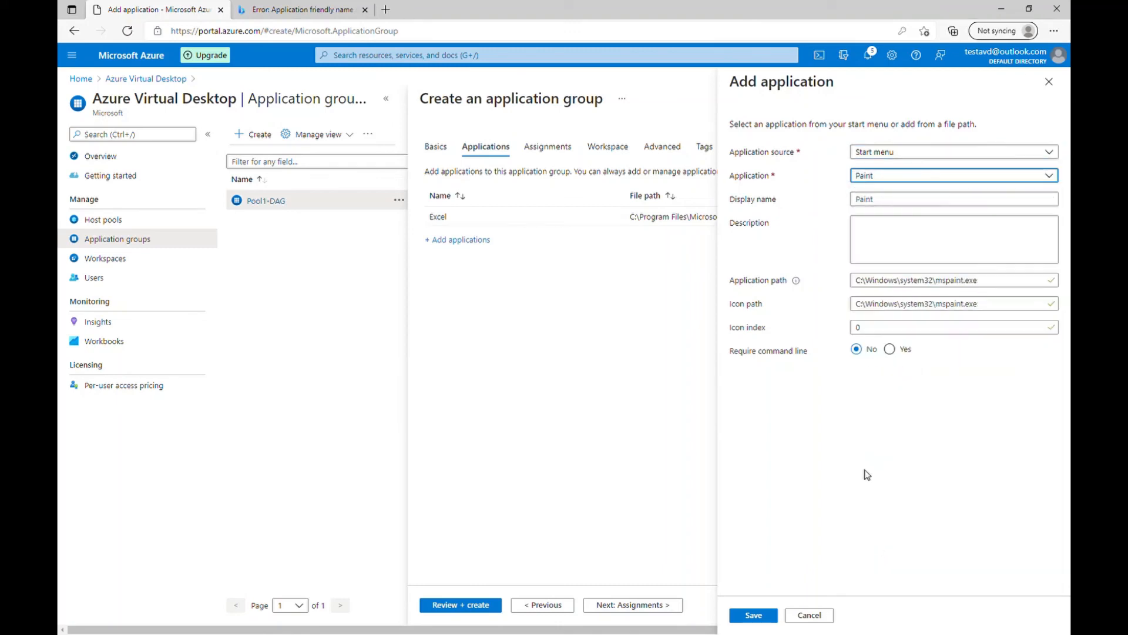
click(954, 198)
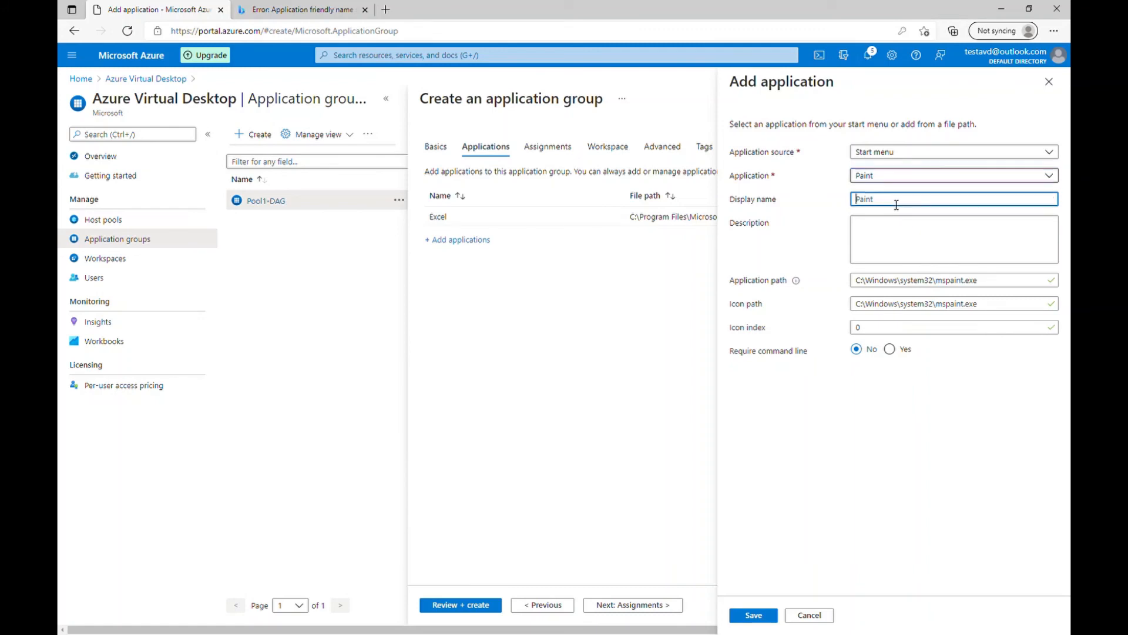
click(953, 199)
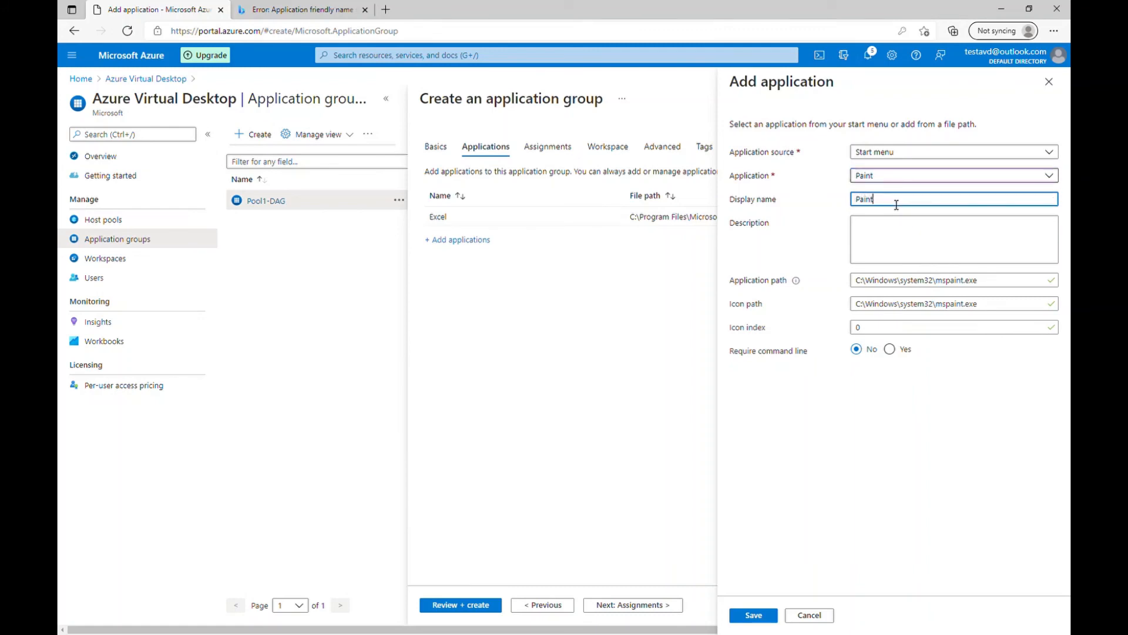
click(752, 615)
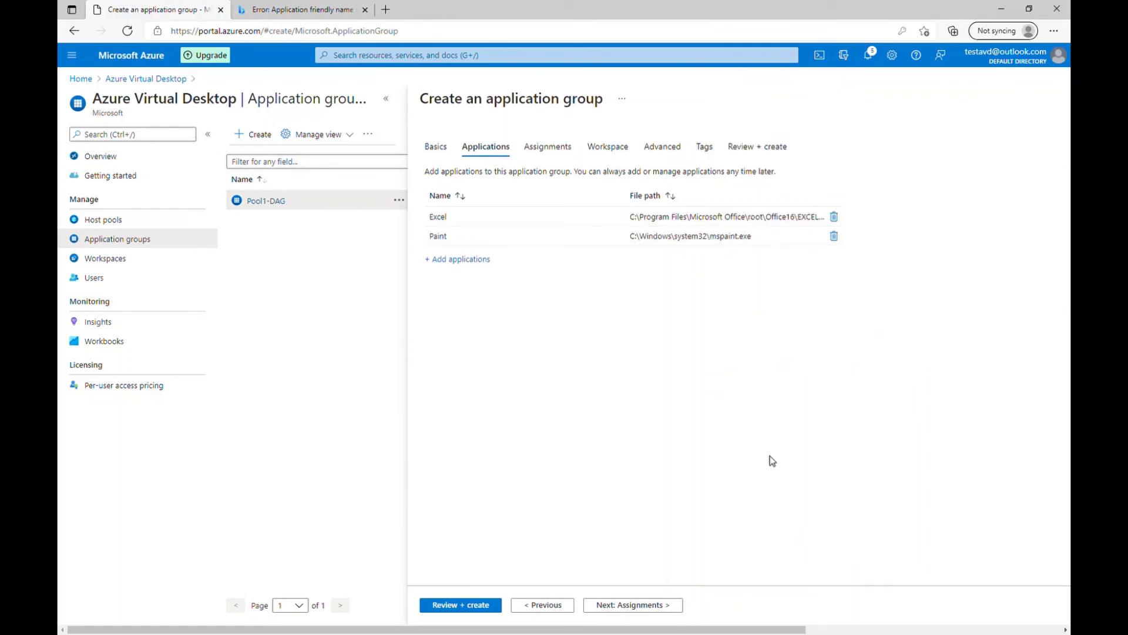
Add User2 as an assigned user on the RemoteApp group's Assignments tab.
click(548, 146)
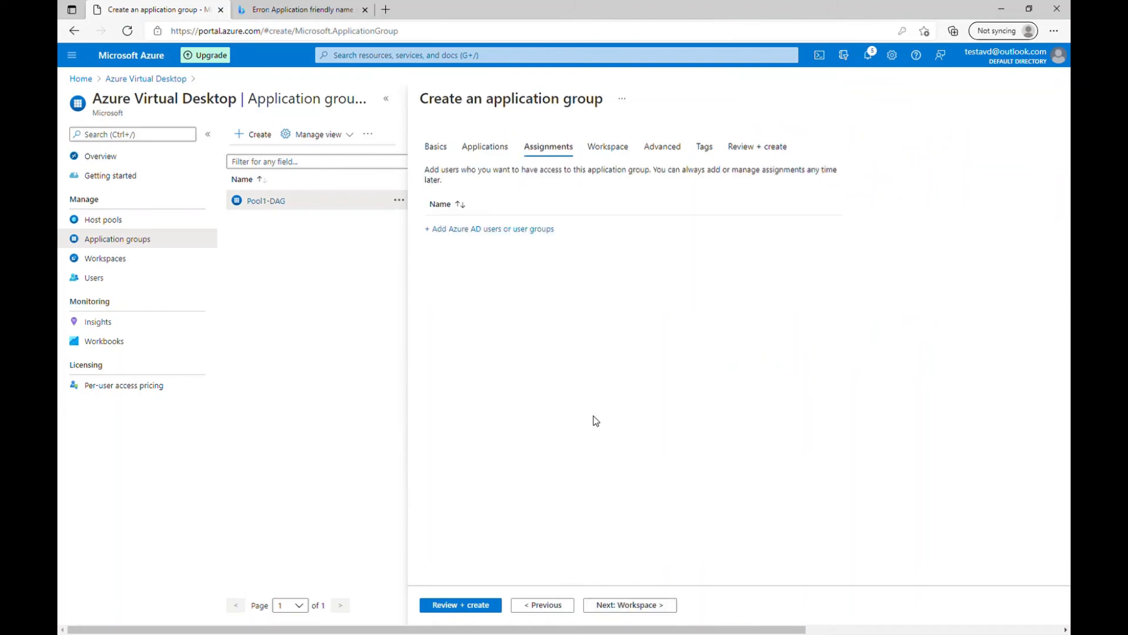
click(491, 228)
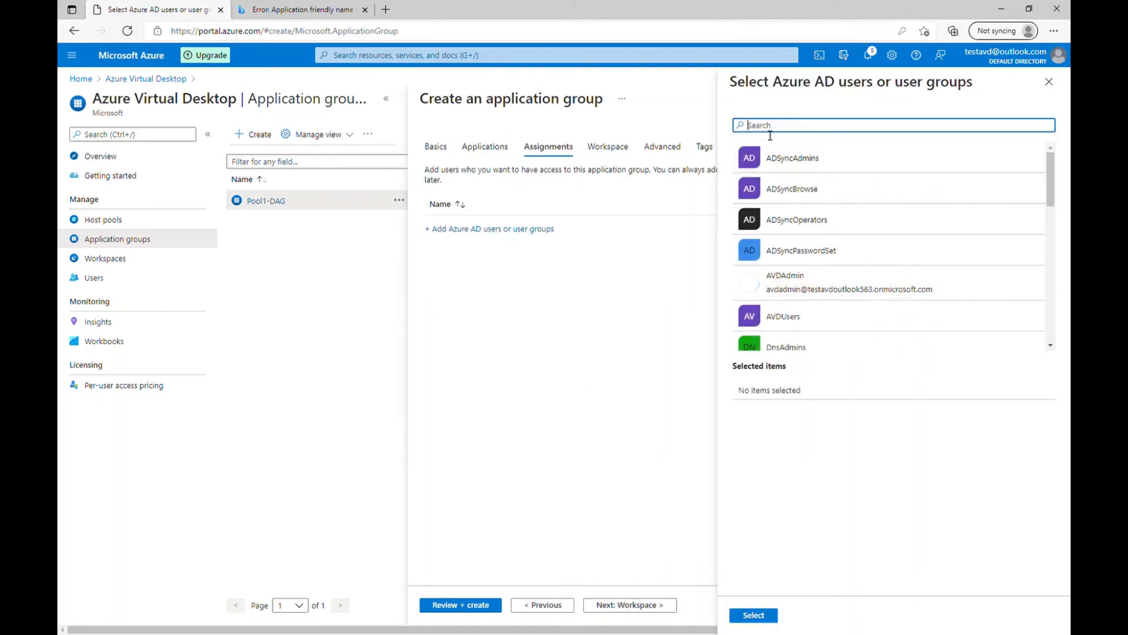
text(user2)
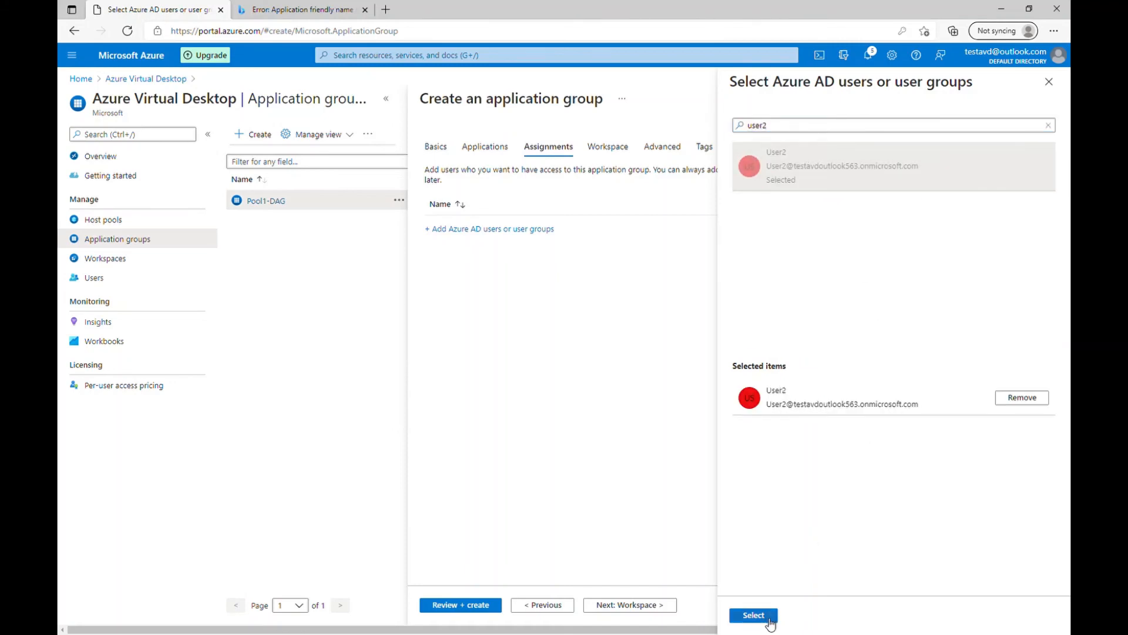
click(753, 614)
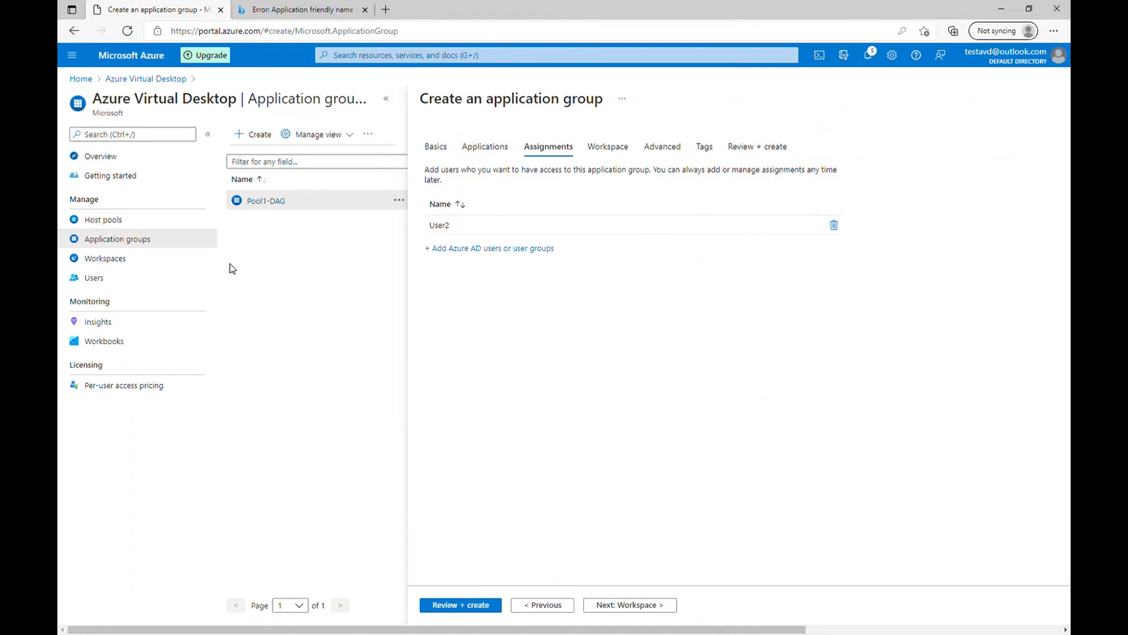
mouse_move(653, 607)
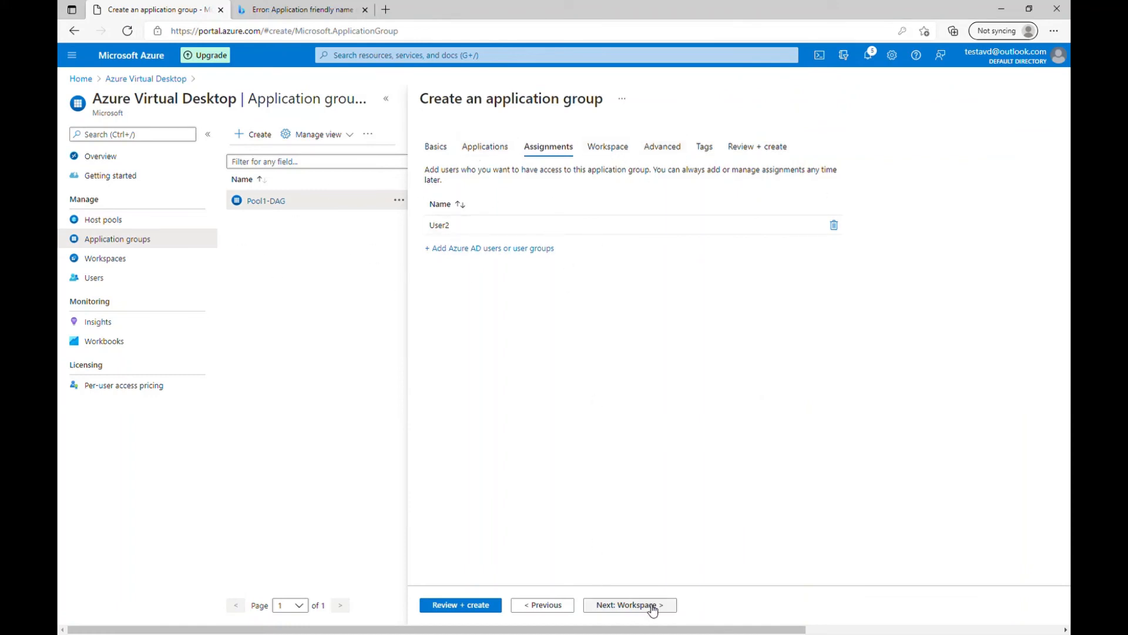
Register the group in a workspace and advance through Advanced to Review + create validation.
click(630, 604)
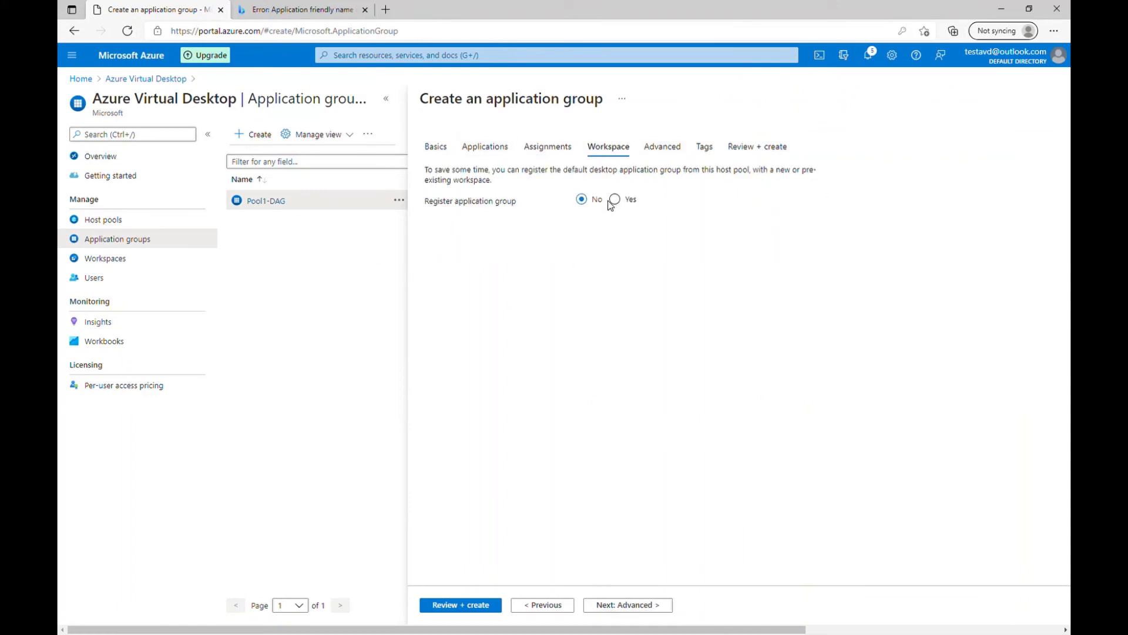
click(615, 199)
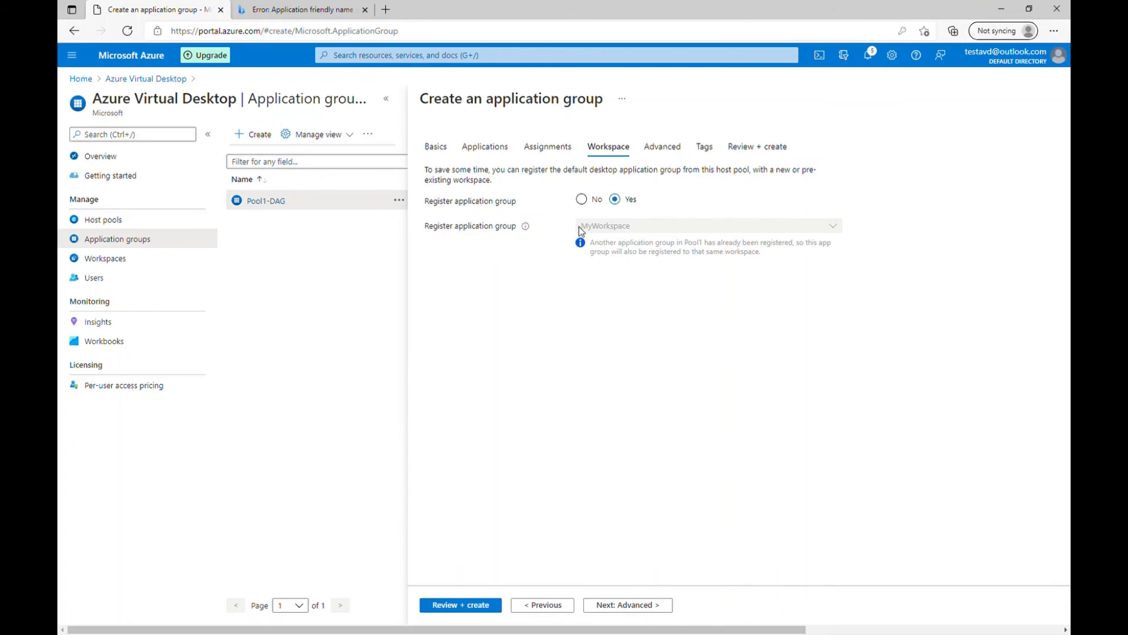
mouse_move(659, 608)
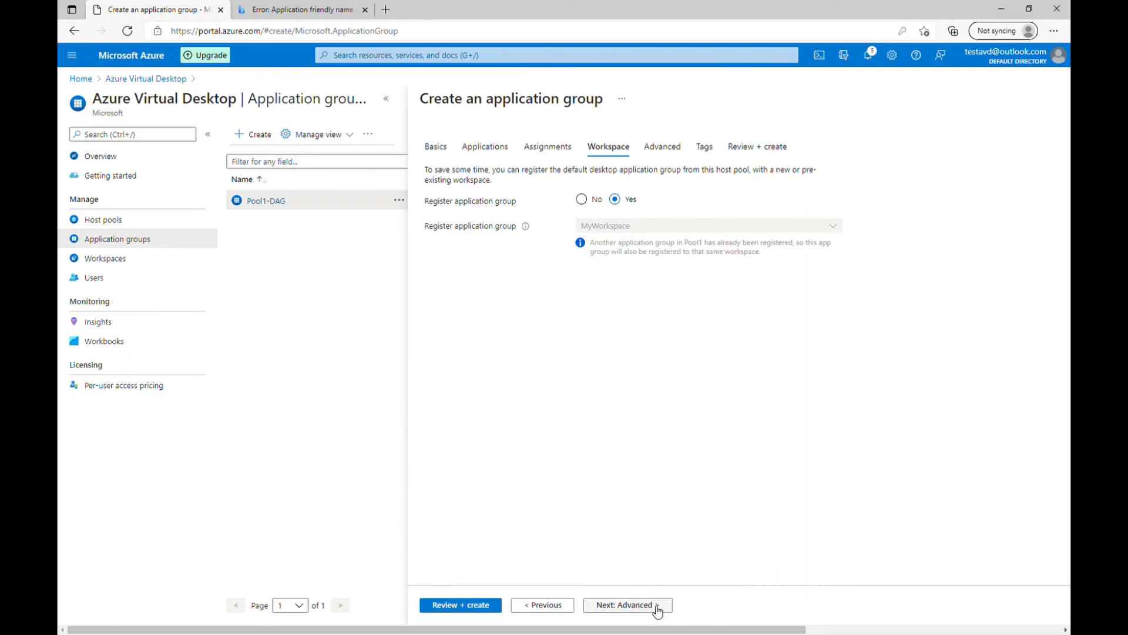
click(628, 604)
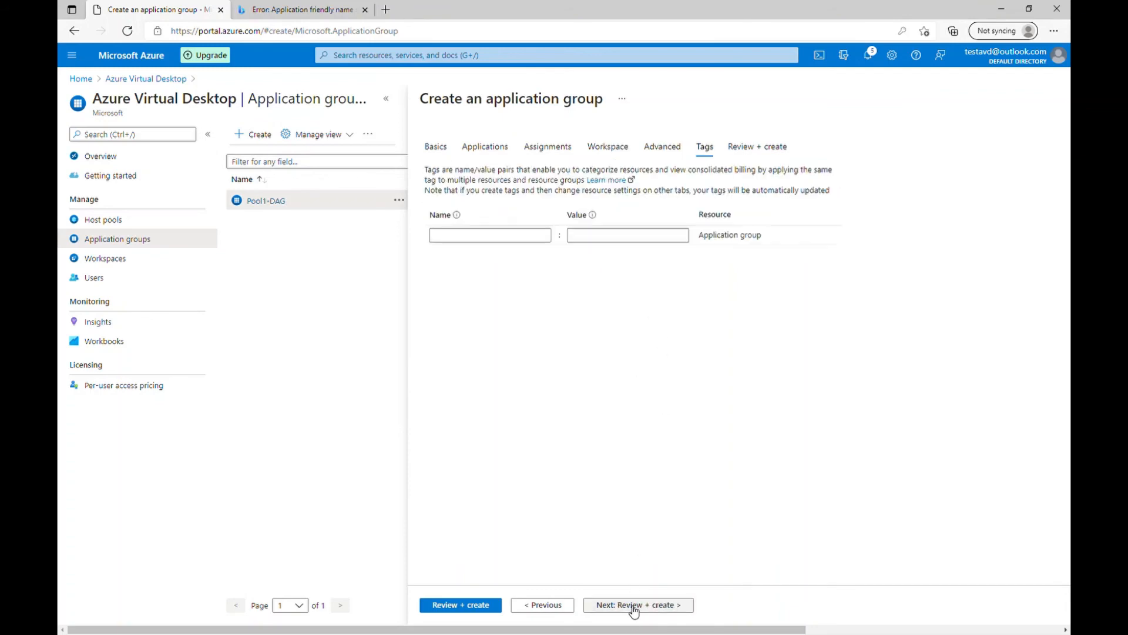
click(639, 604)
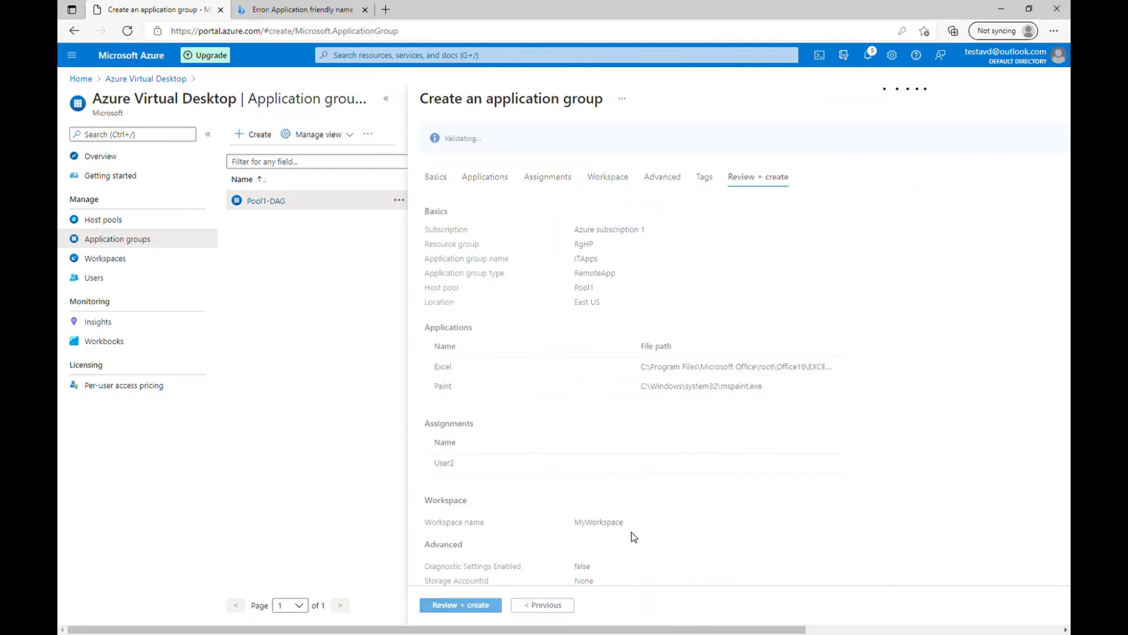
mouse_move(637, 502)
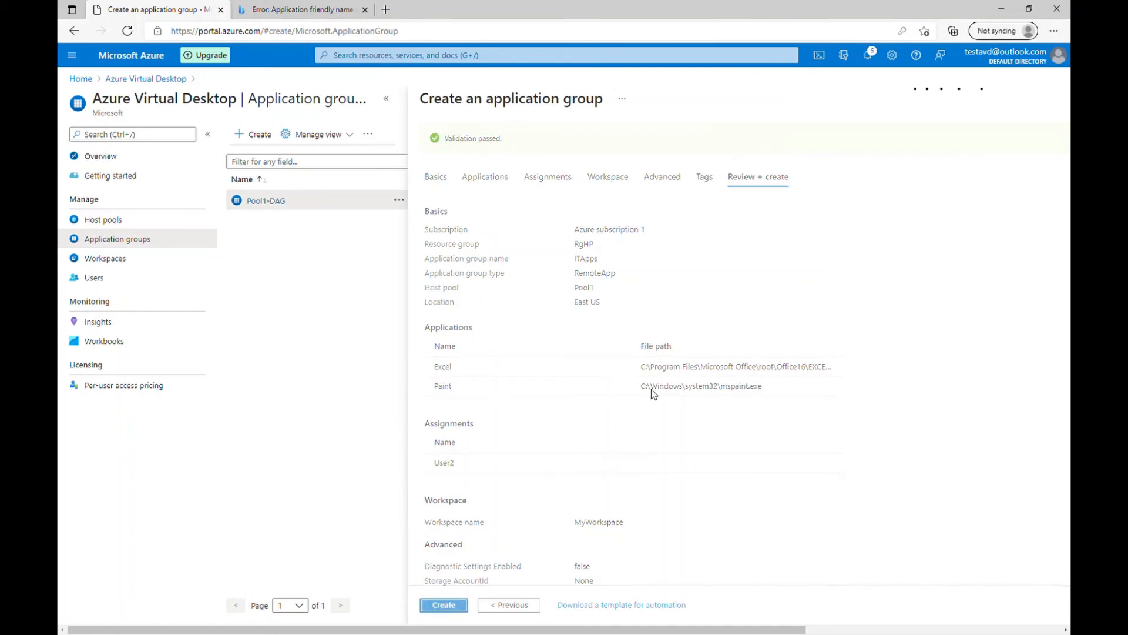
Create the ITApps application group and follow its deployment progress.
click(444, 605)
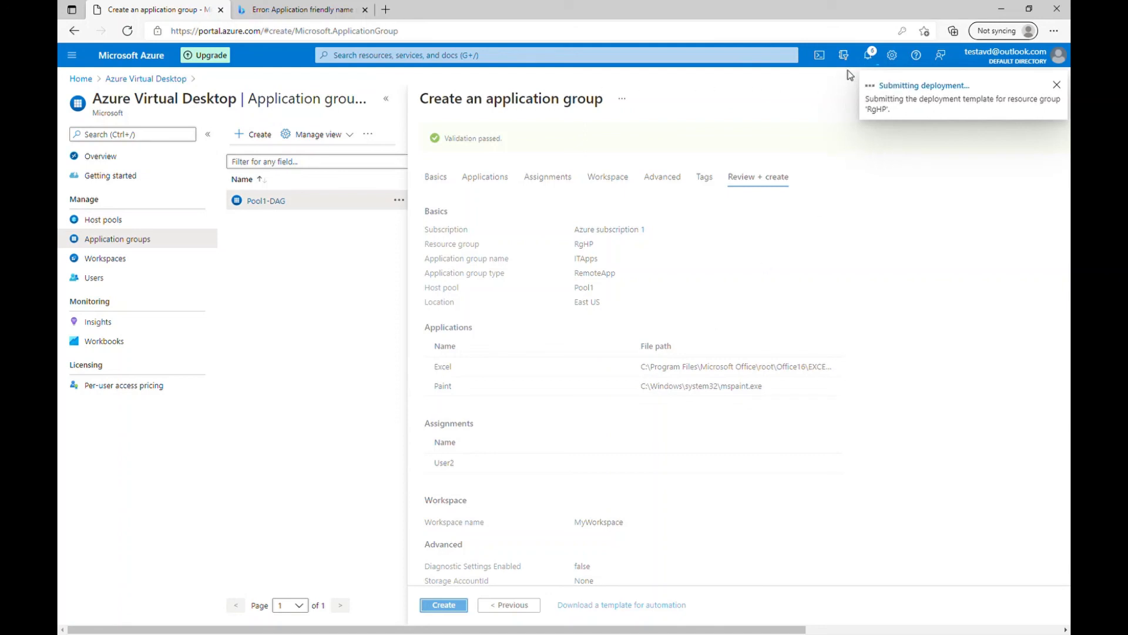
click(1056, 84)
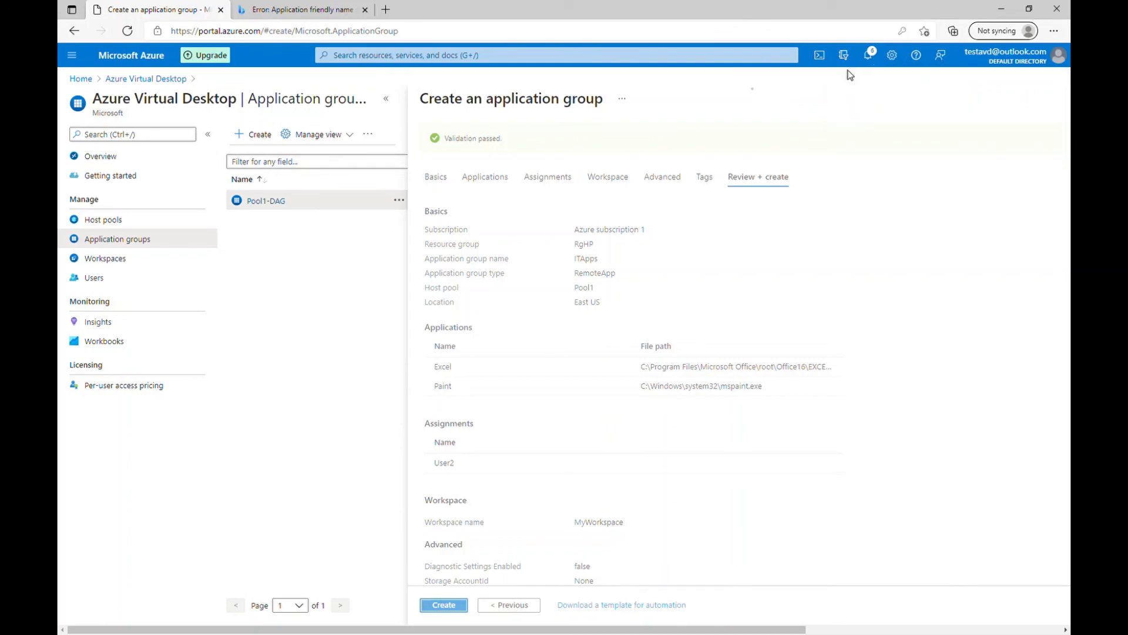
click(445, 604)
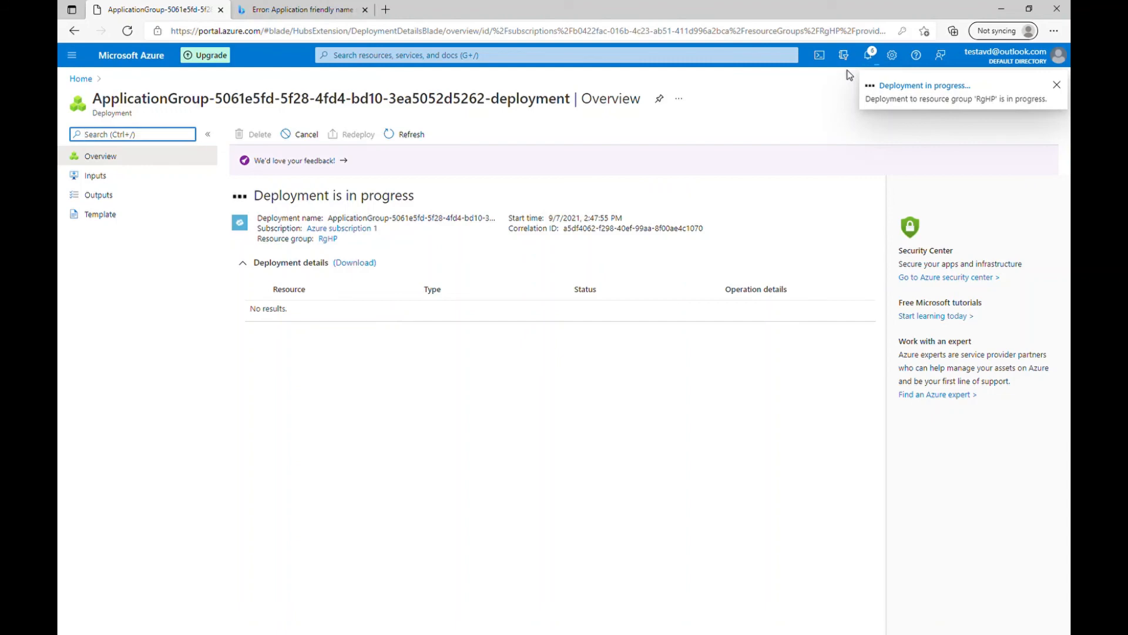
Go to the deployed ITApps resource showing 2 applications and 1 assignment.
click(1056, 84)
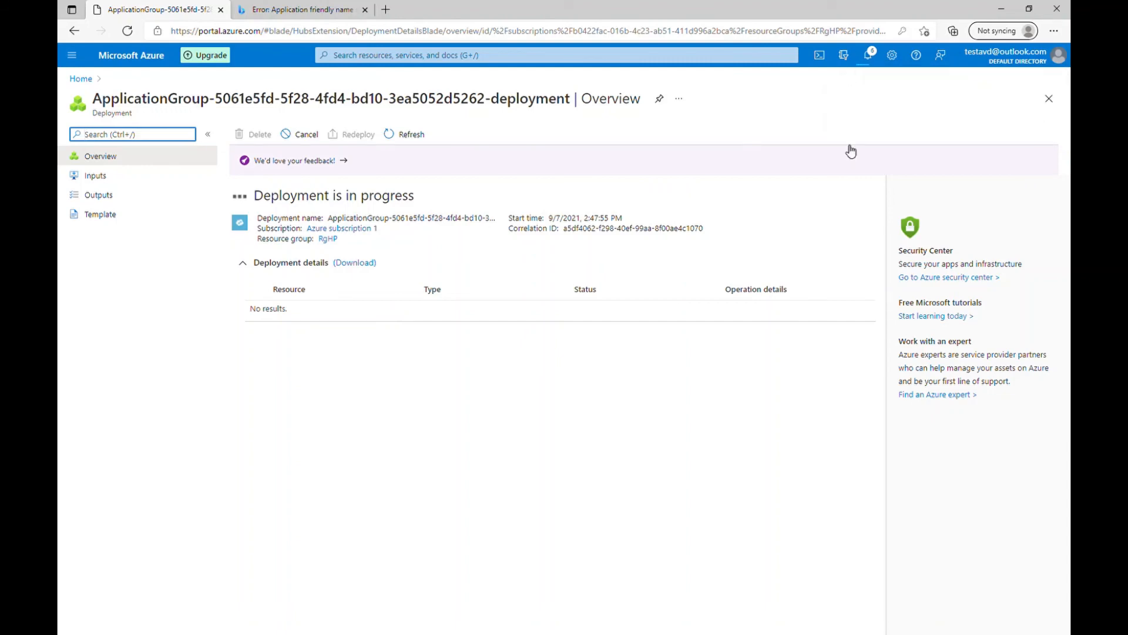
mouse_move(849, 73)
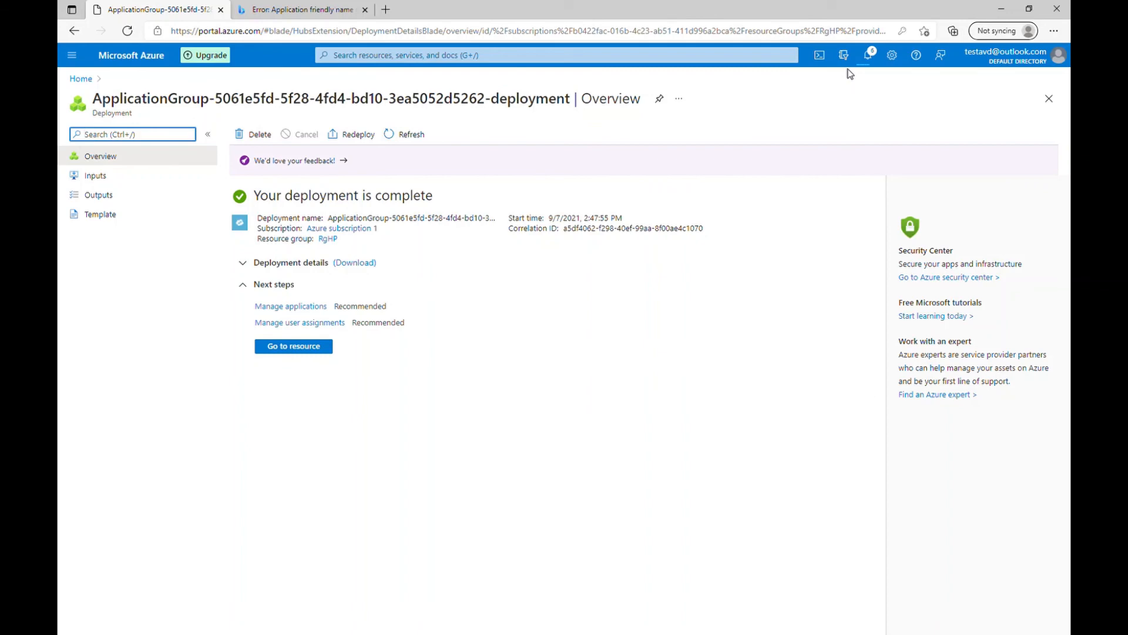
mouse_move(835, 42)
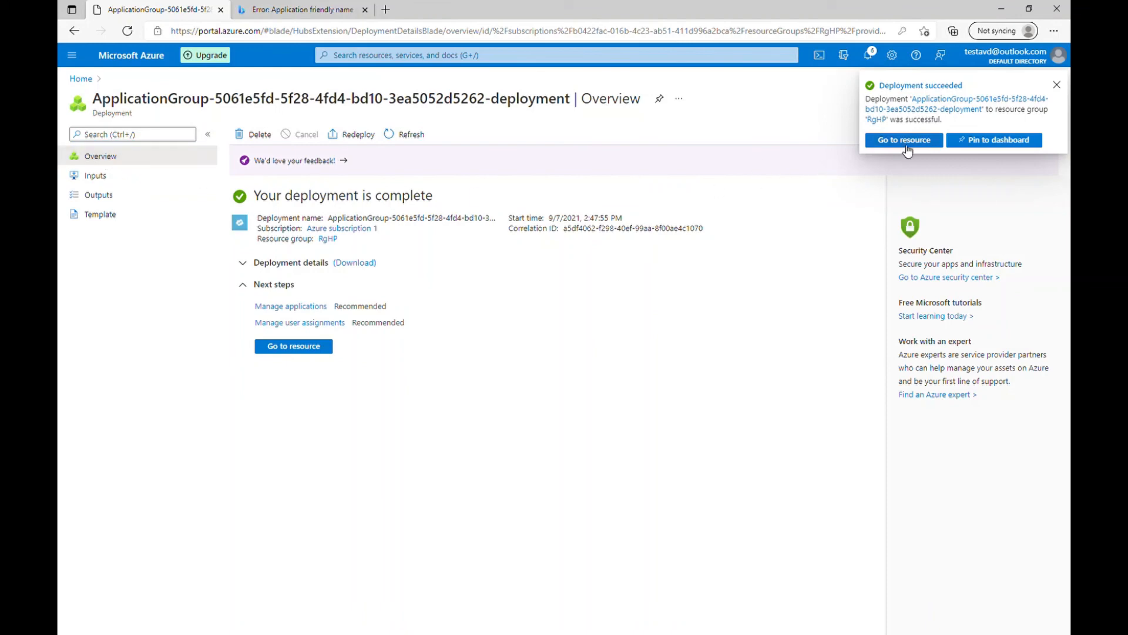
click(904, 140)
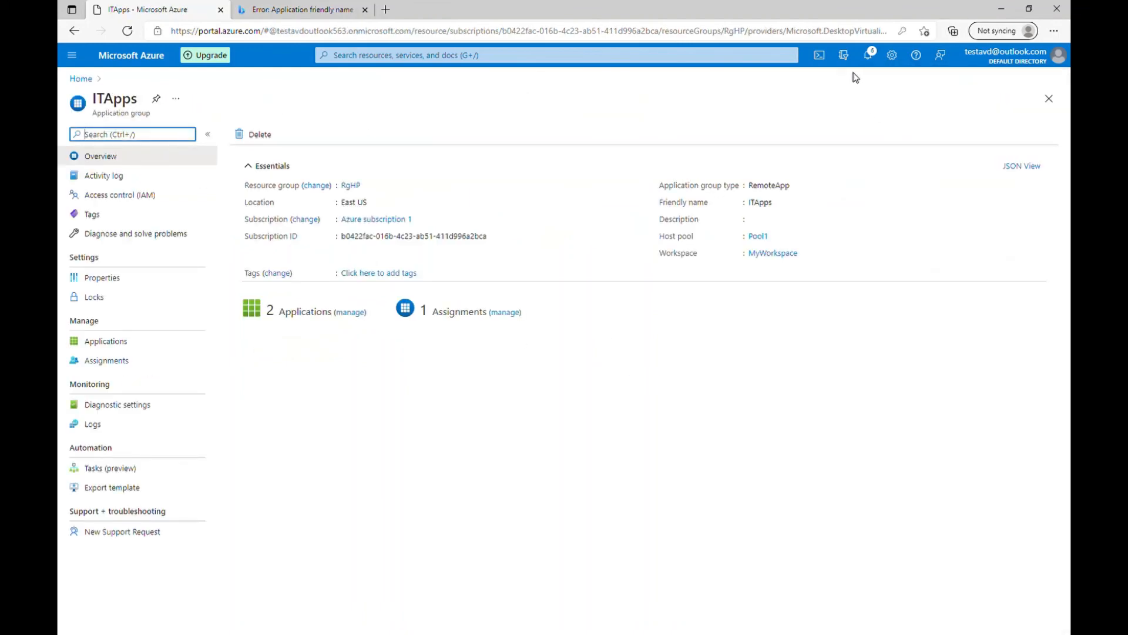
mouse_move(80, 78)
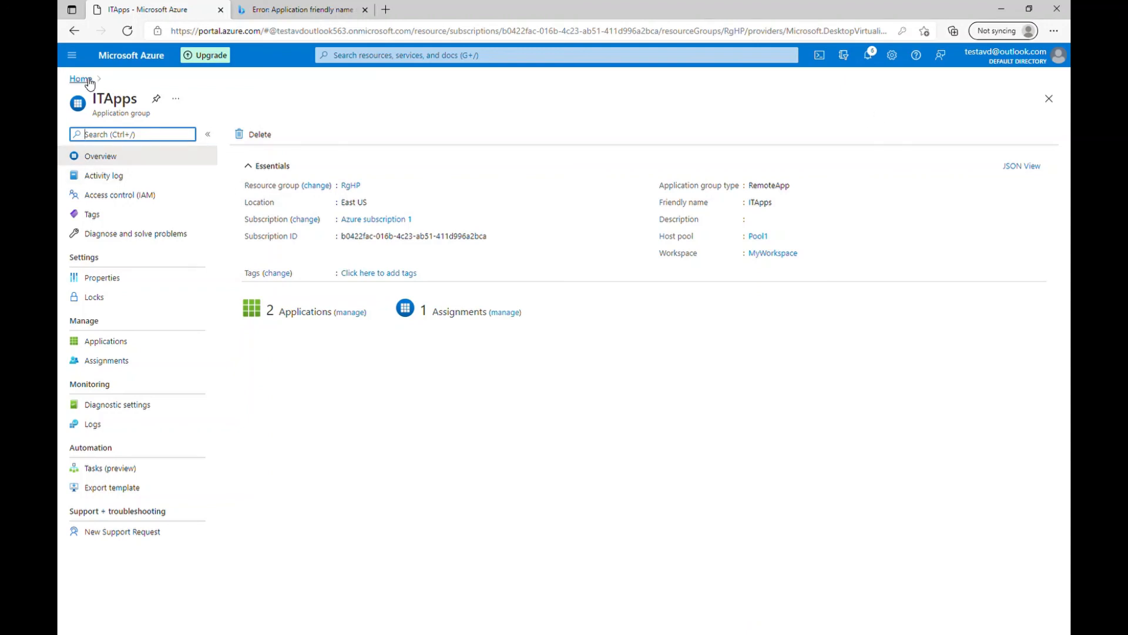
Review AVD Application groups (ITApps, Pool1-DAG), Host pools (Pool1) and Workspaces (MyWorkspace) from Home.
click(81, 79)
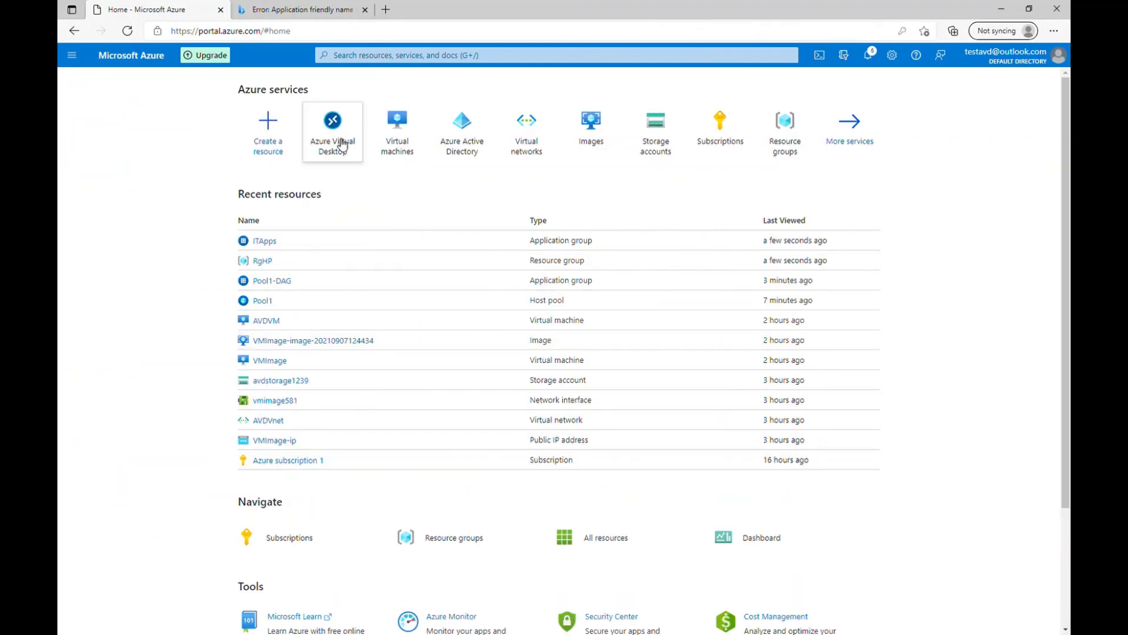
click(332, 121)
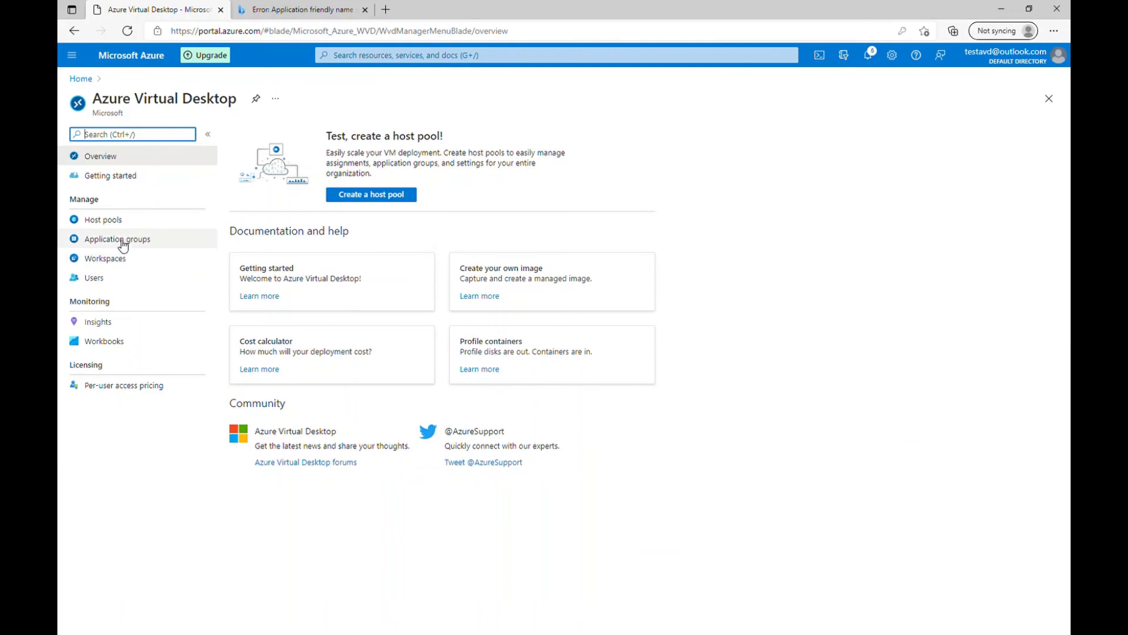
mouse_move(125, 245)
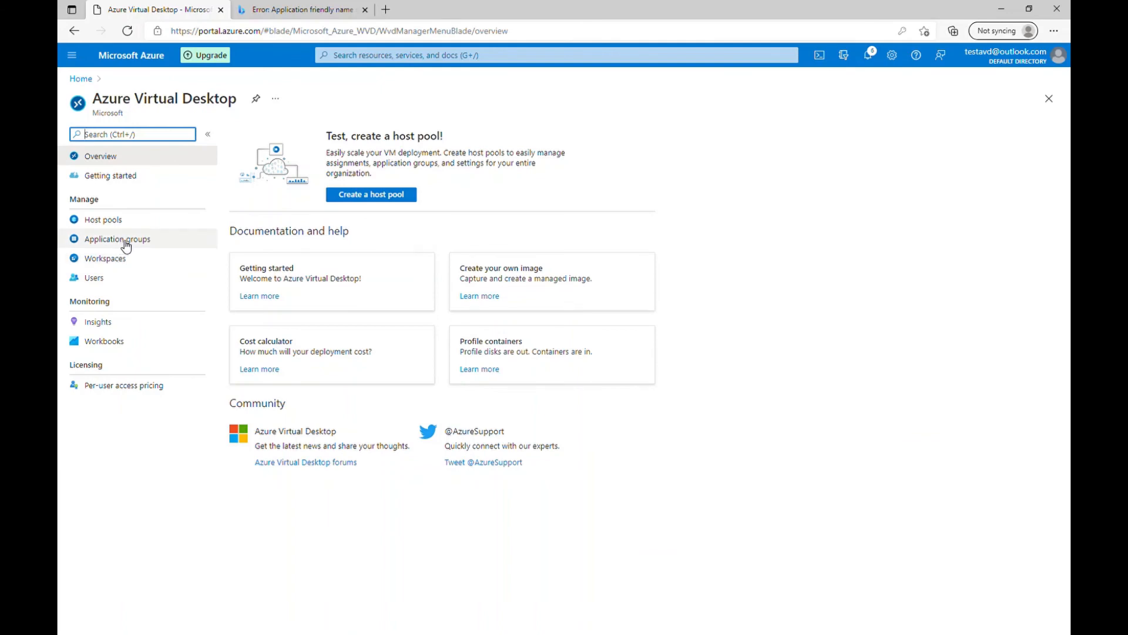
mouse_move(854, 82)
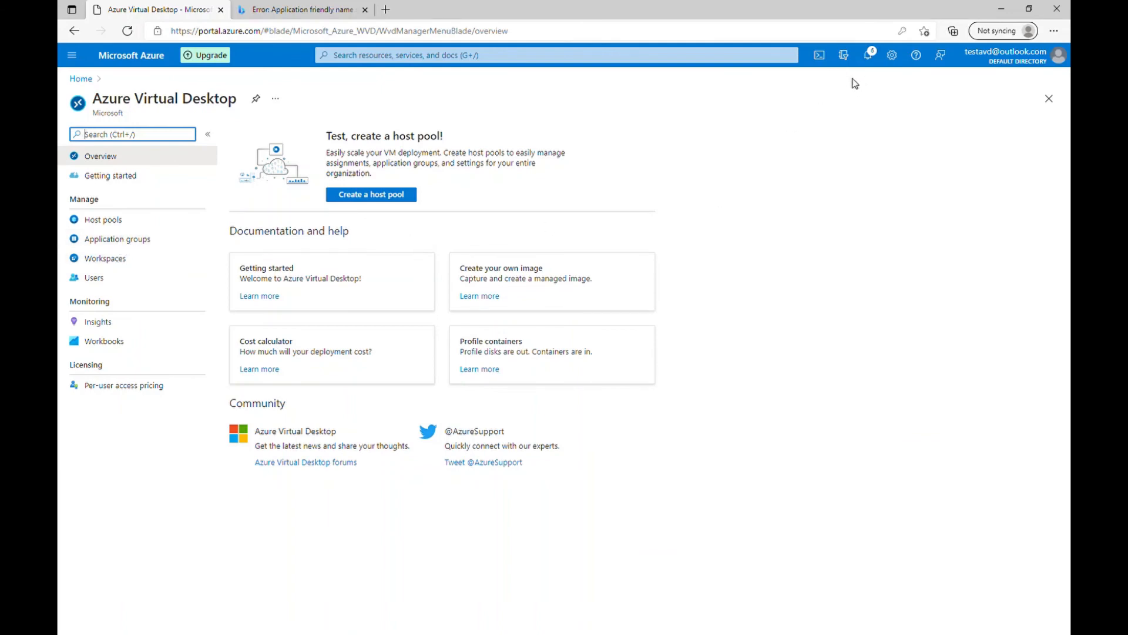
click(118, 238)
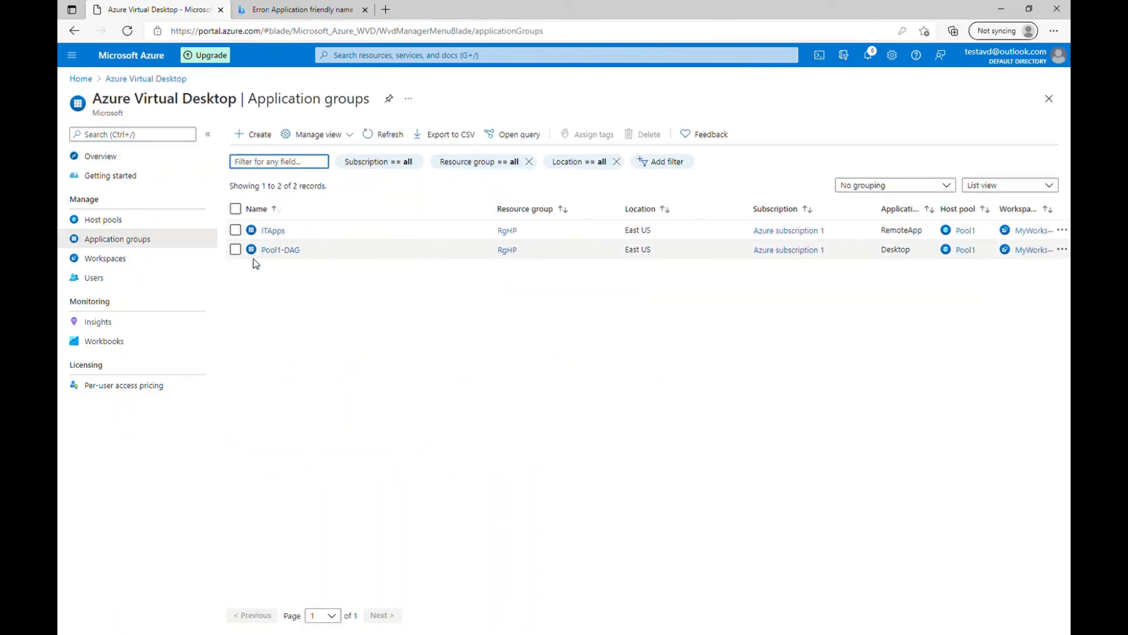
mouse_move(304, 245)
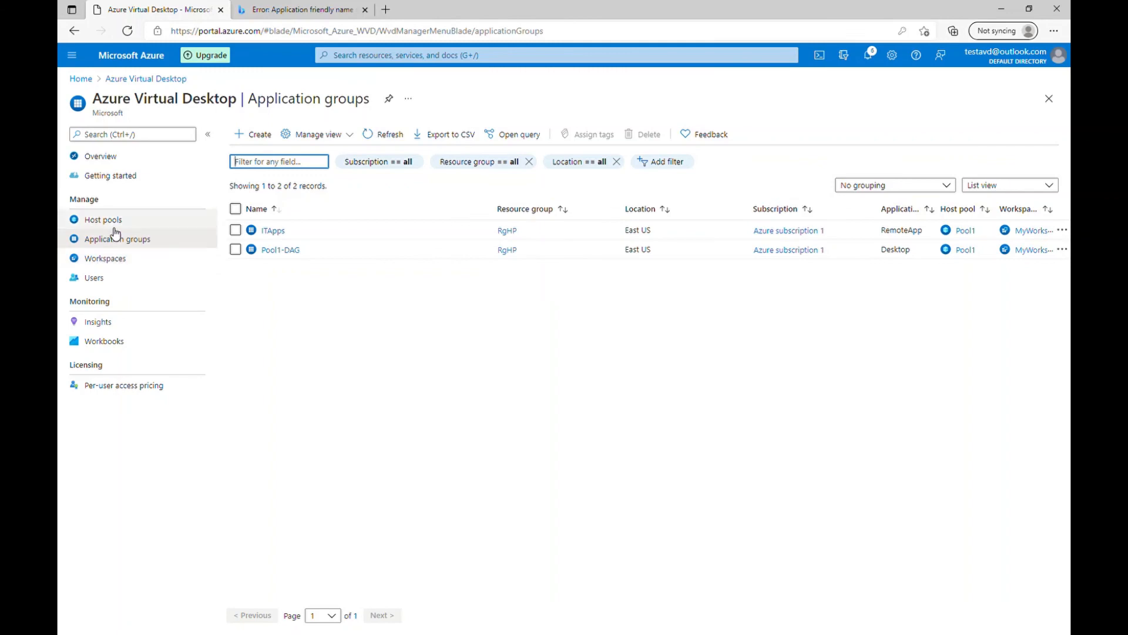
click(103, 220)
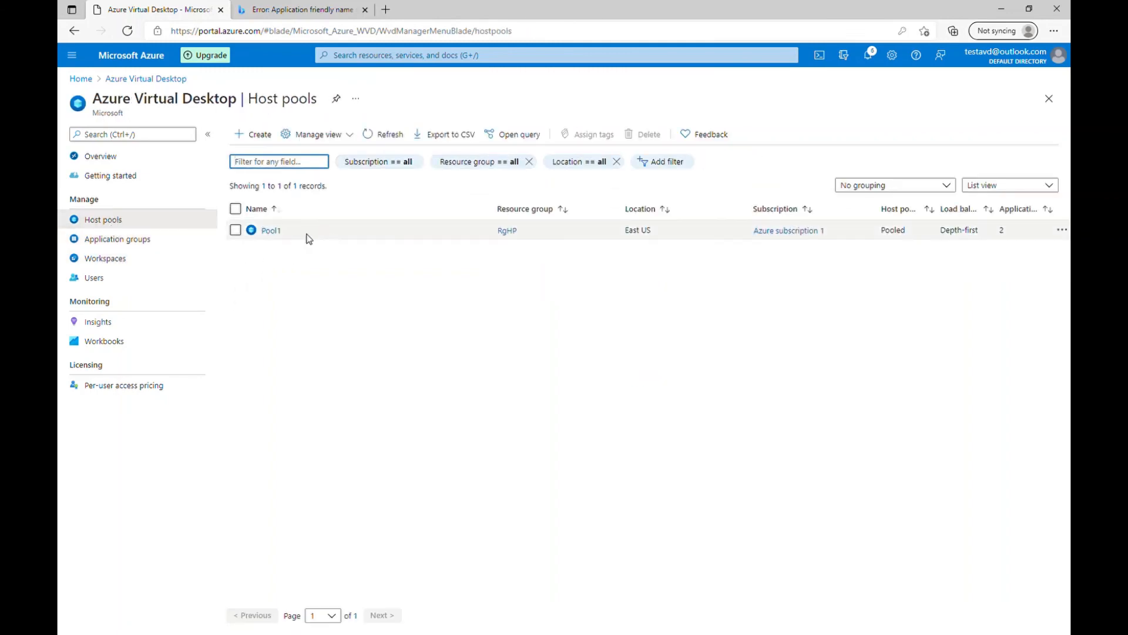
click(106, 257)
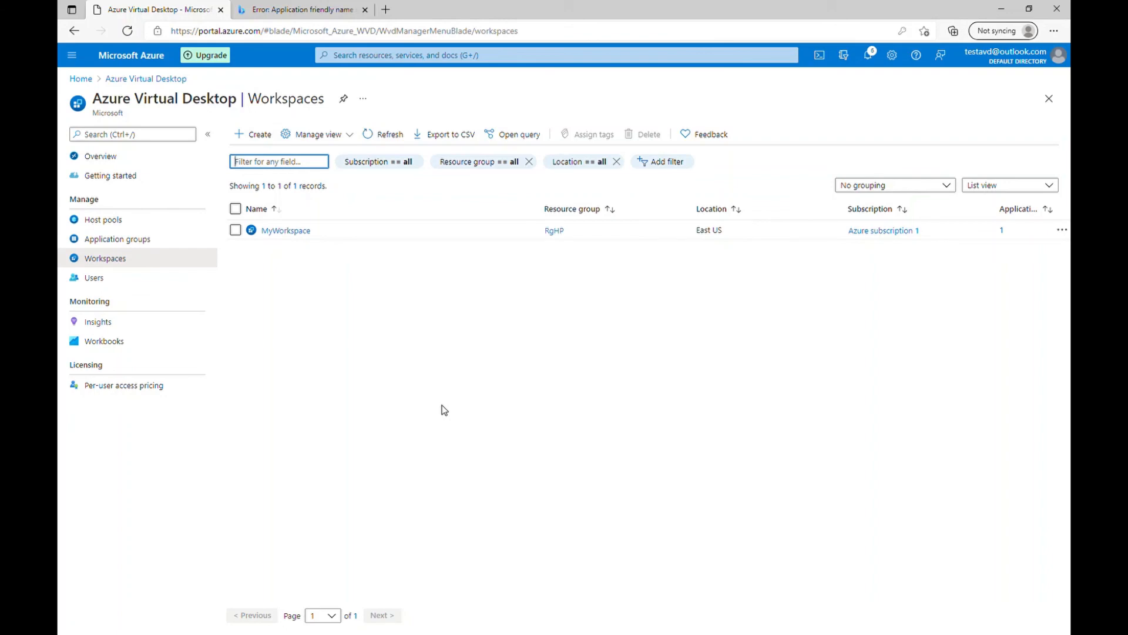
mouse_move(823, 83)
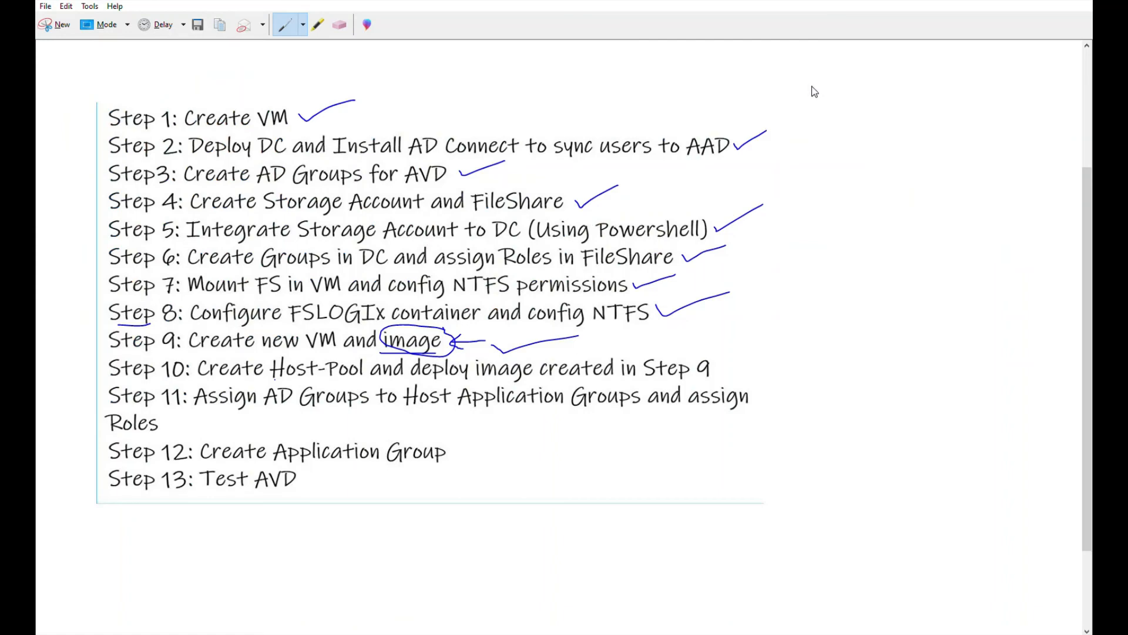
mouse_move(1003, 606)
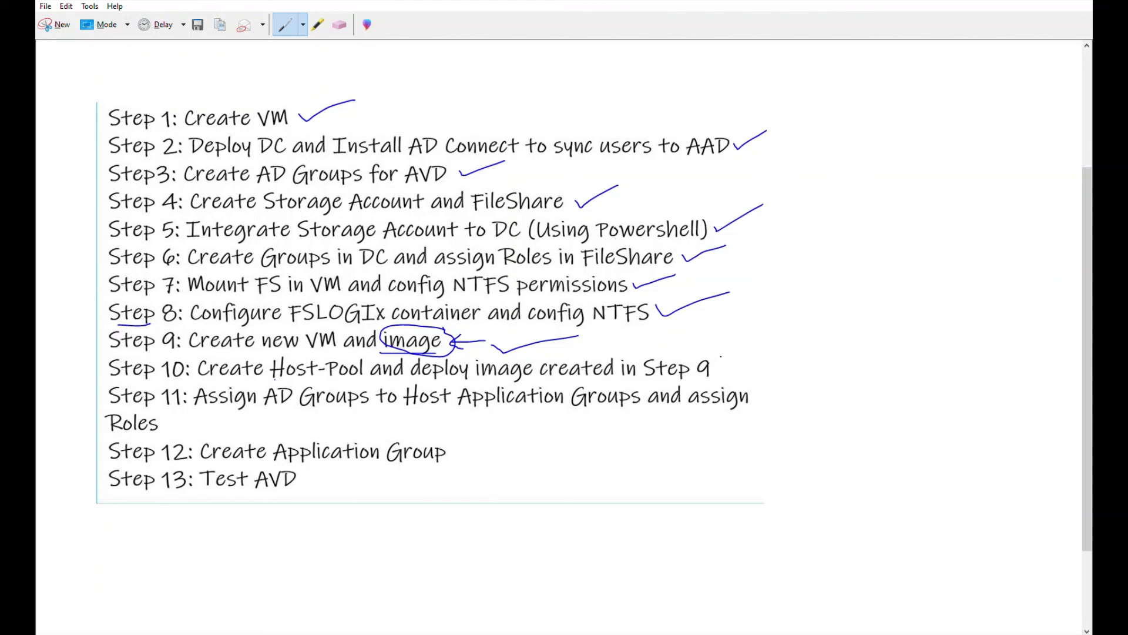
Draw pen checkmarks beside Step 10 and Step 11 on the checklist.
drag(719, 377, 780, 356)
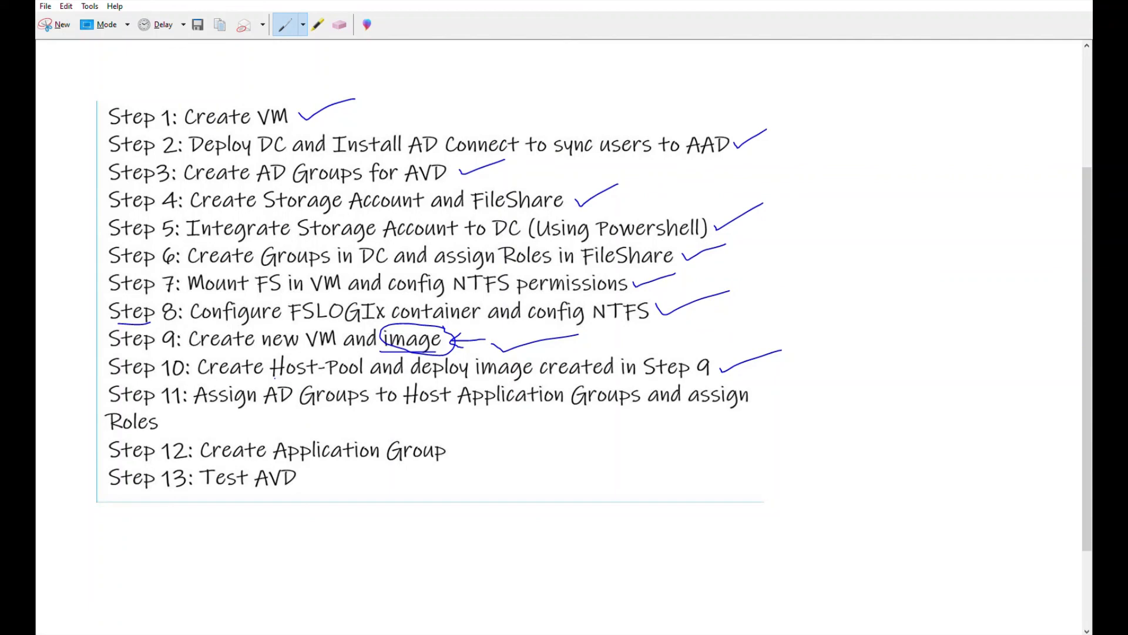
drag(180, 424, 230, 417)
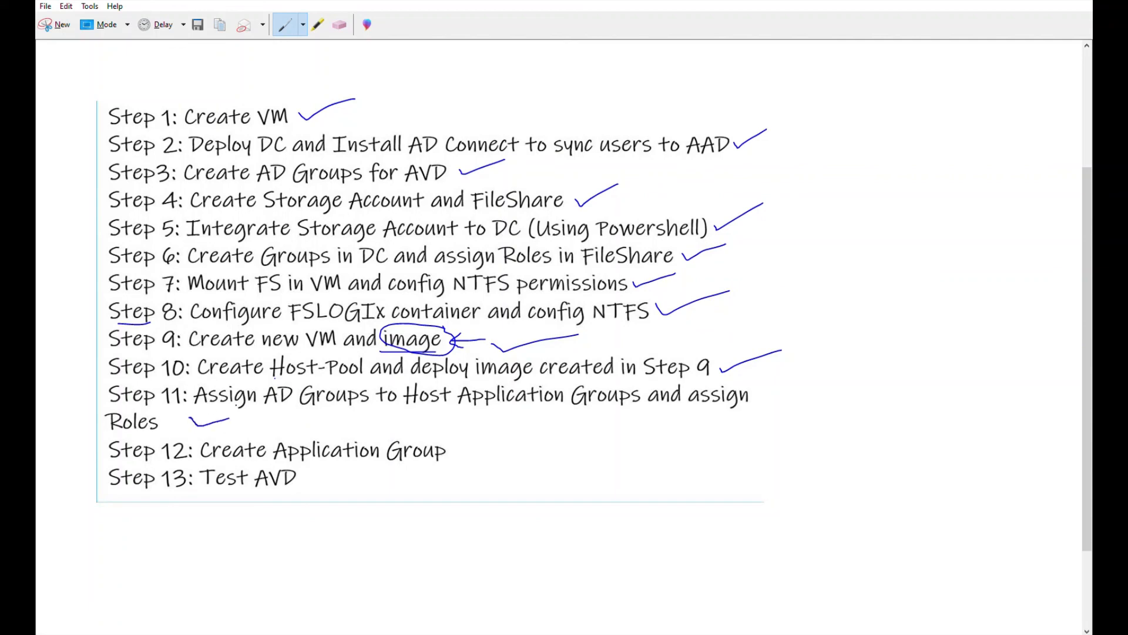